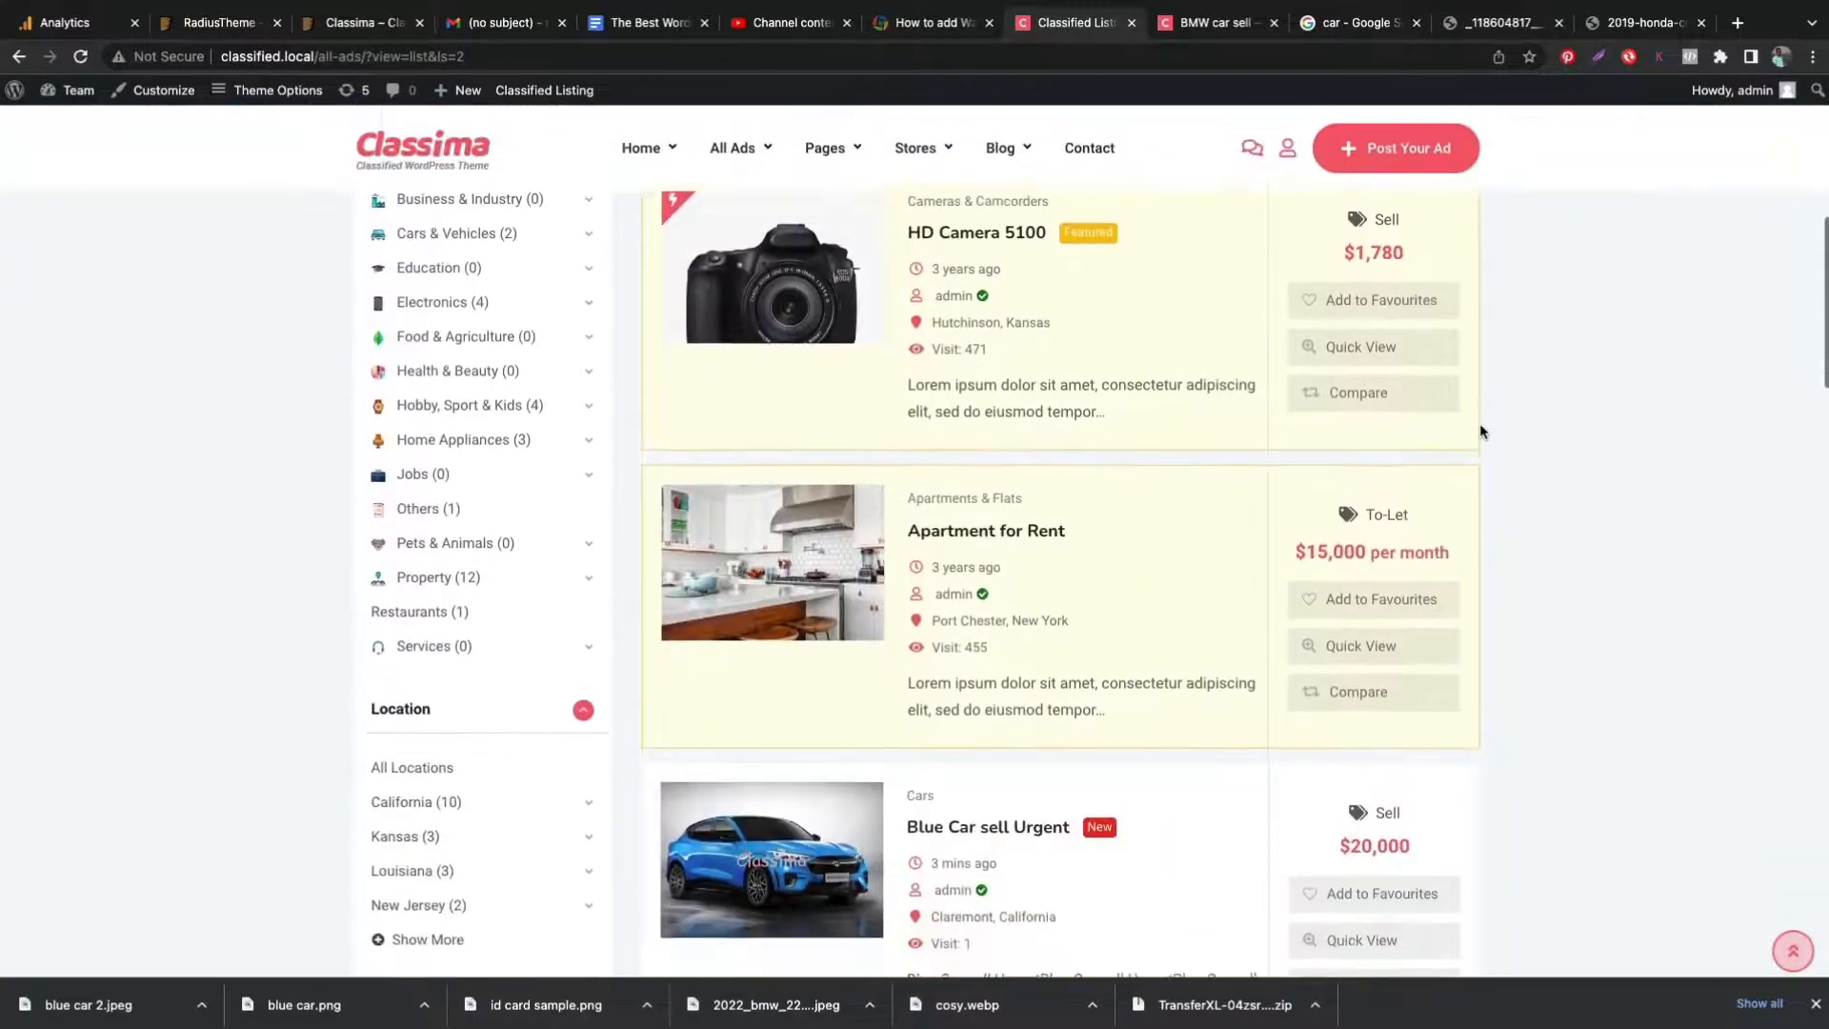
- View the BMW car sell listing, go back, and open the Blue Car sell Urgent listing
scroll("down", 3)
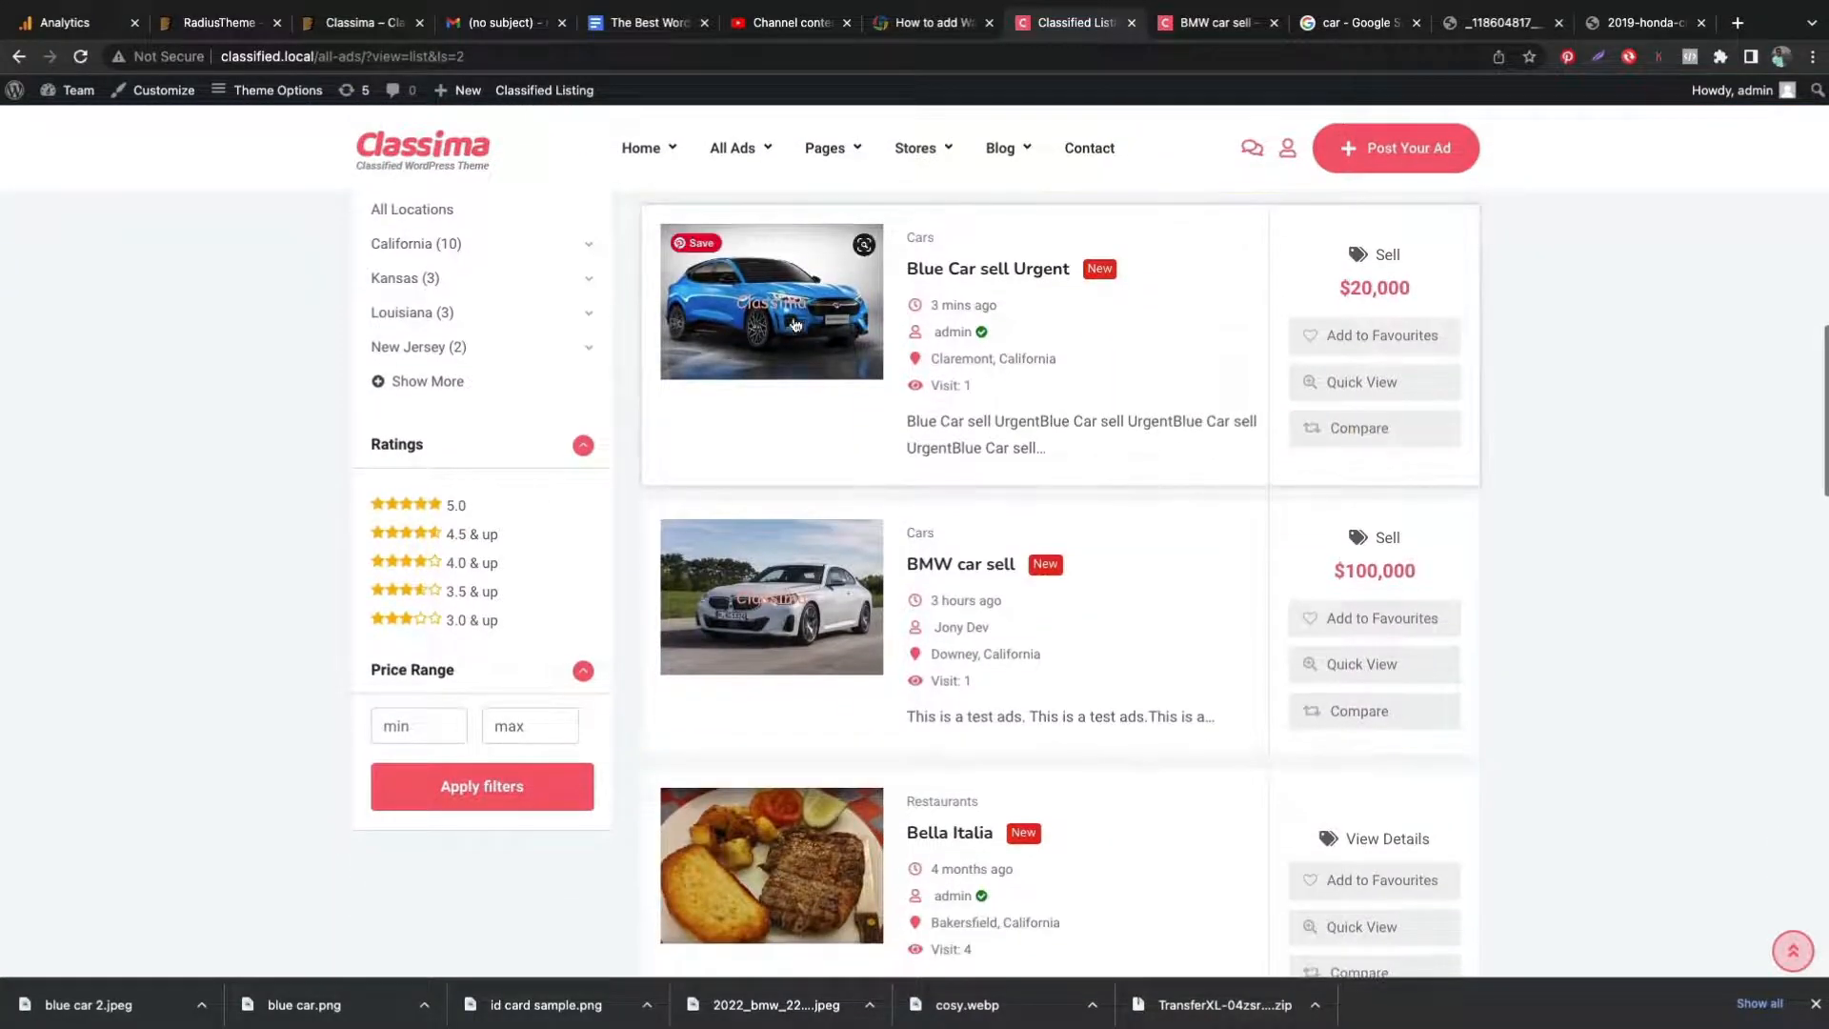
mouse_move(769, 598)
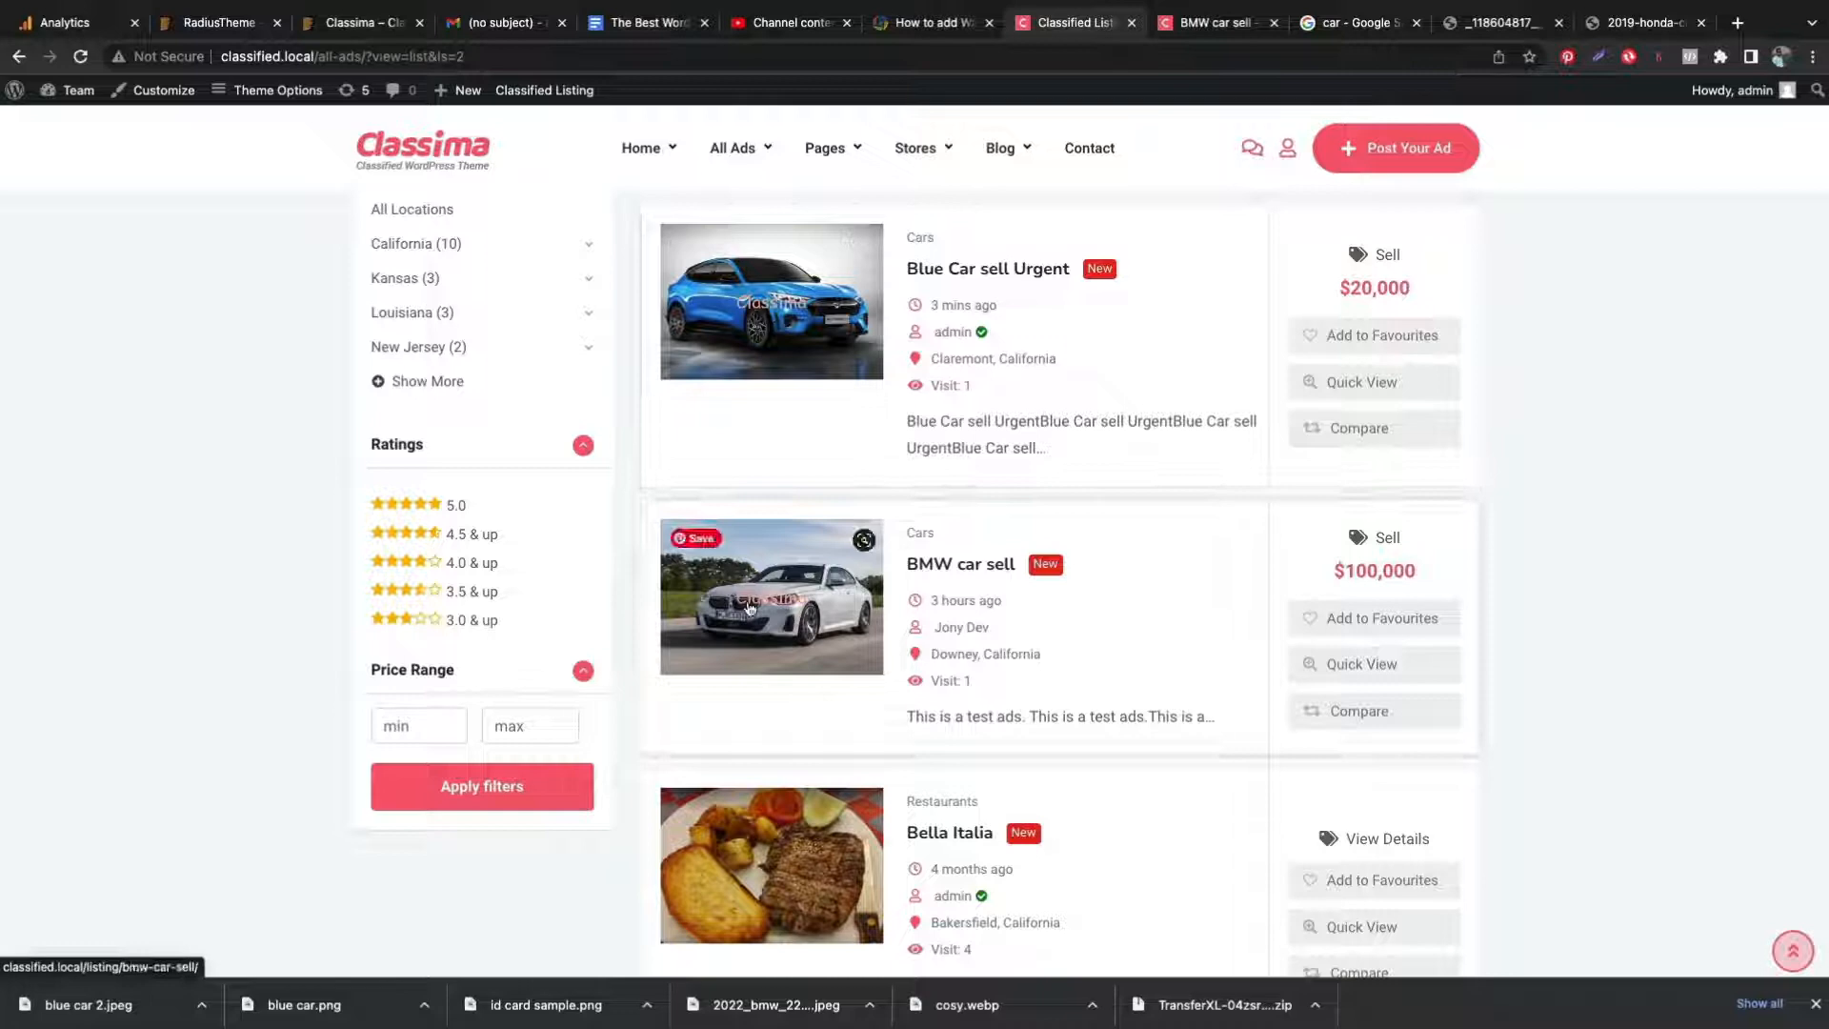
left_click(960, 563)
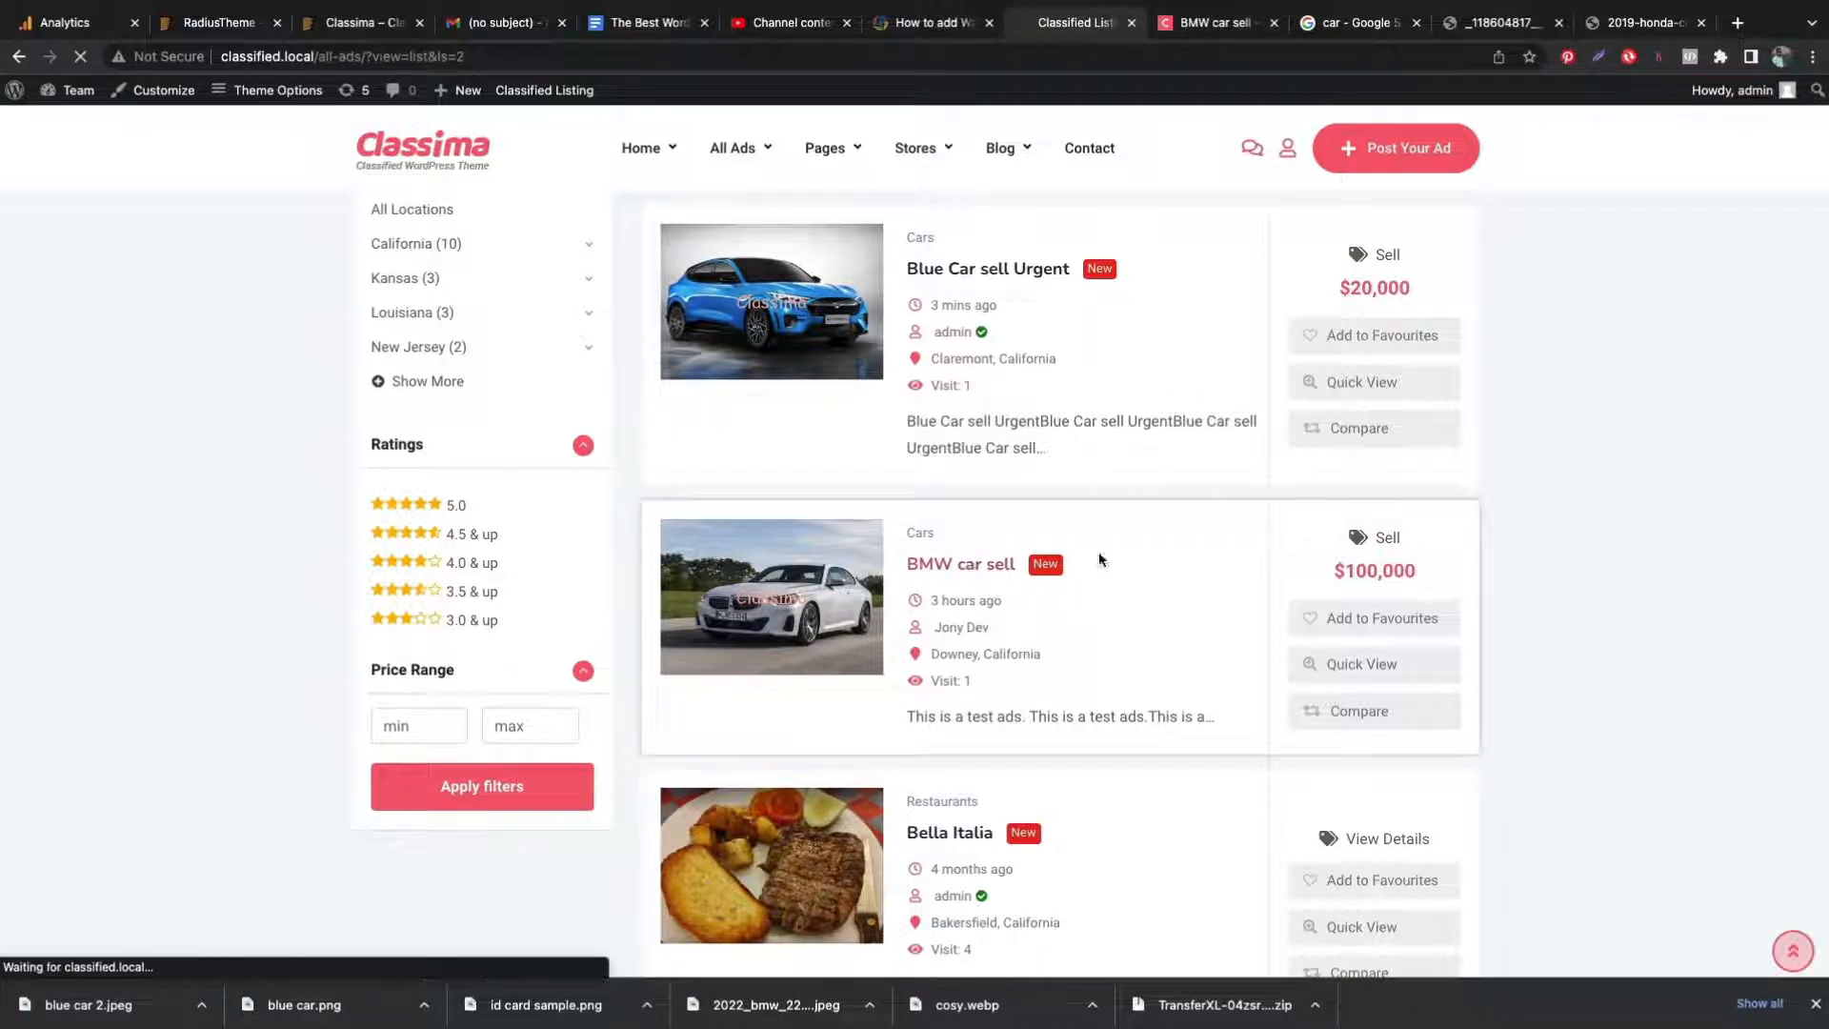
left_click(960, 563)
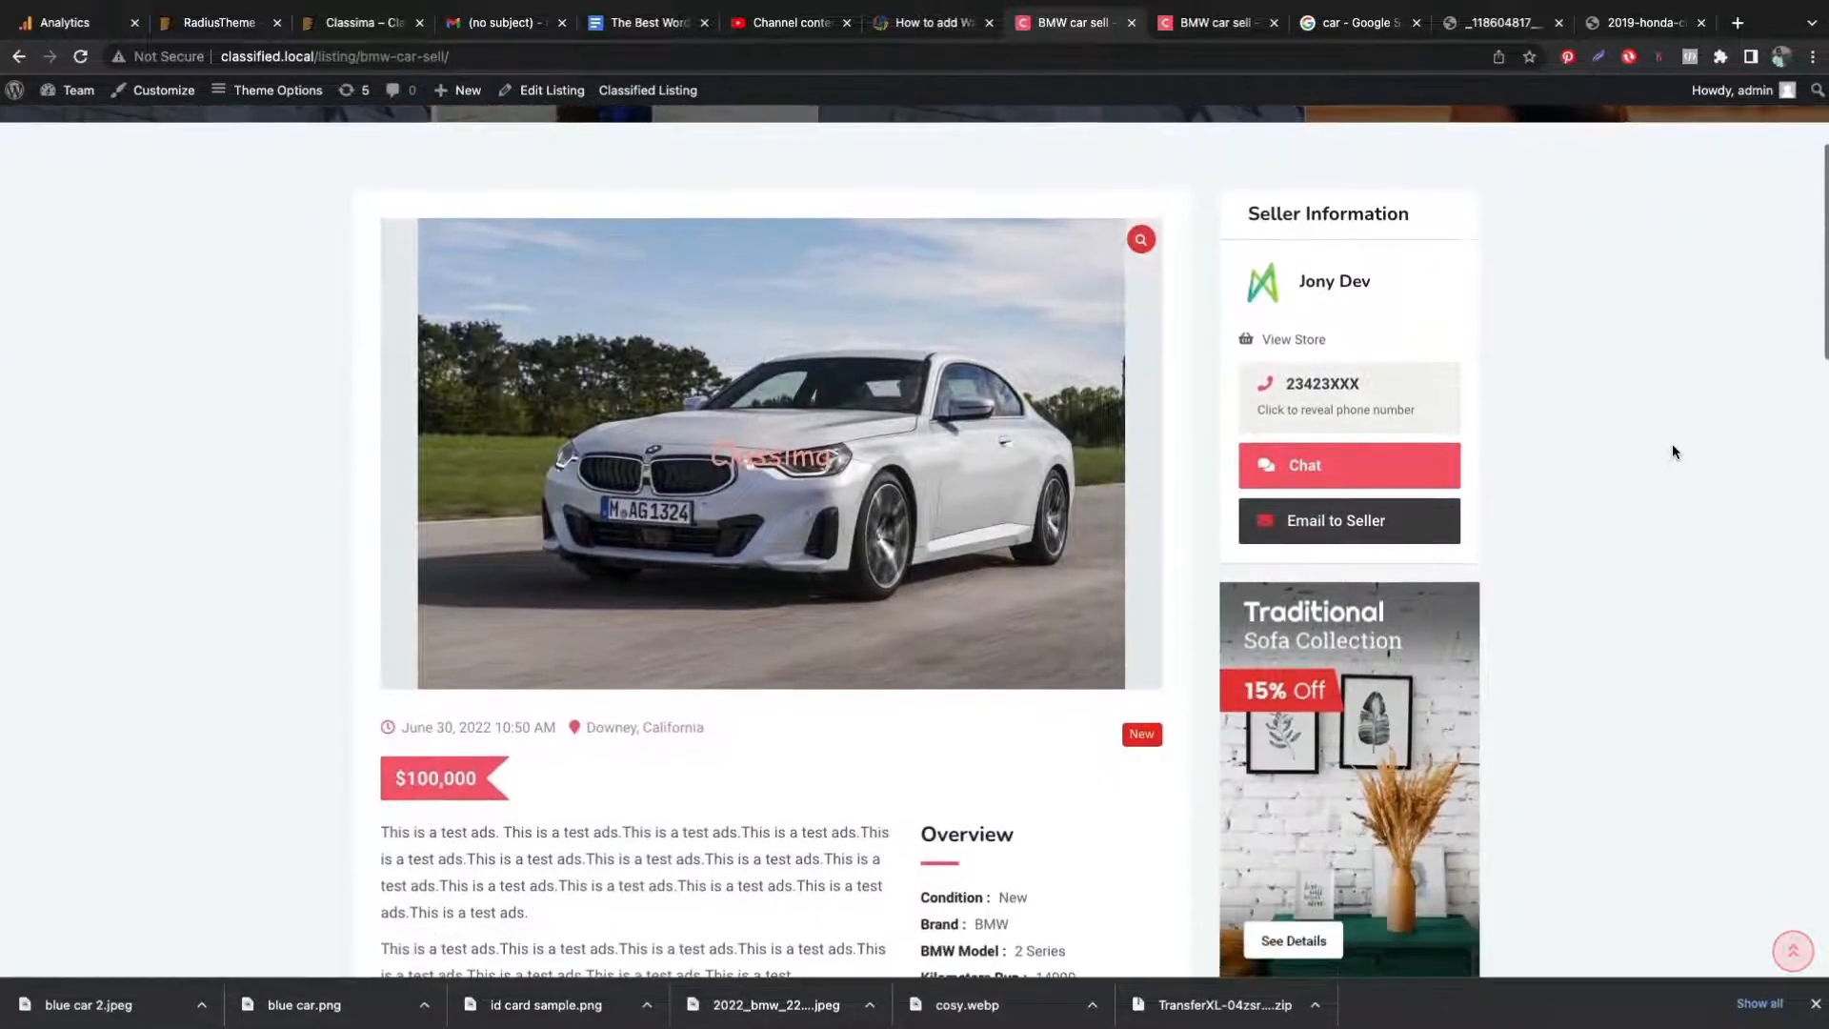
scroll("up", 3)
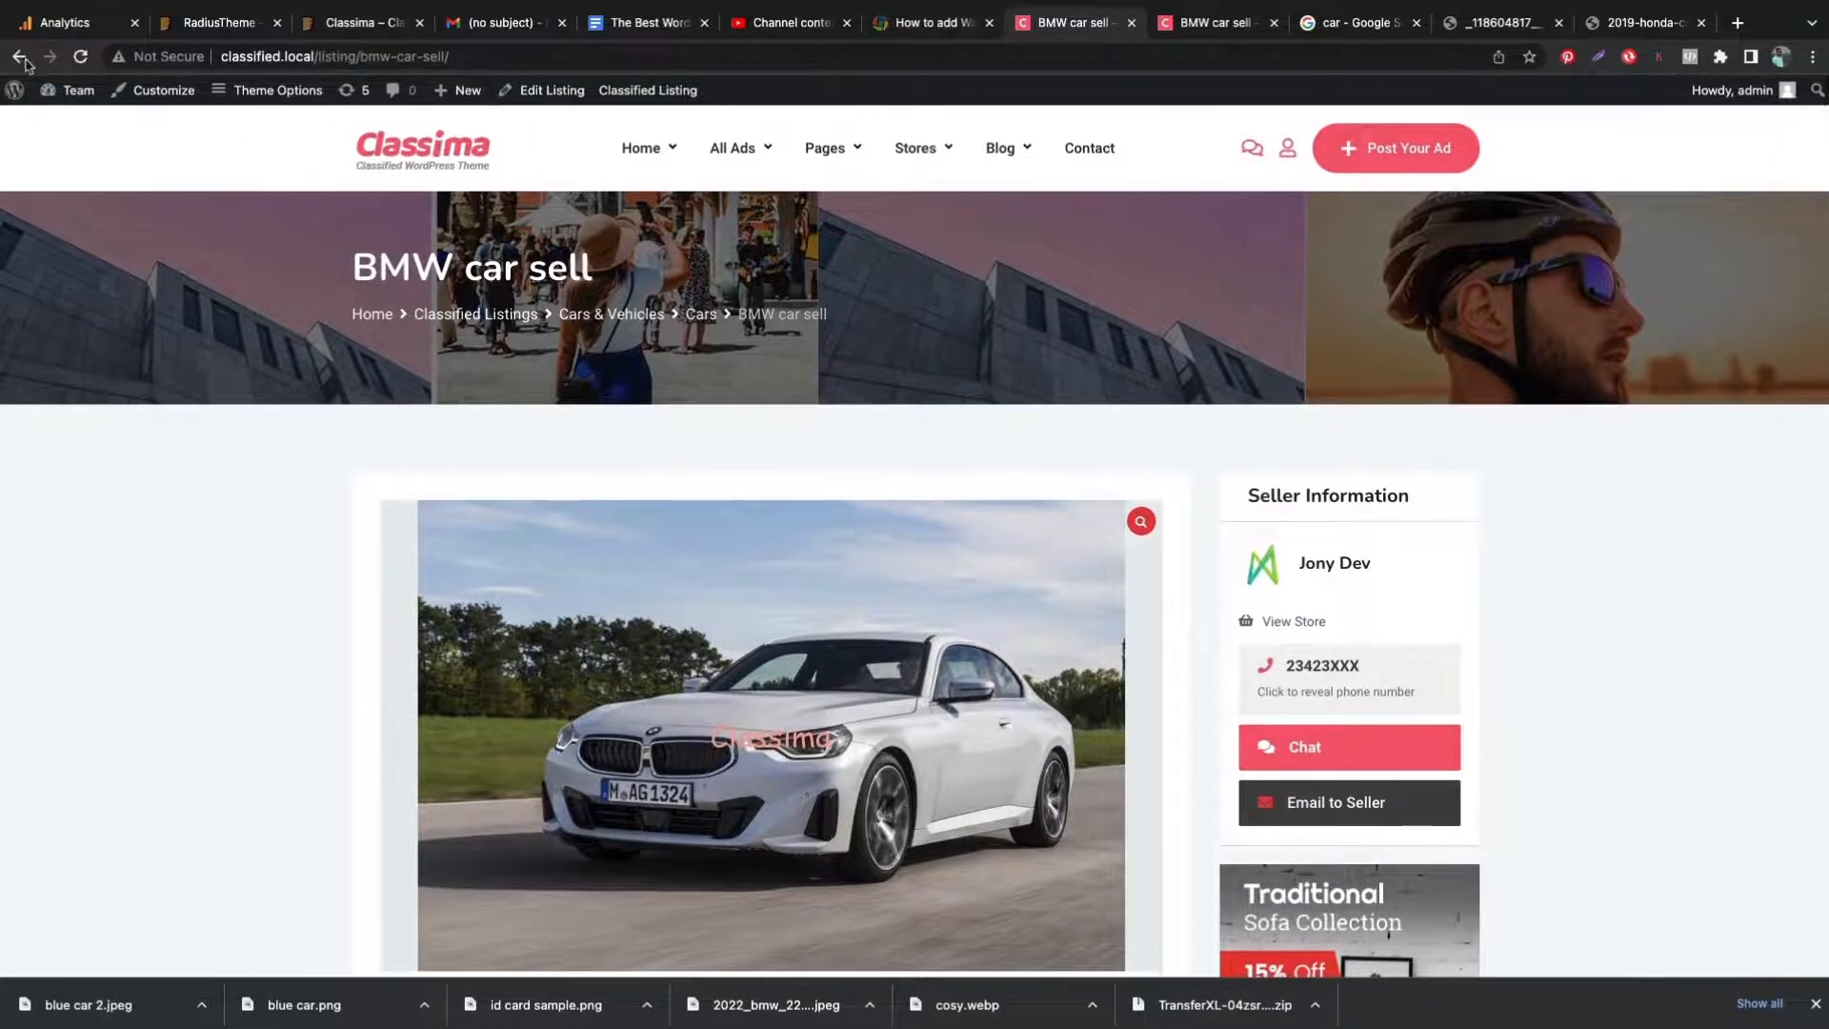
left_click(20, 56)
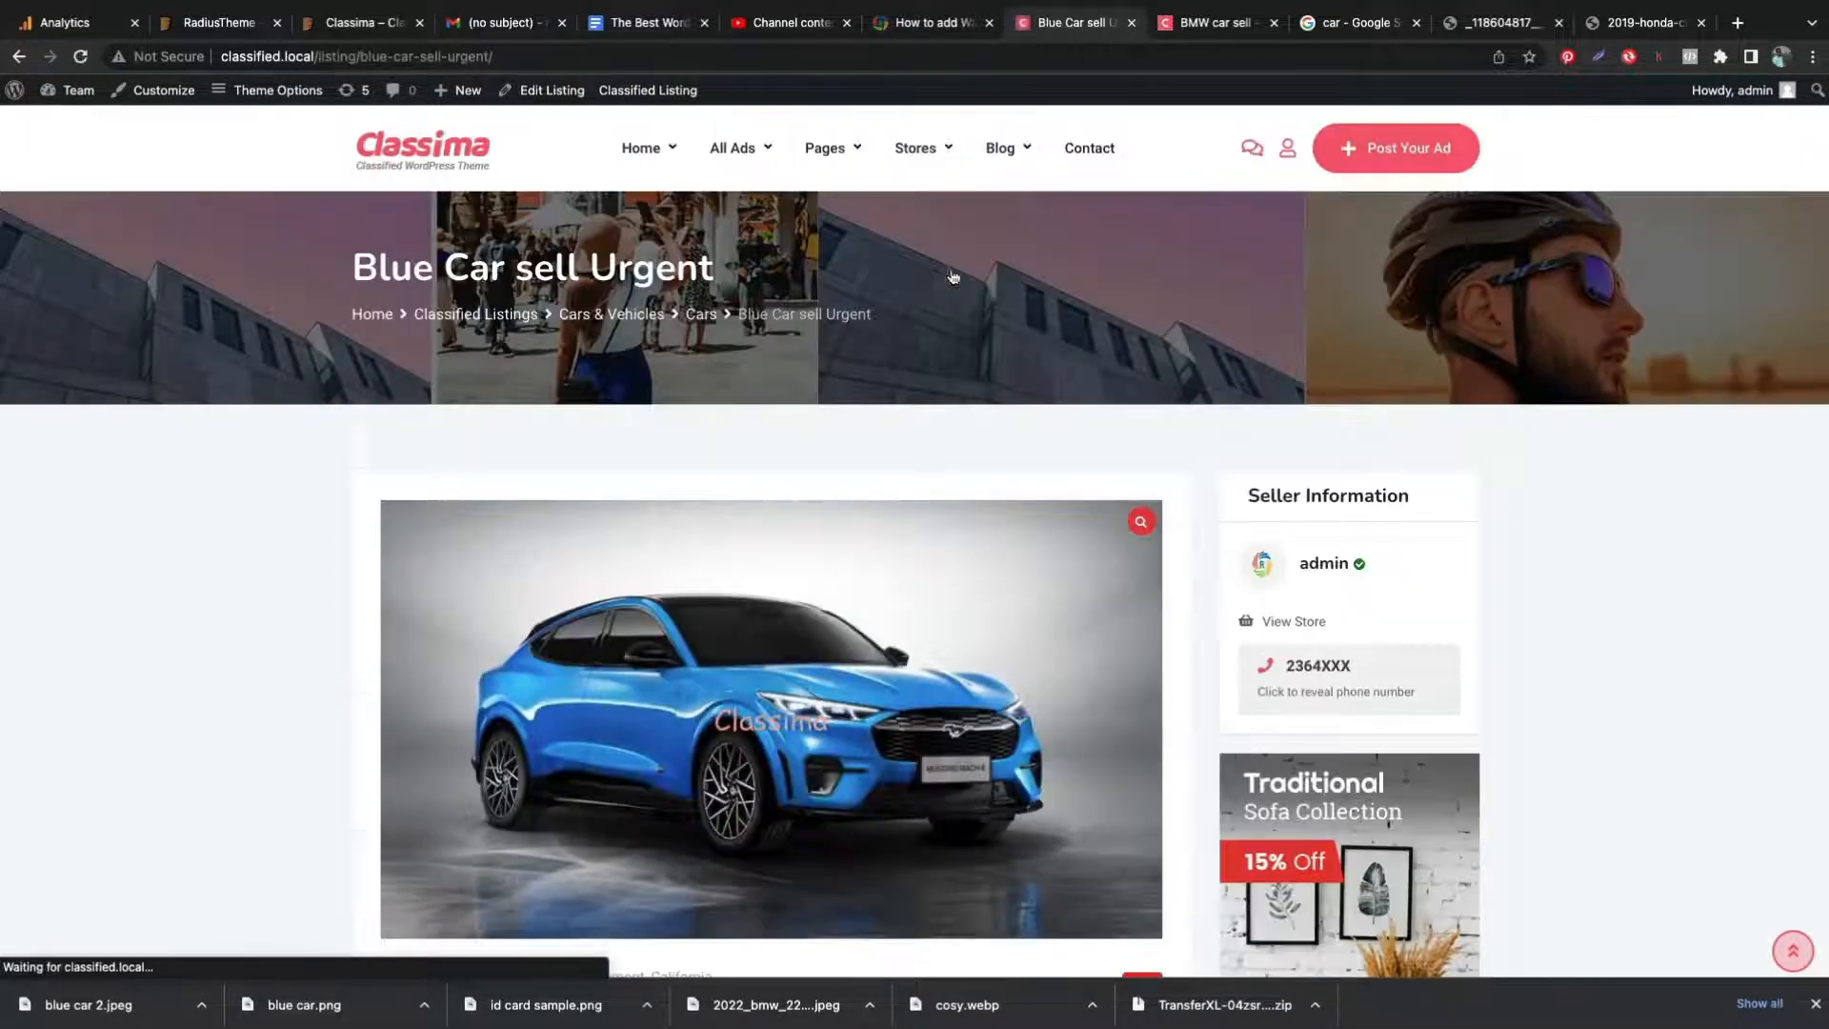
scroll("down", 3)
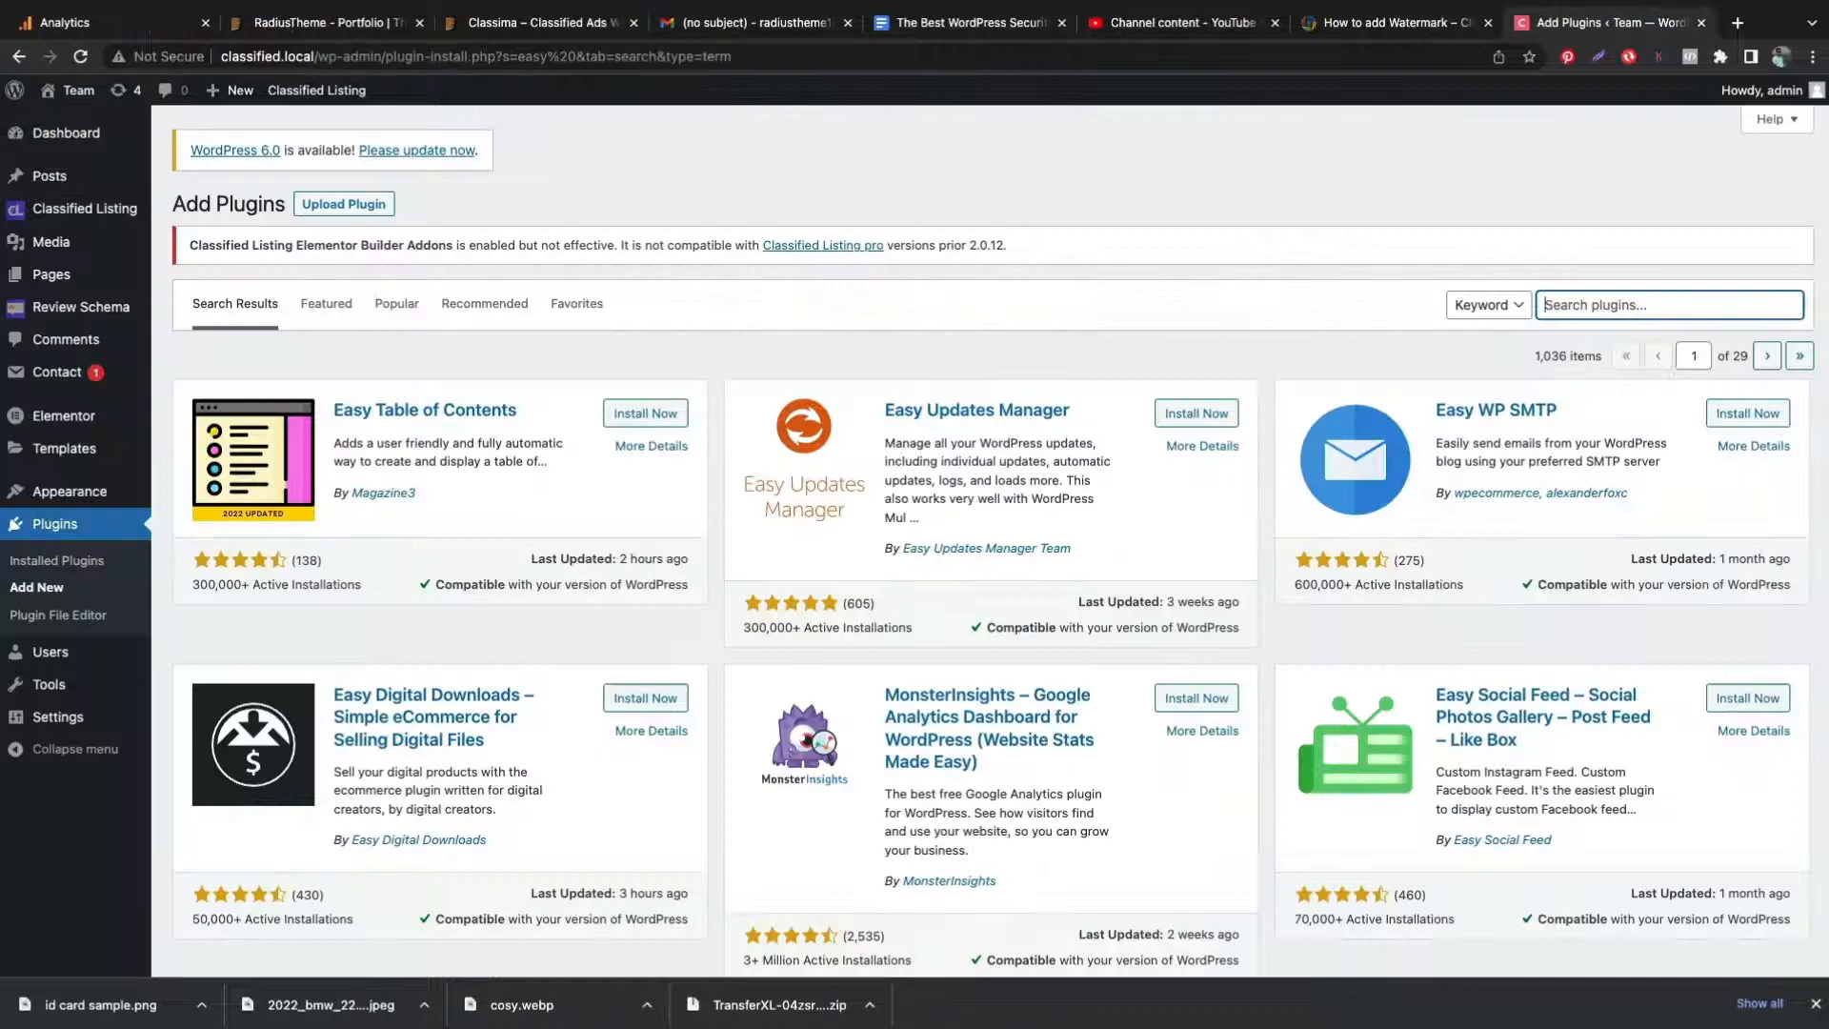
- Search 'easy wa', then install and activate the Easy Watermark plugin
type("easy watermark")
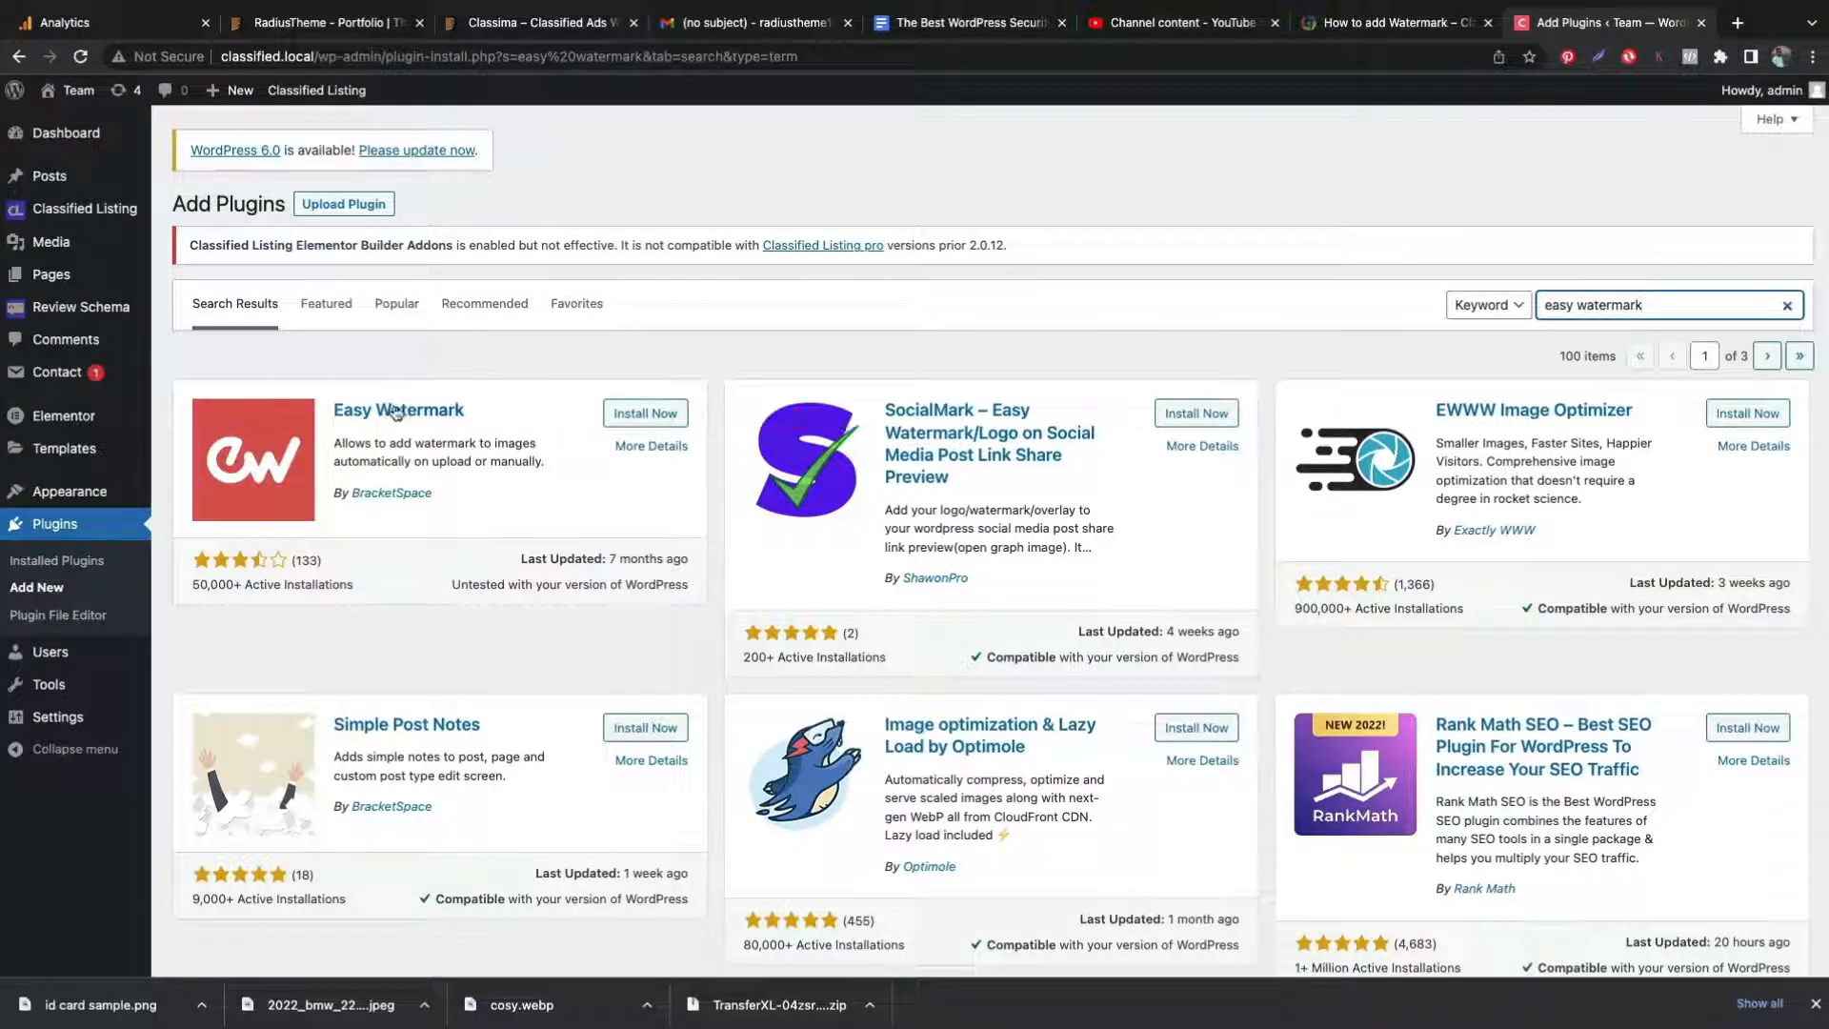
left_click(645, 412)
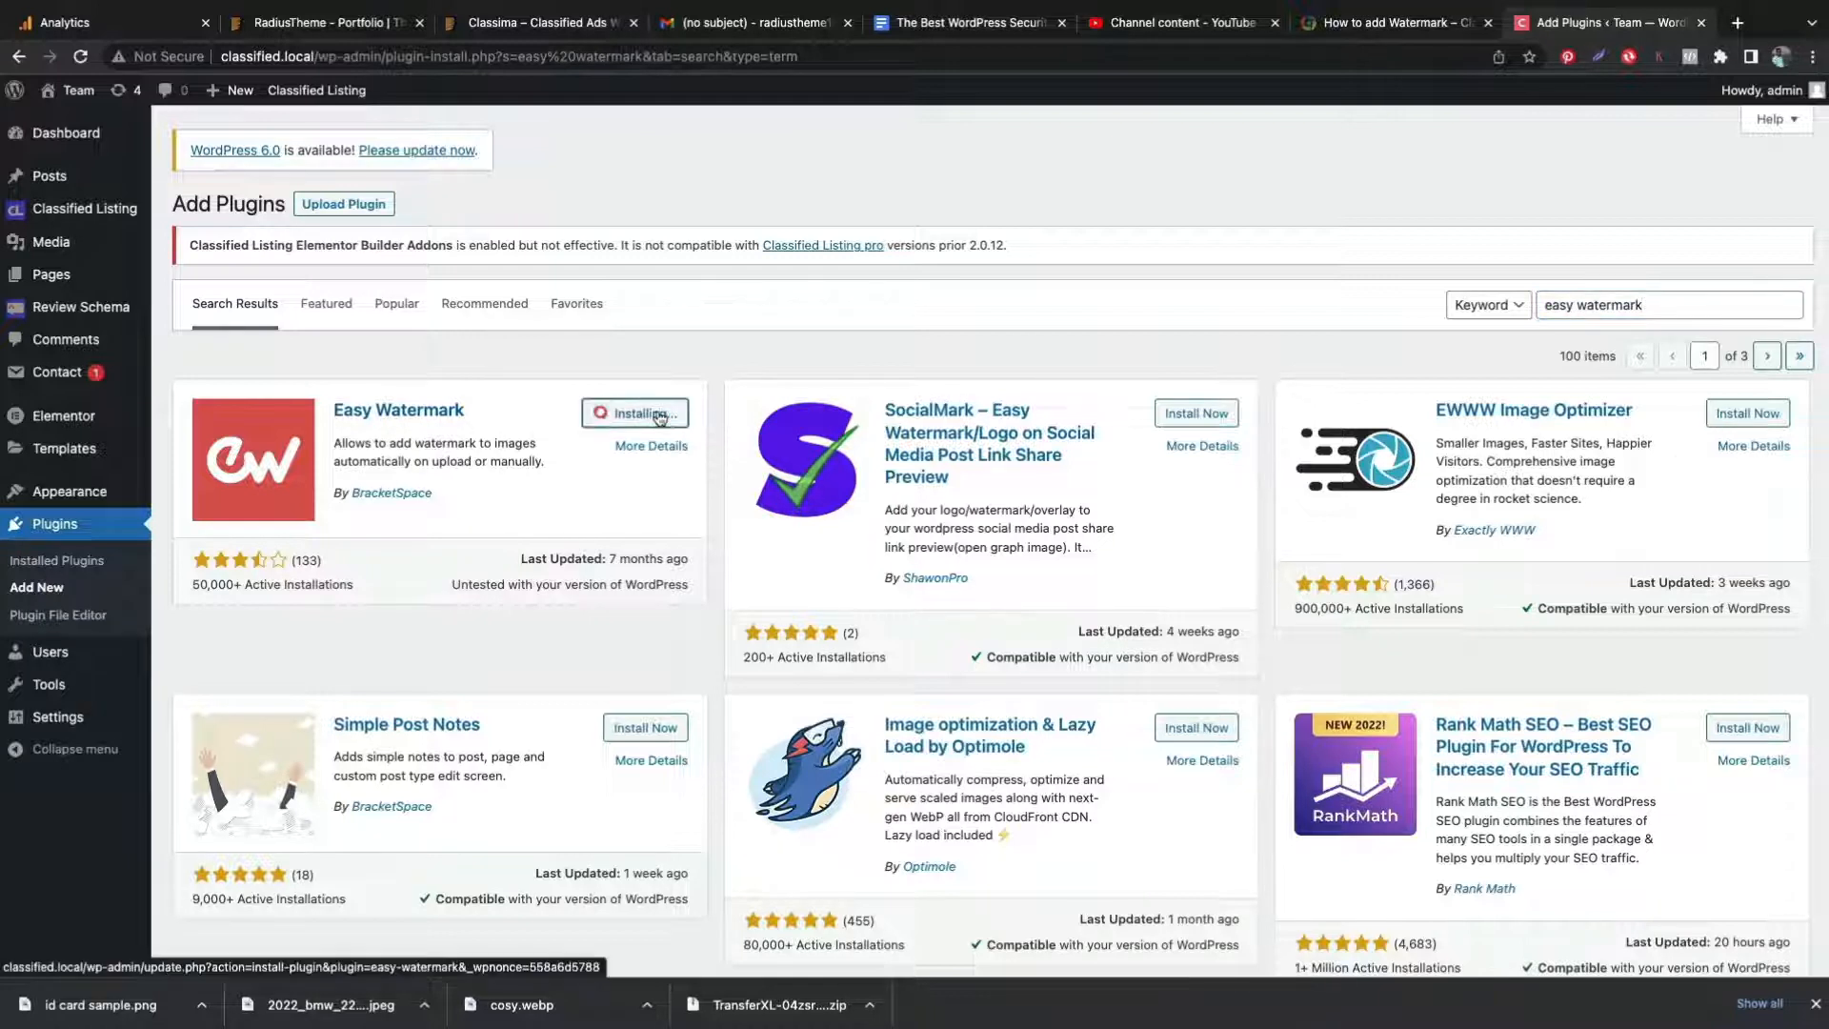
left_click(635, 413)
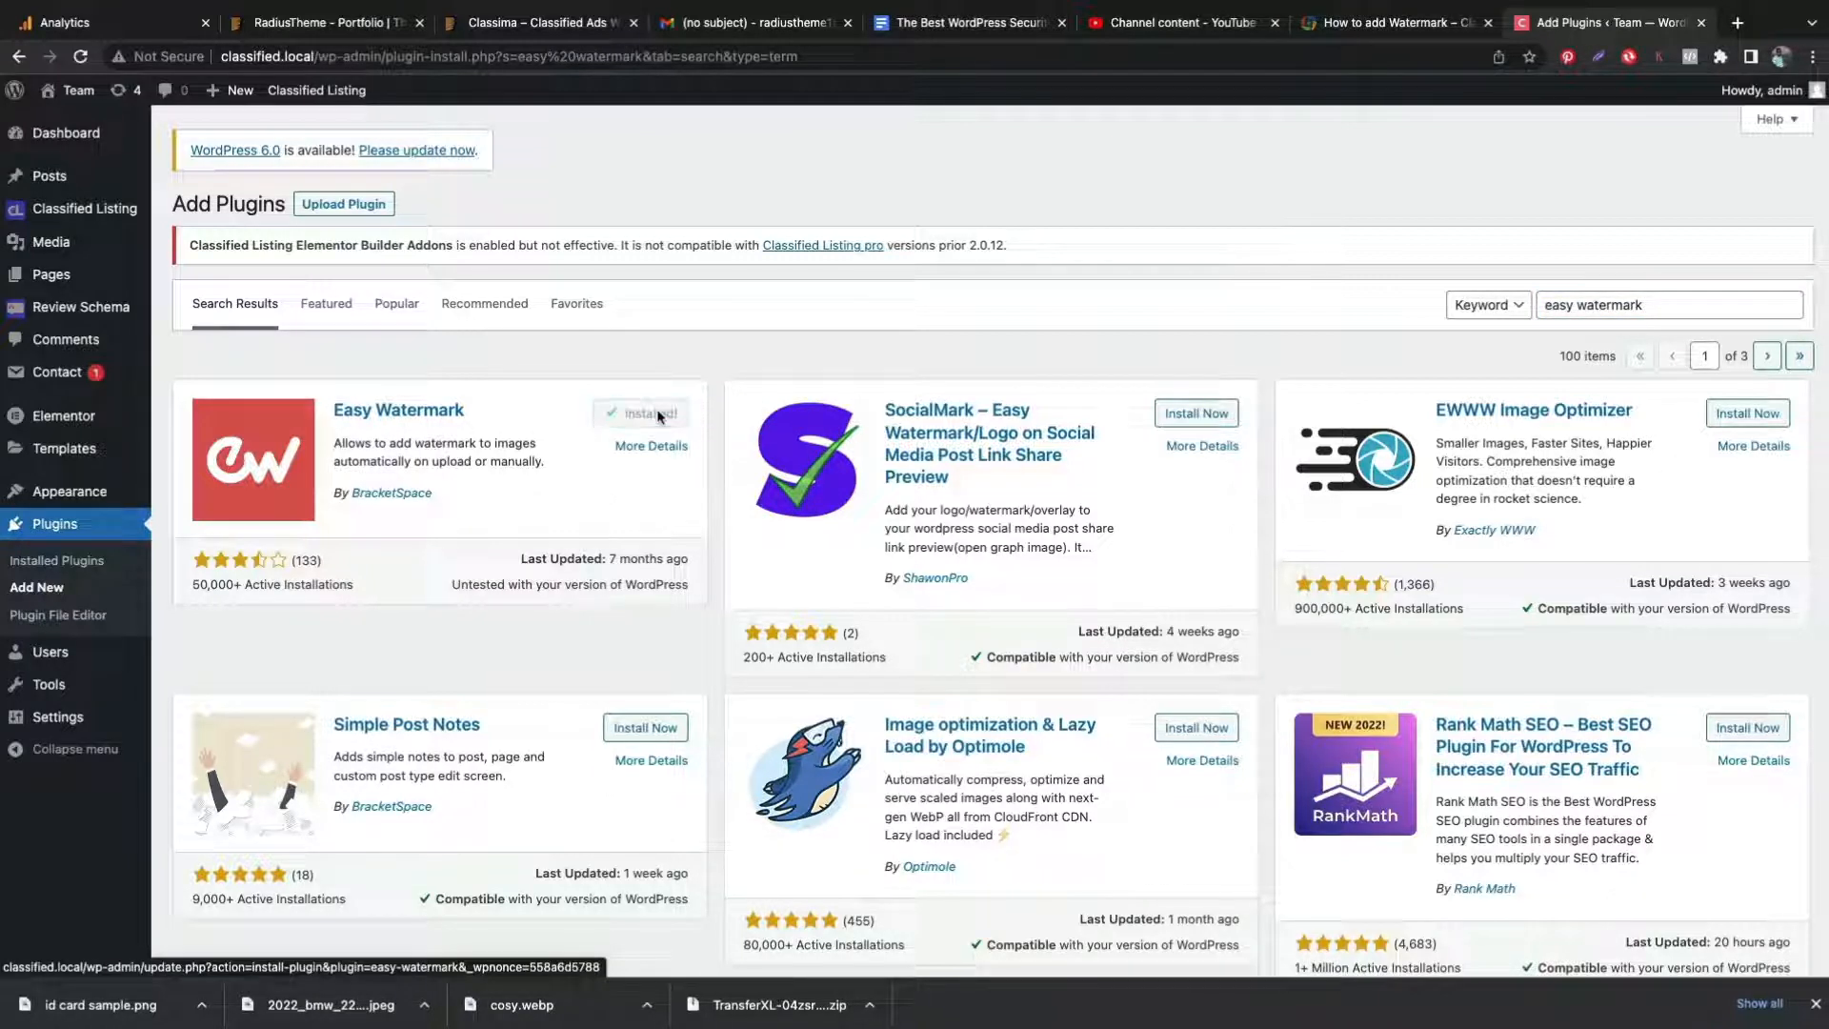
left_click(653, 412)
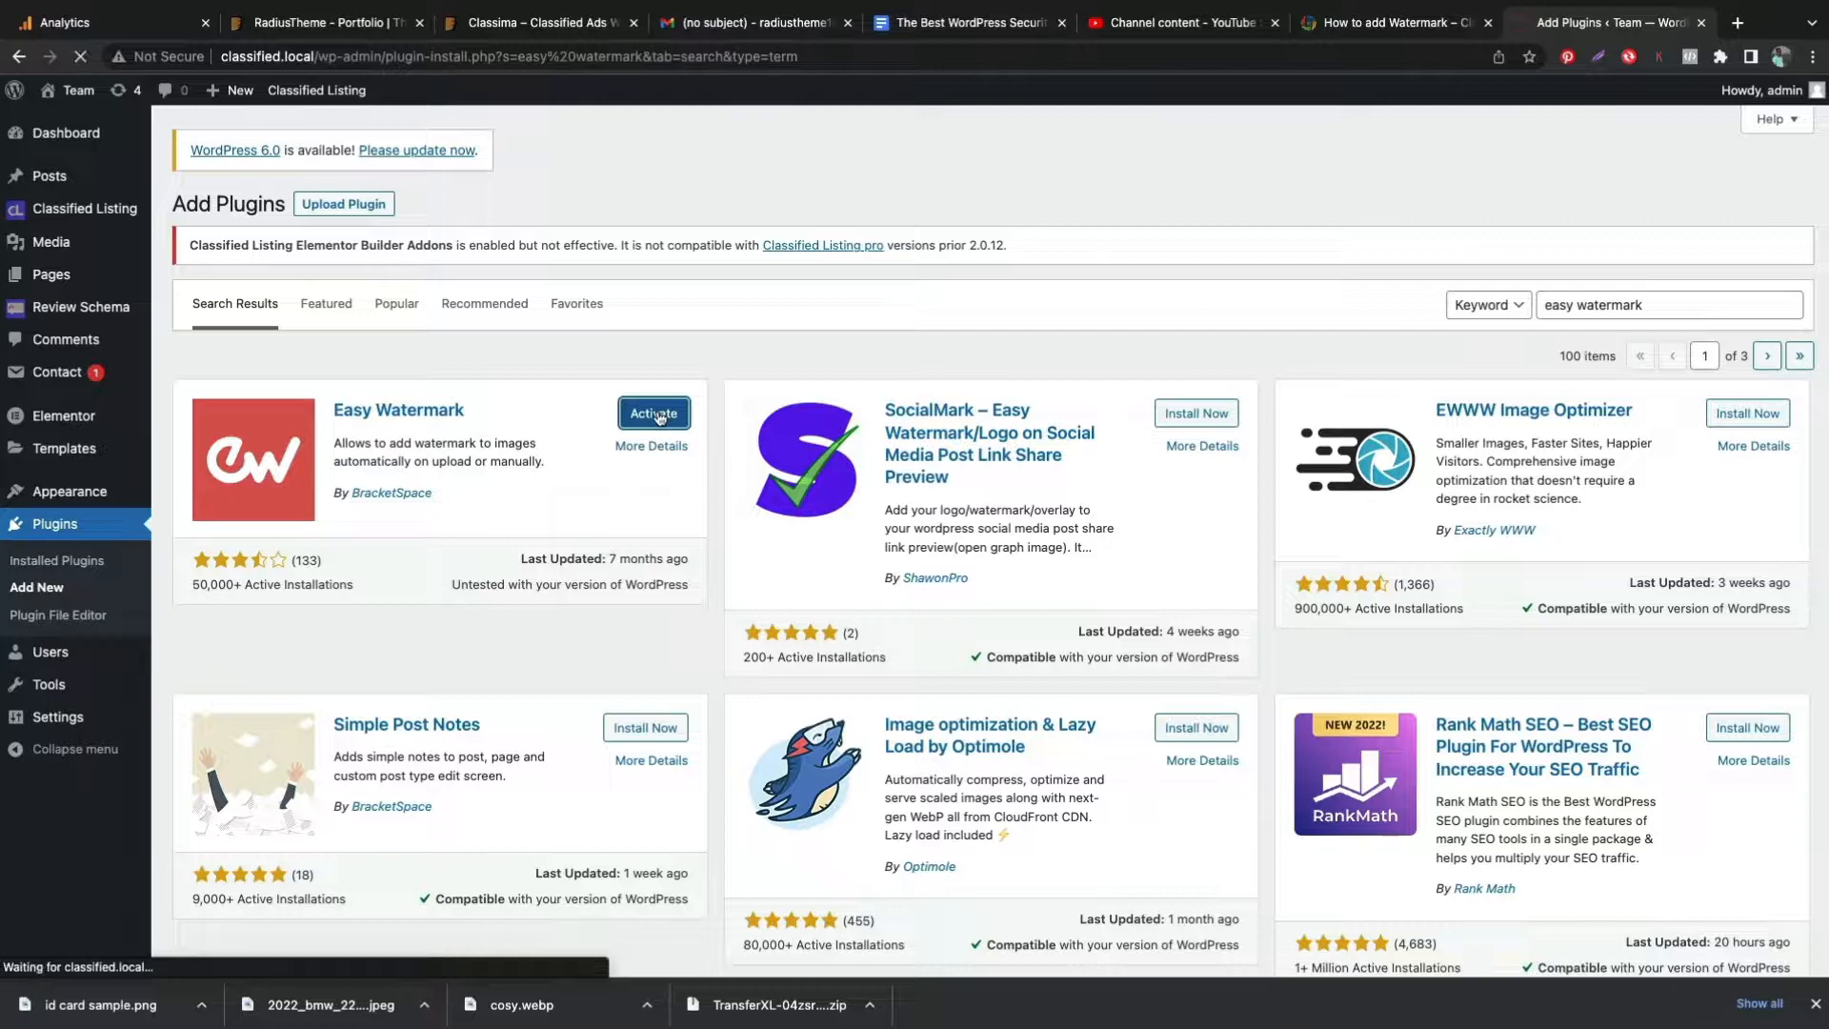
left_click(653, 412)
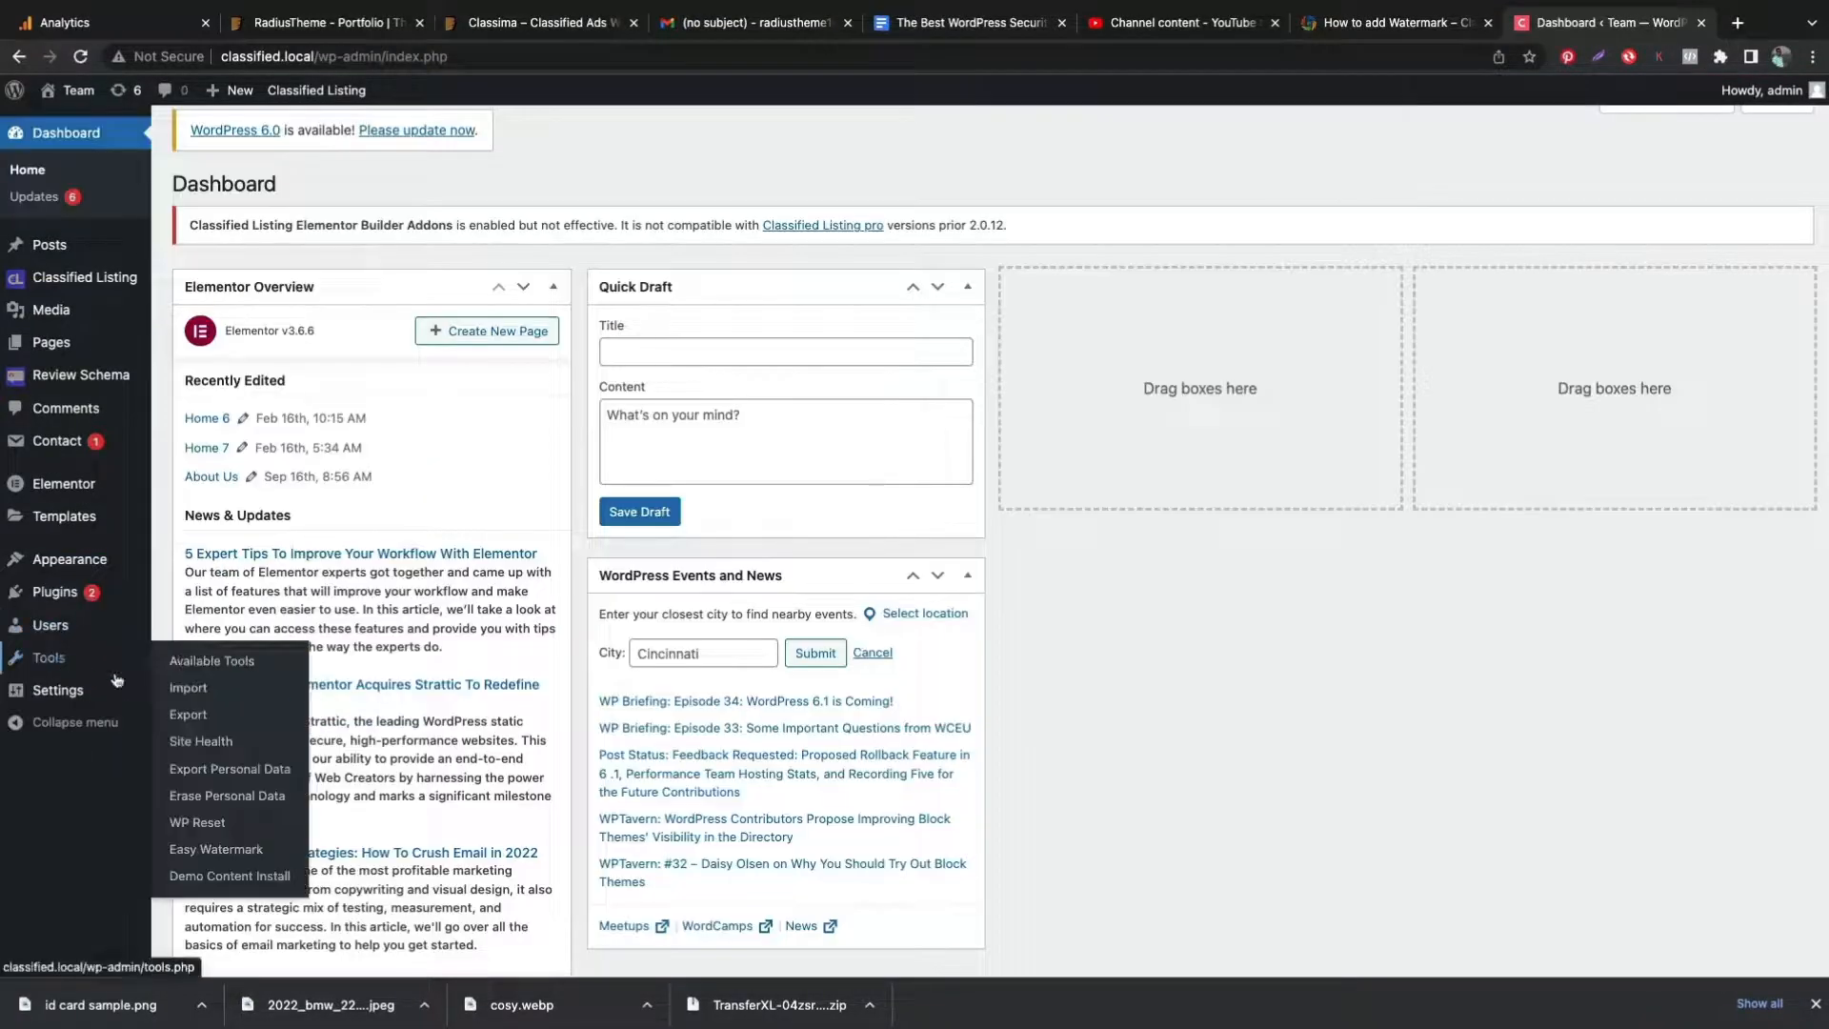
mouse_move(214, 848)
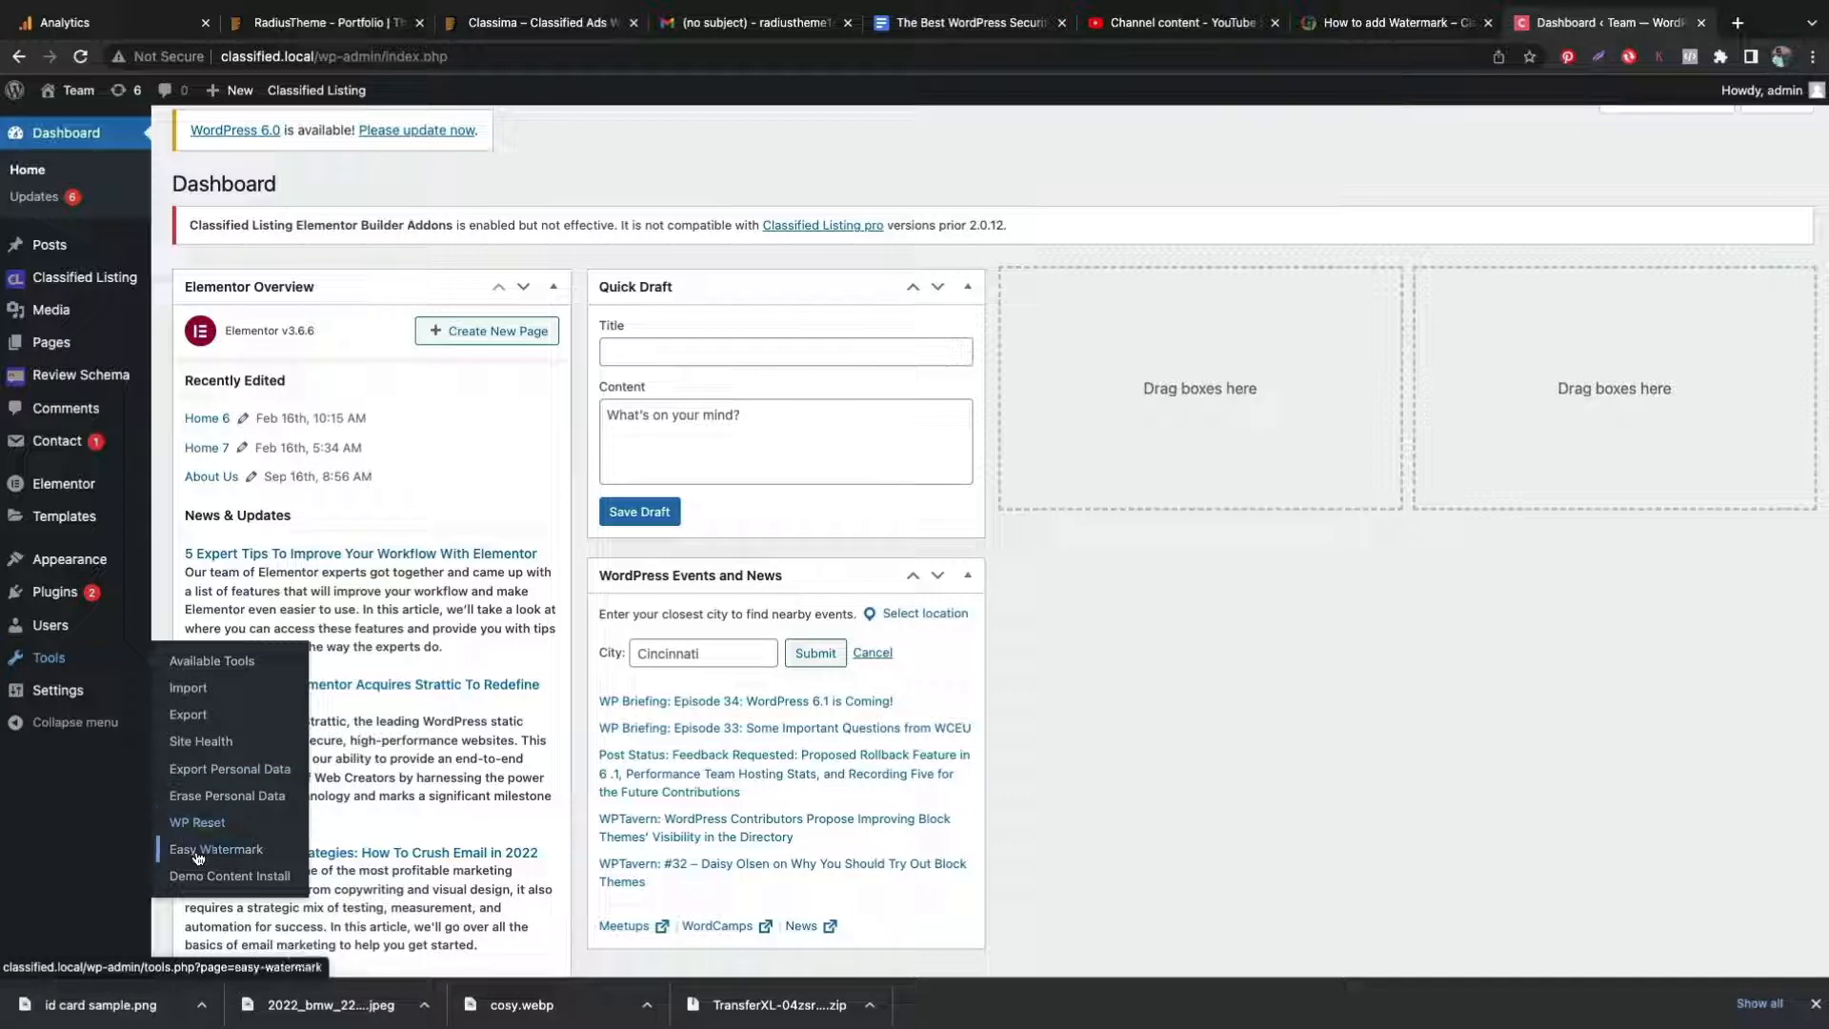
- Open Tools > Easy Watermark and add a new watermark
left_click(214, 849)
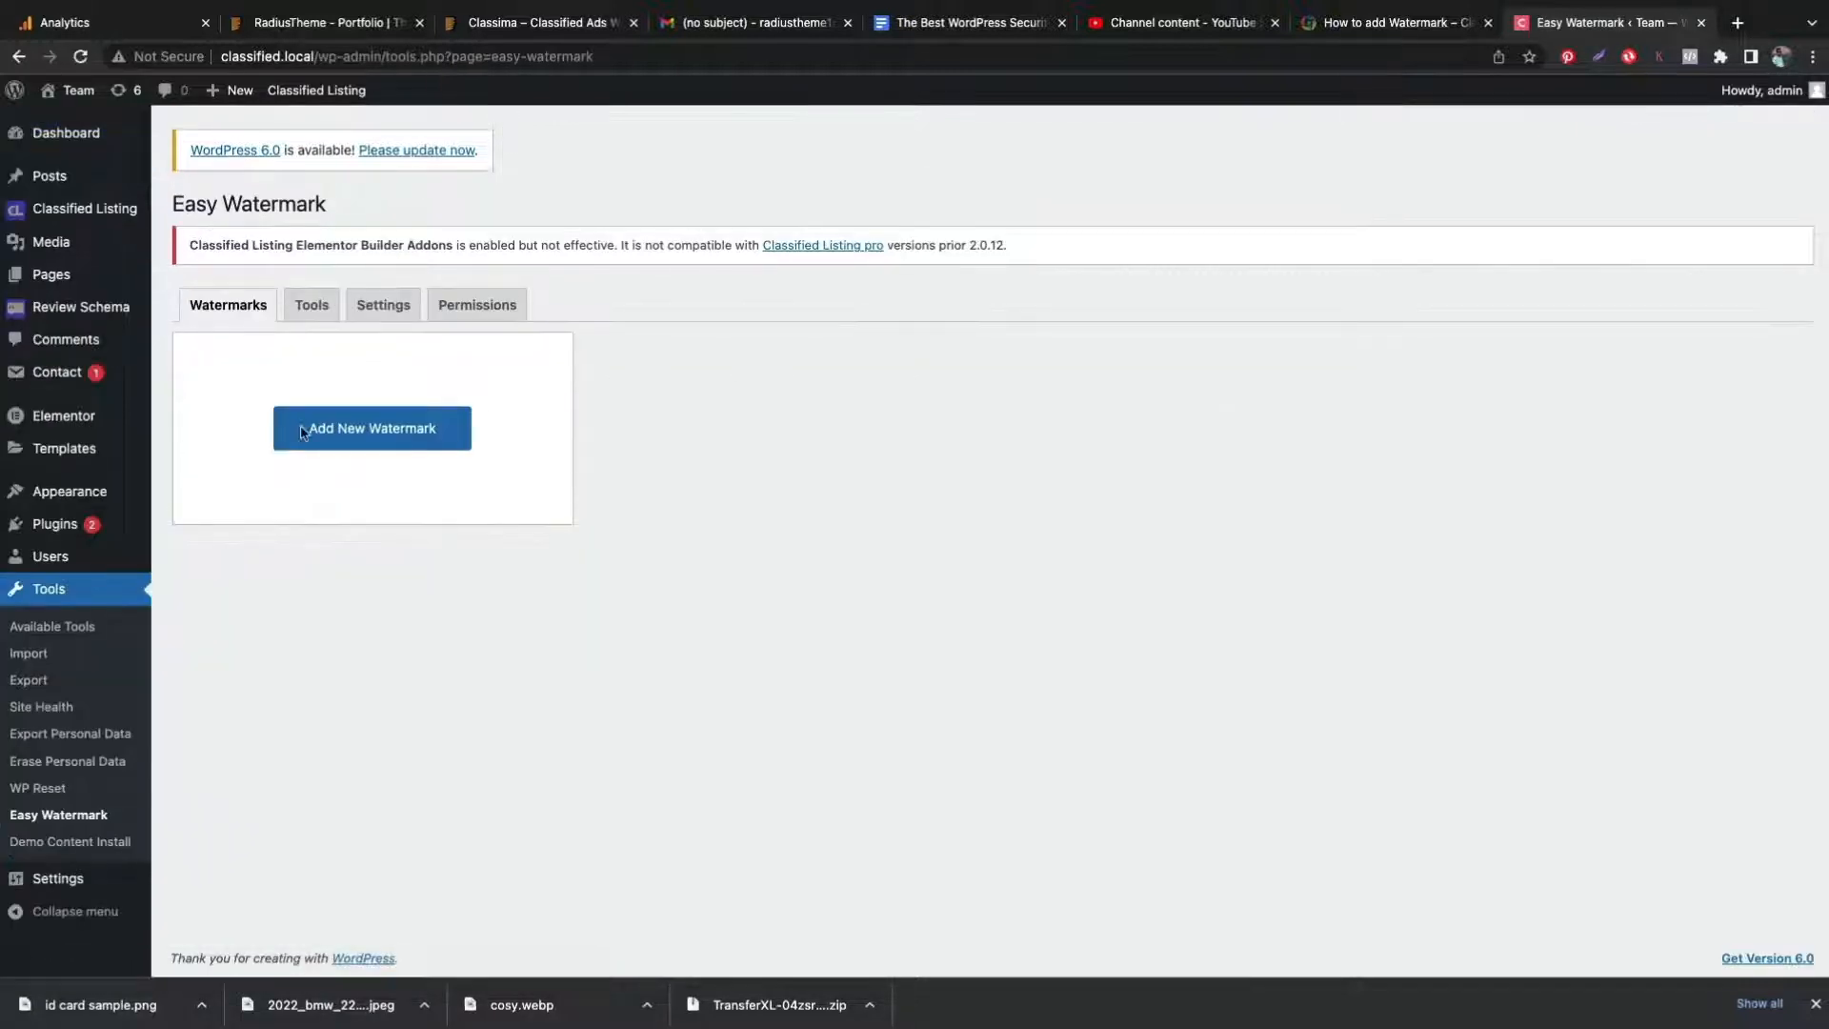
mouse_move(373, 427)
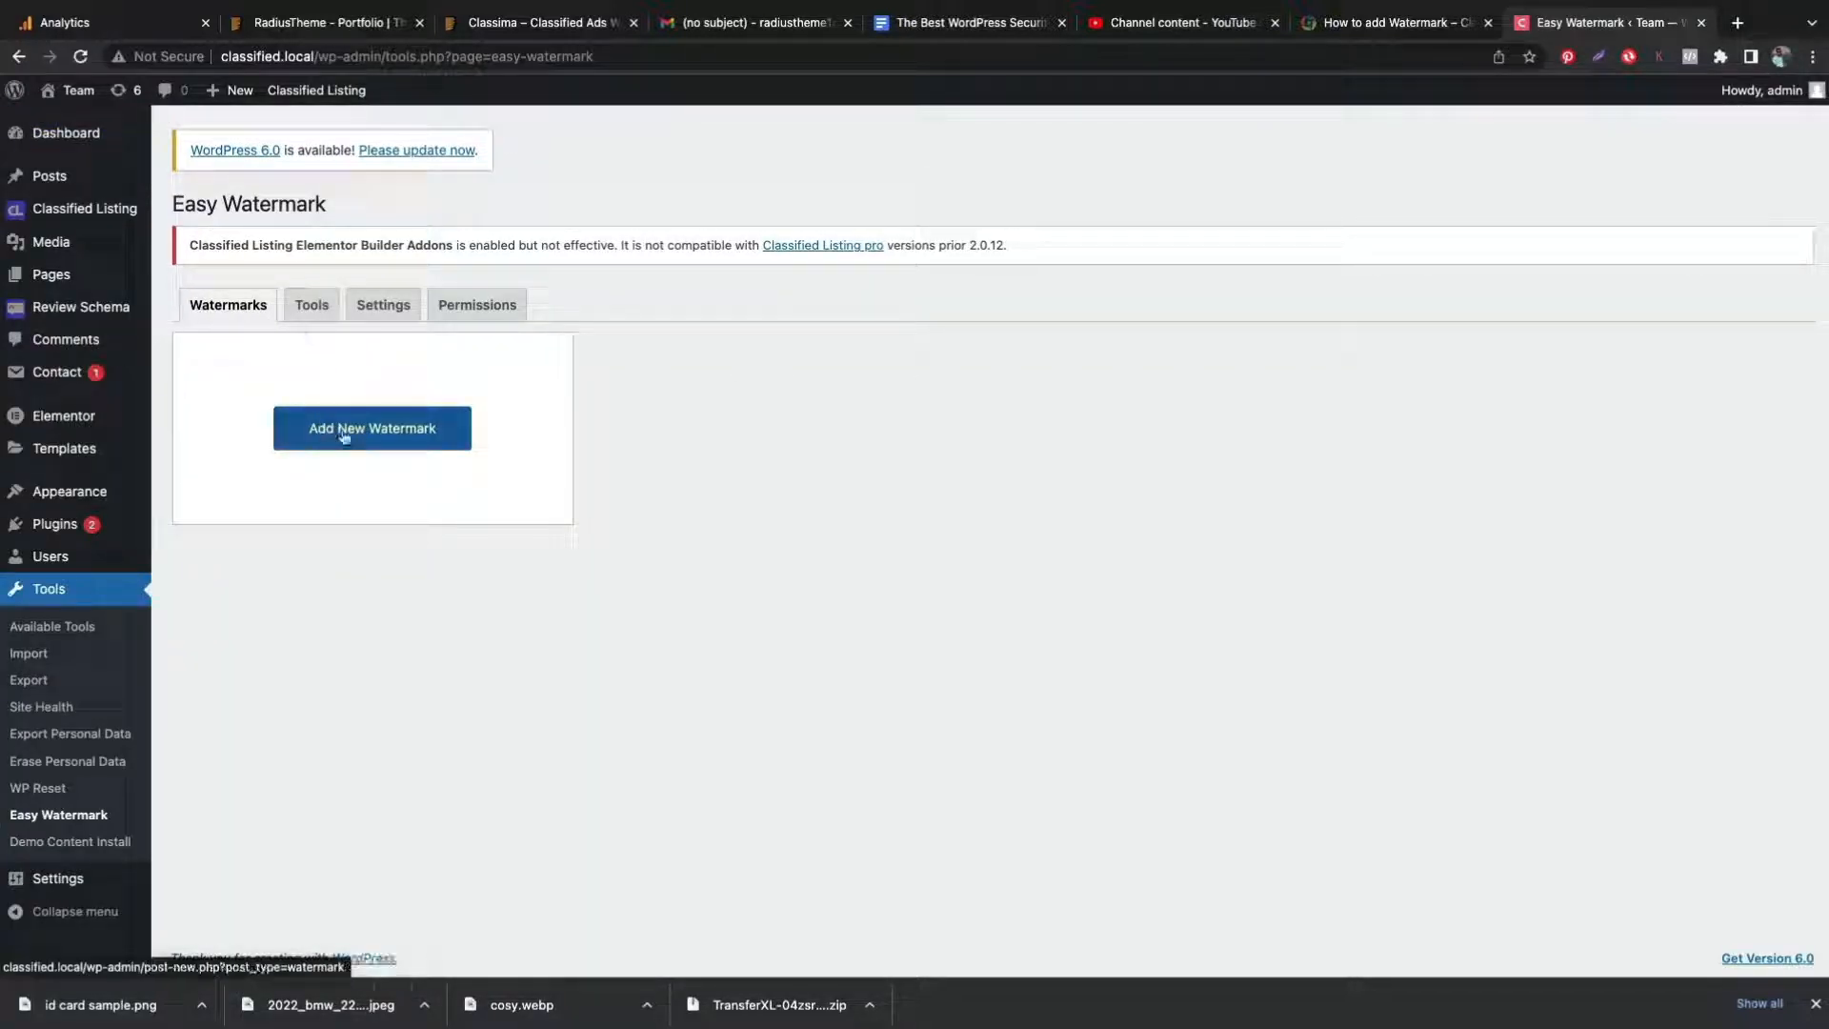
left_click(373, 428)
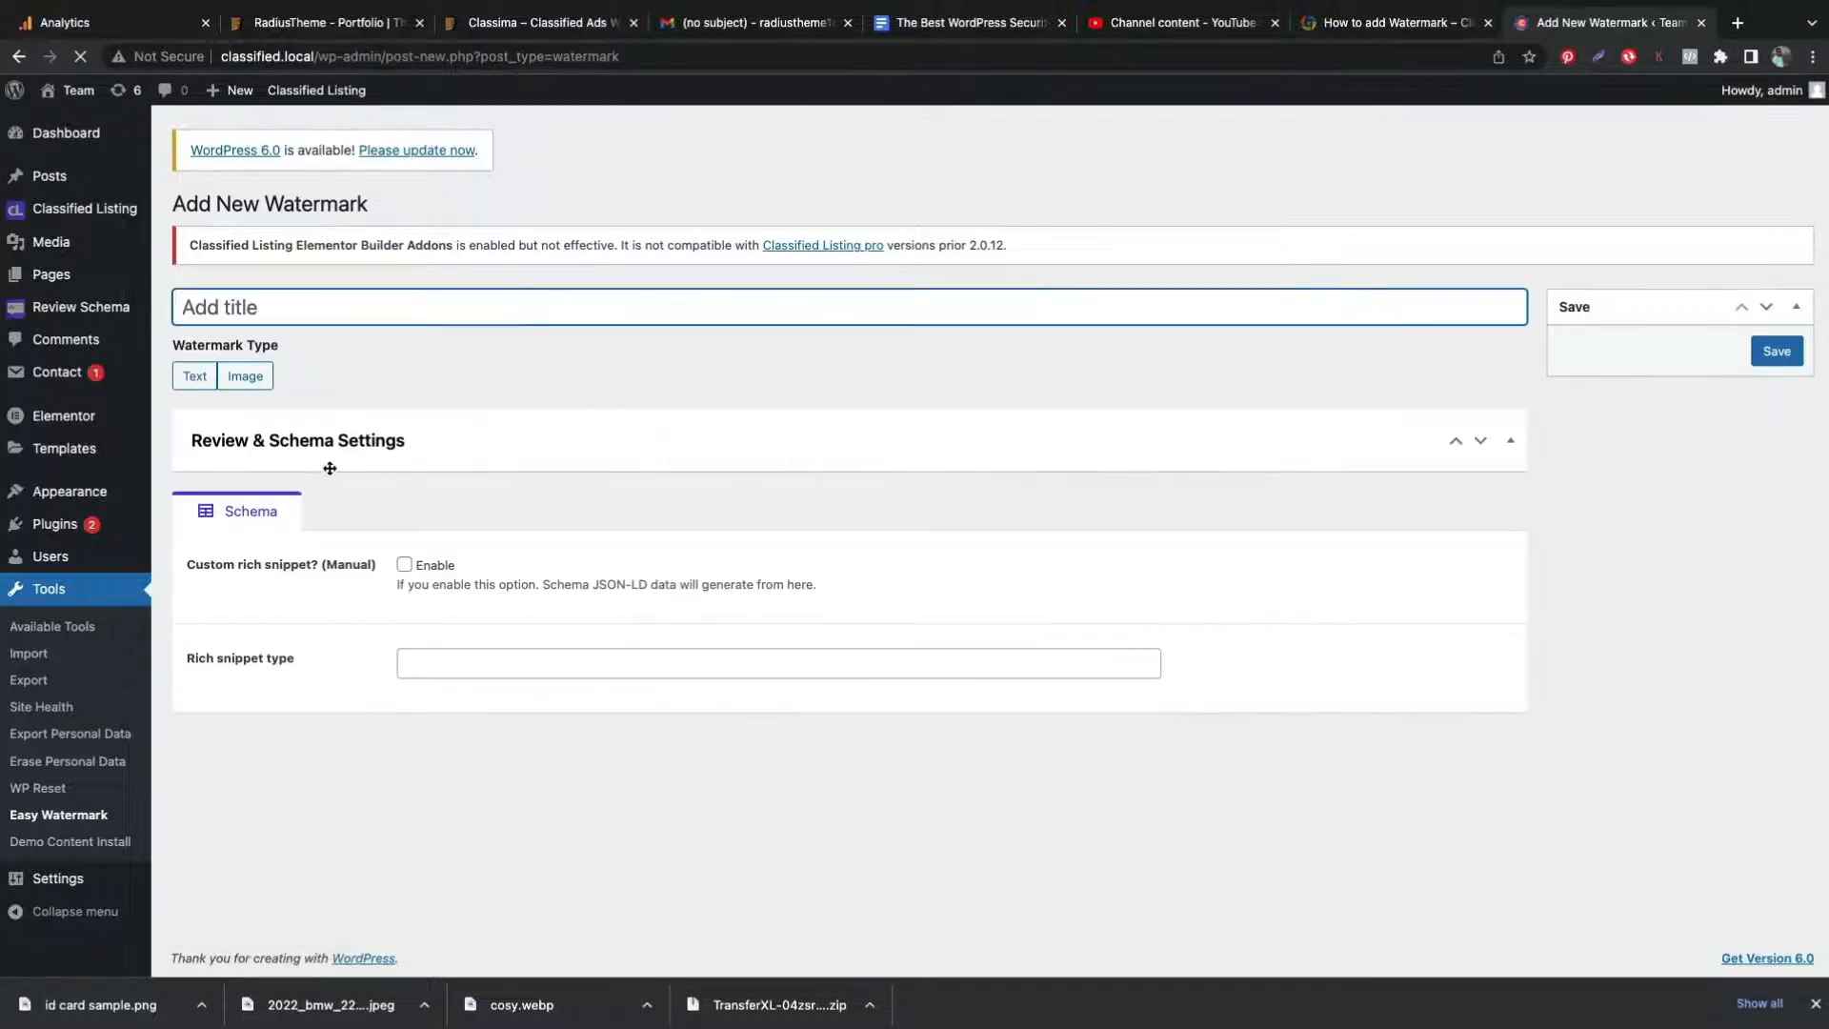
- Make a text watermark titled 'Classima Watermark' with the text 'Classima'
left_click(193, 375)
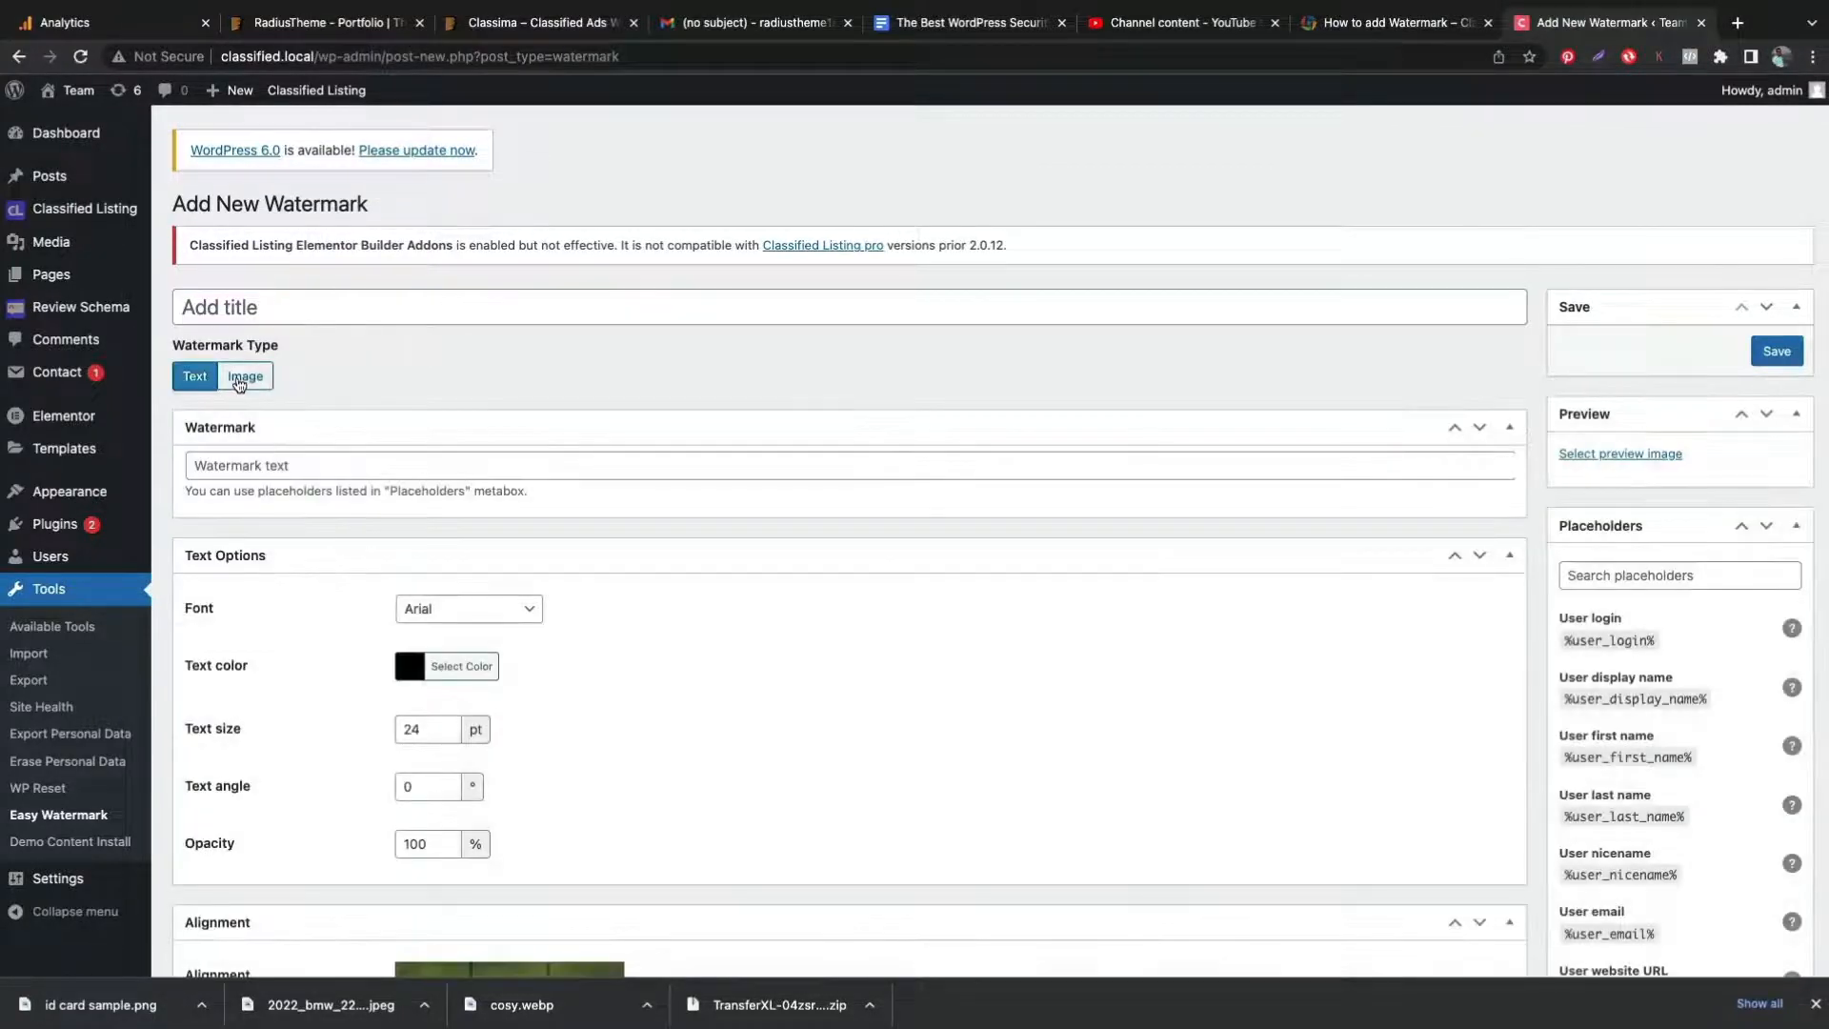
left_click(245, 376)
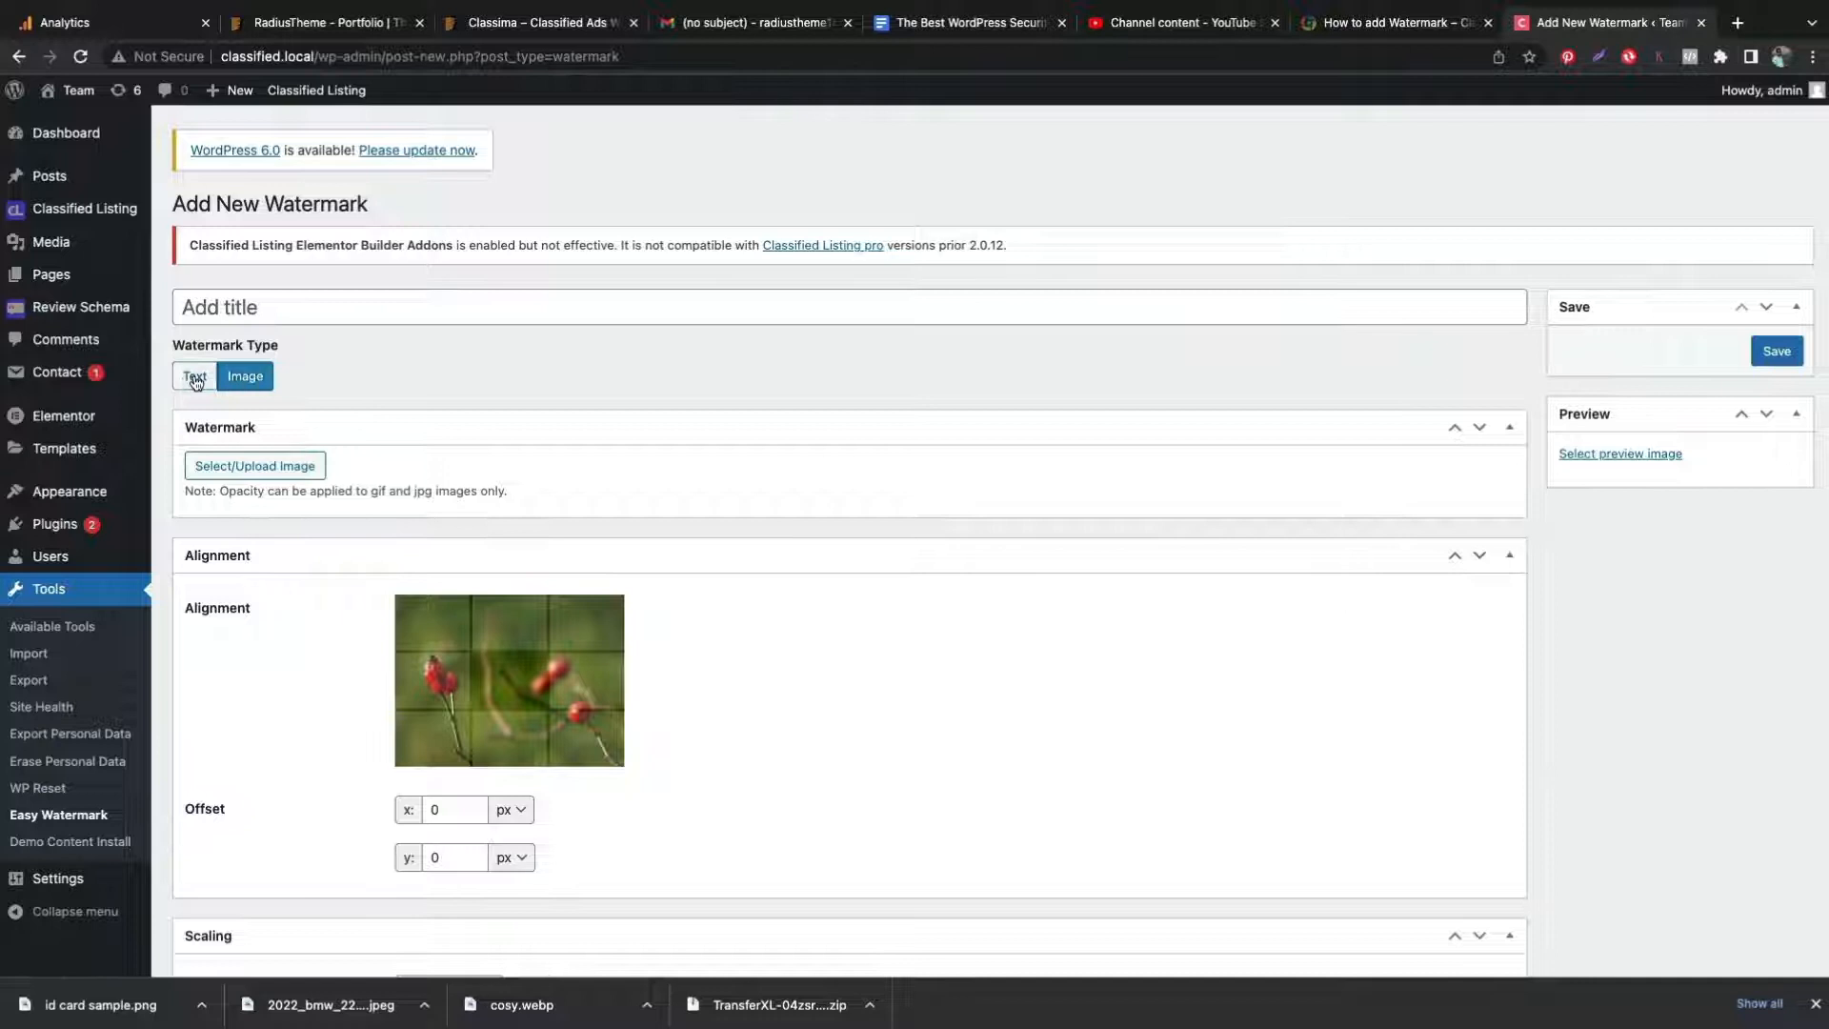
left_click(194, 376)
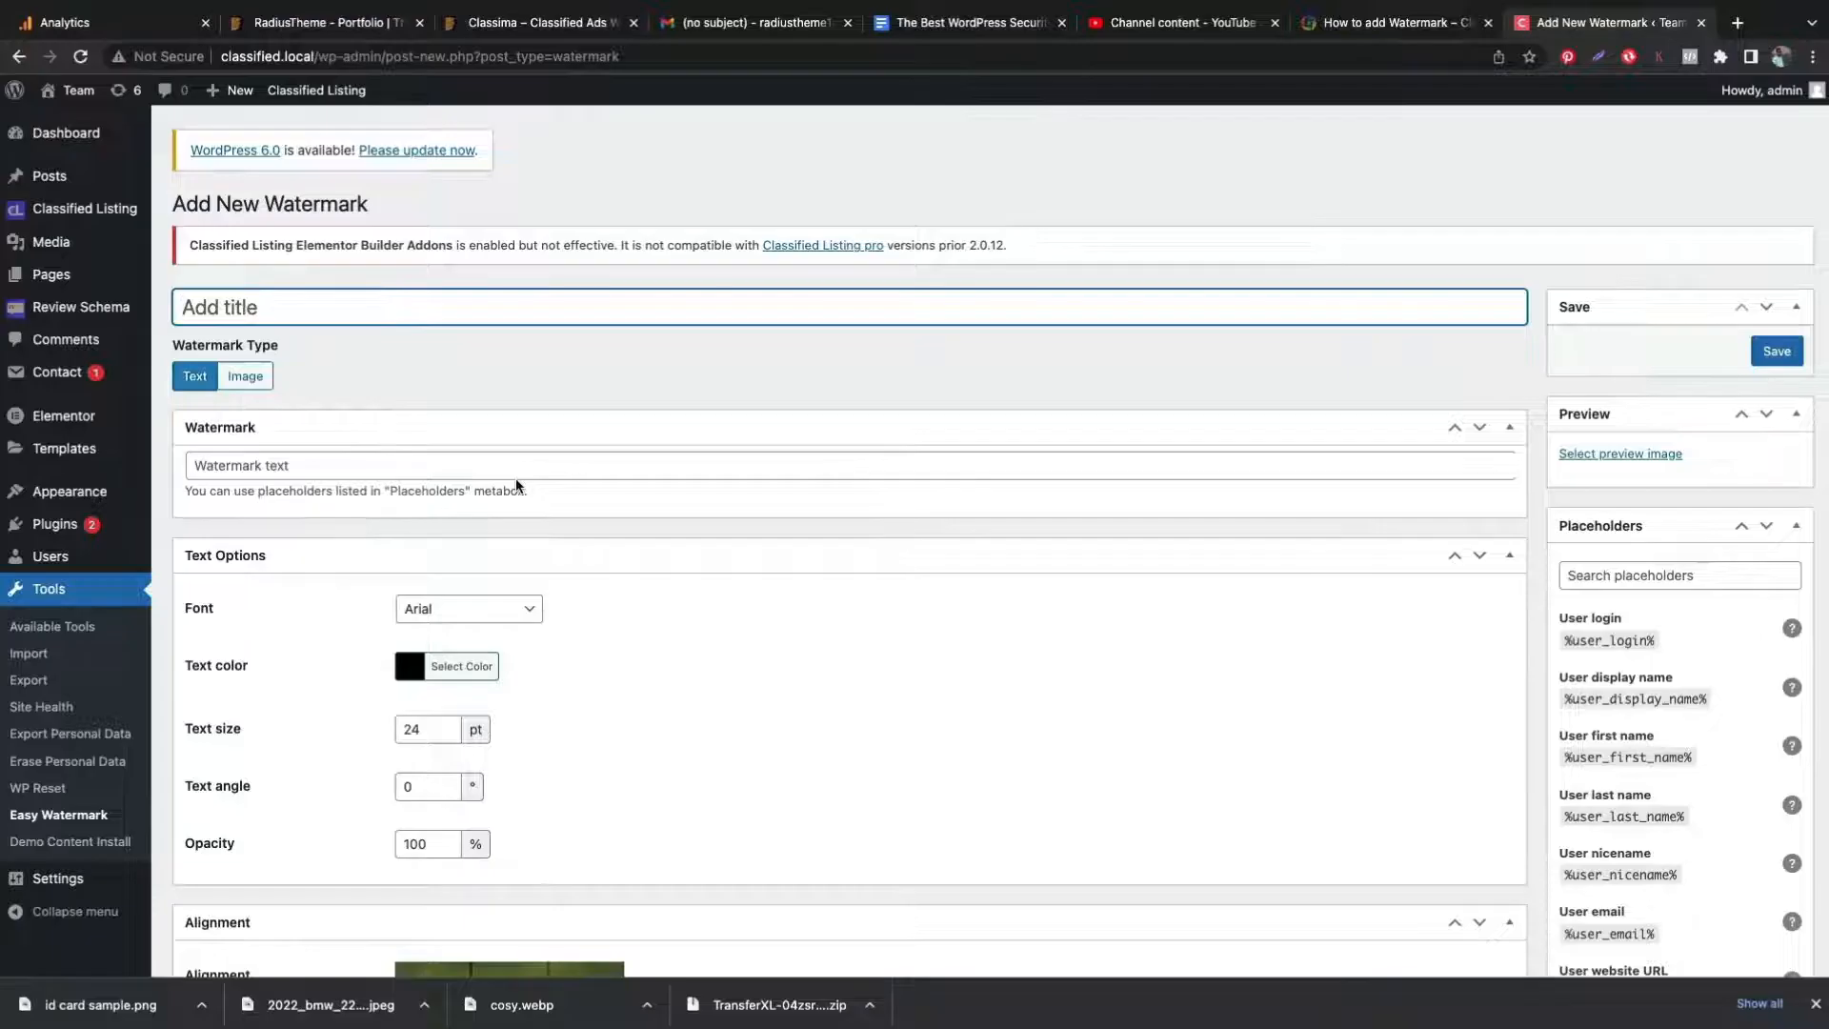
type("Classima Watermark")
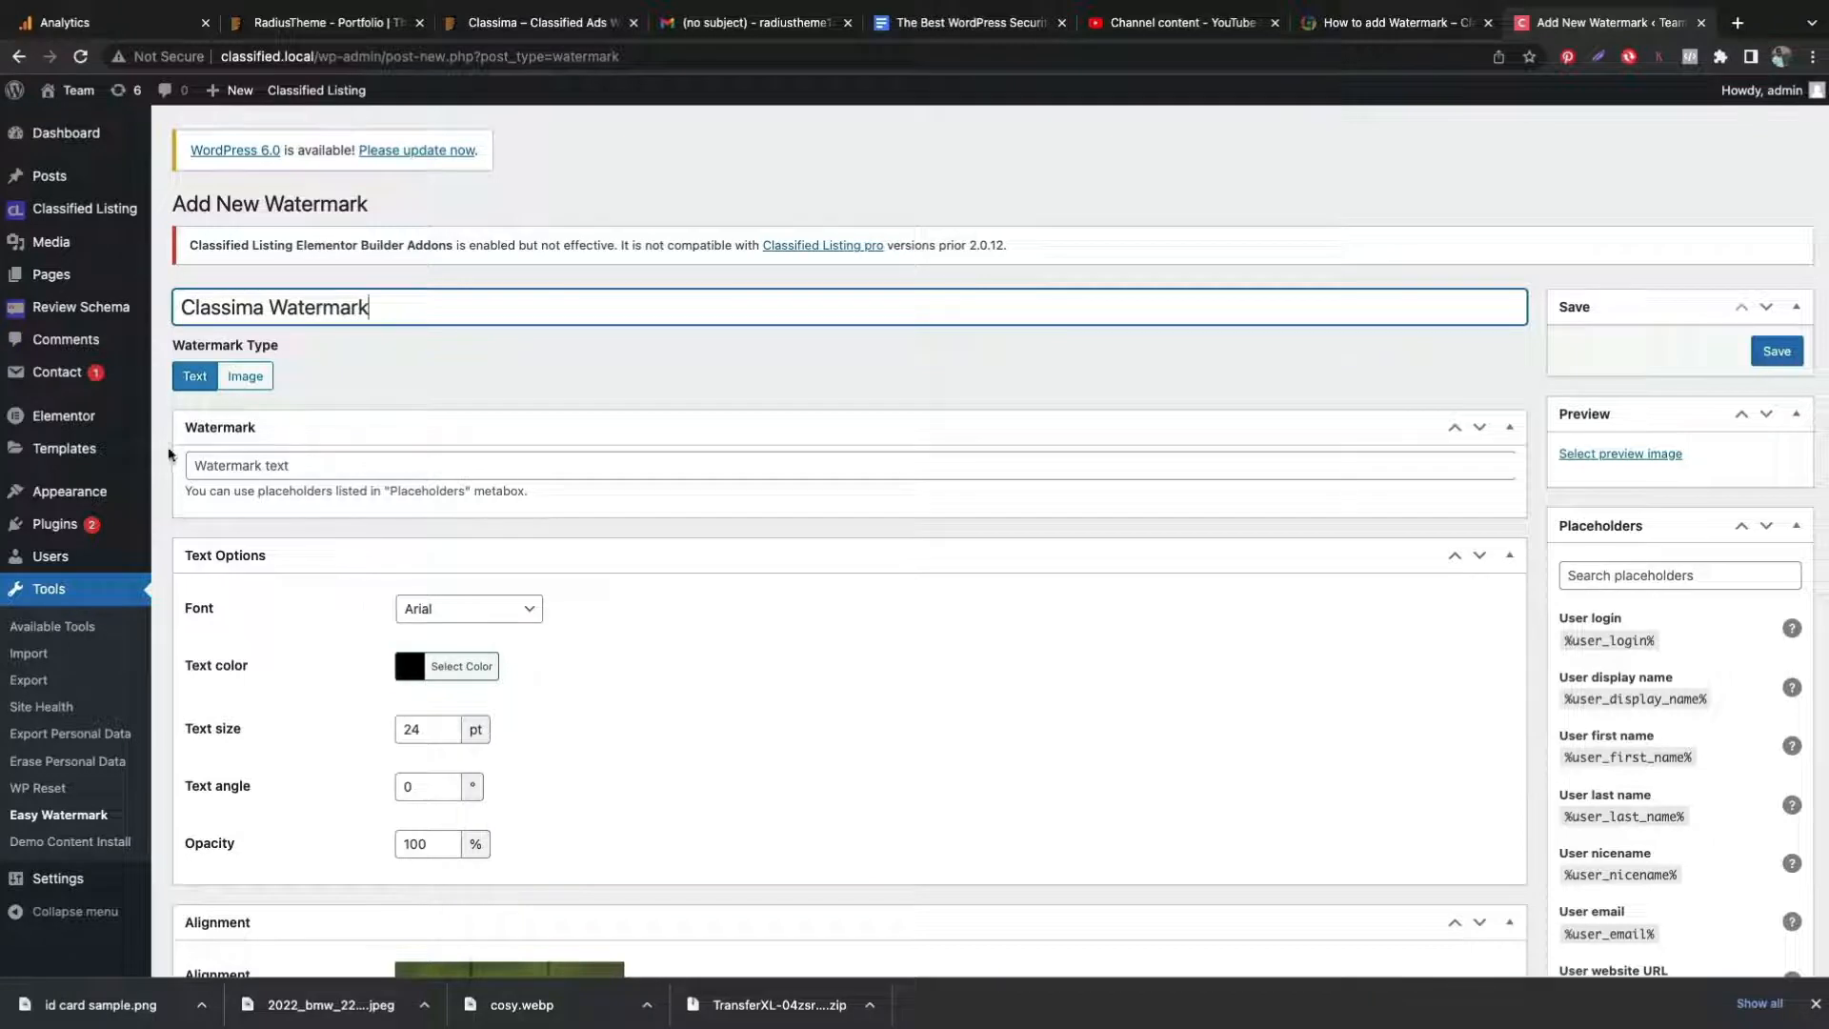
left_click(817, 465)
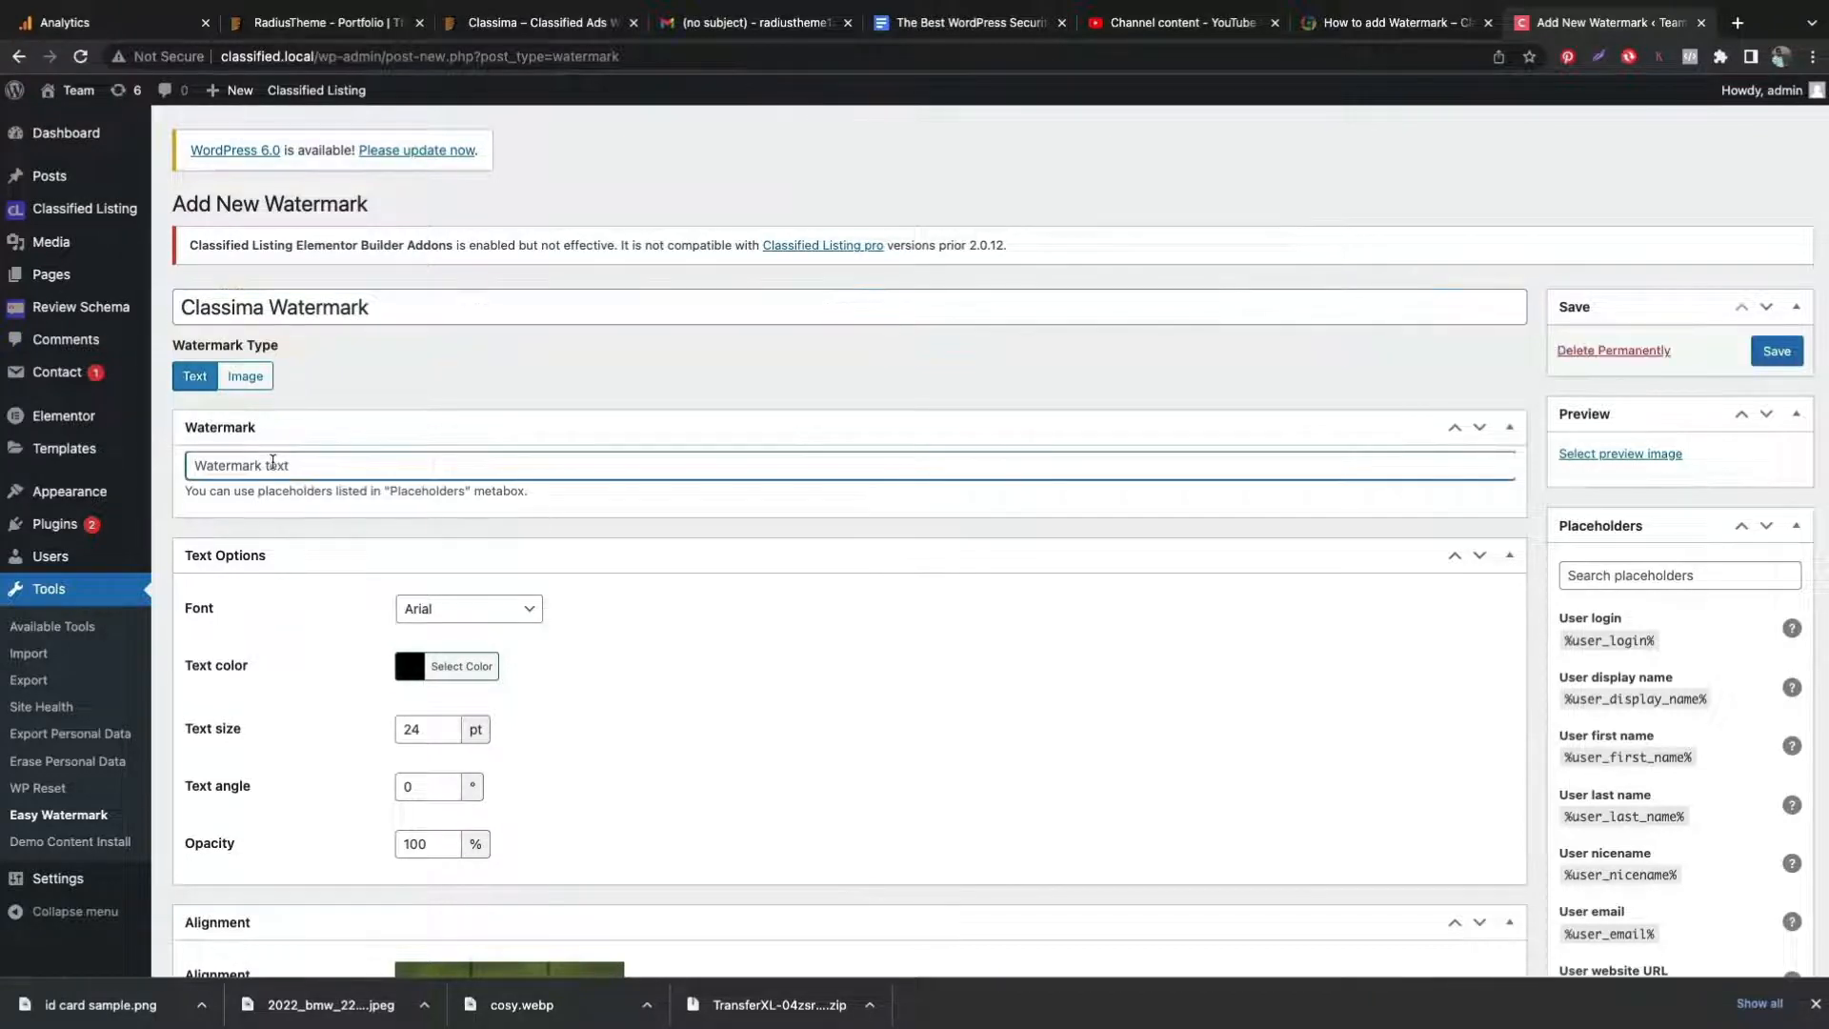
type("Classima")
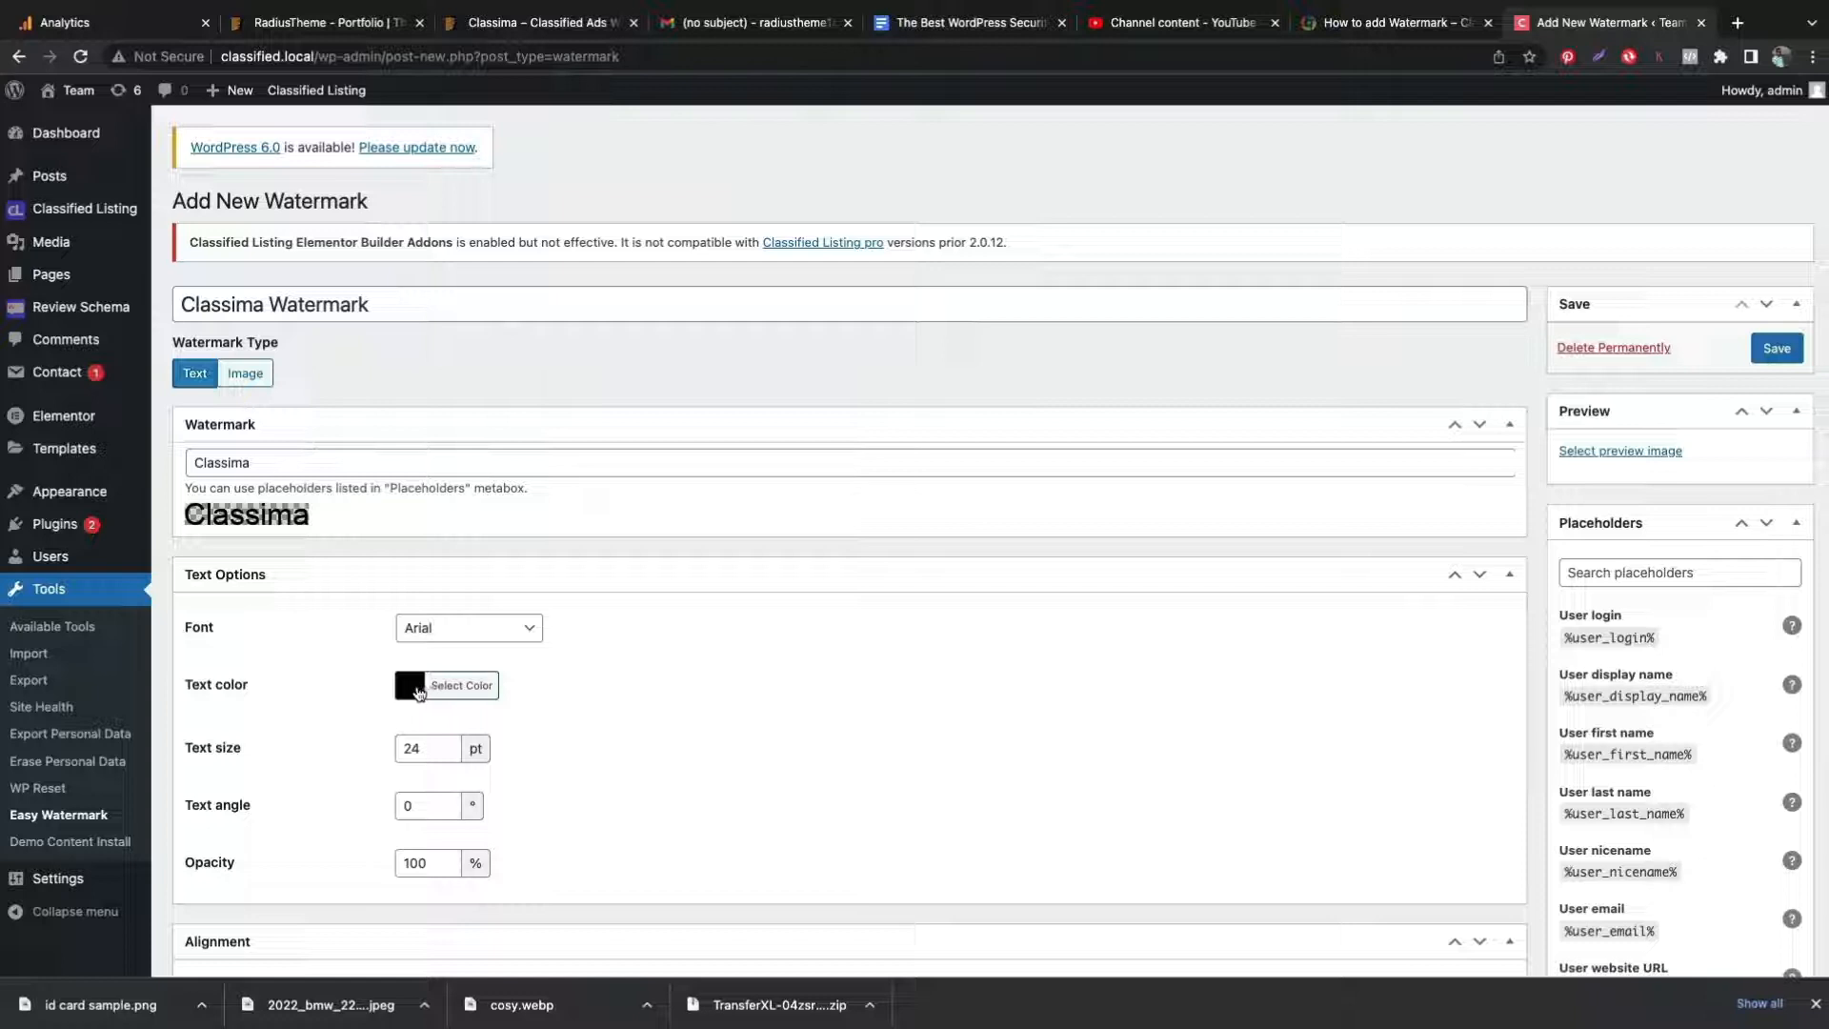
- Give the watermark text a salmon colour and the Comic Sans MS font
left_click(410, 685)
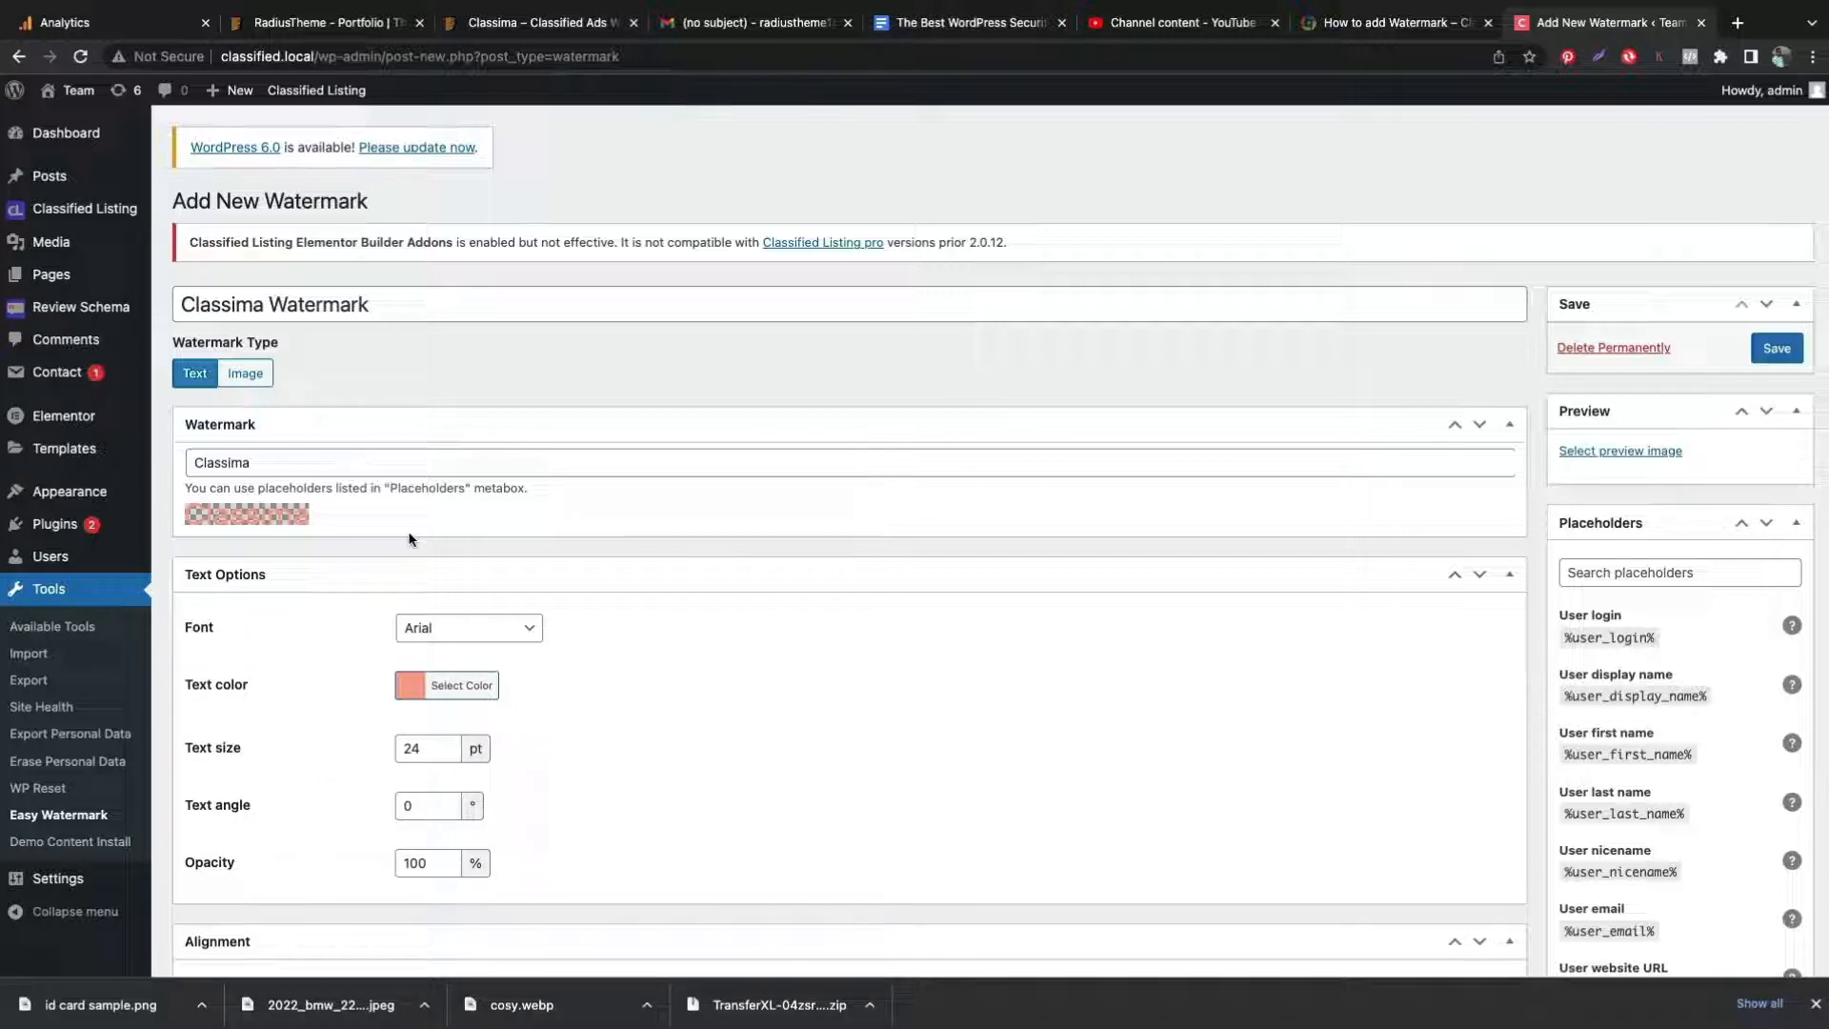
left_click(467, 628)
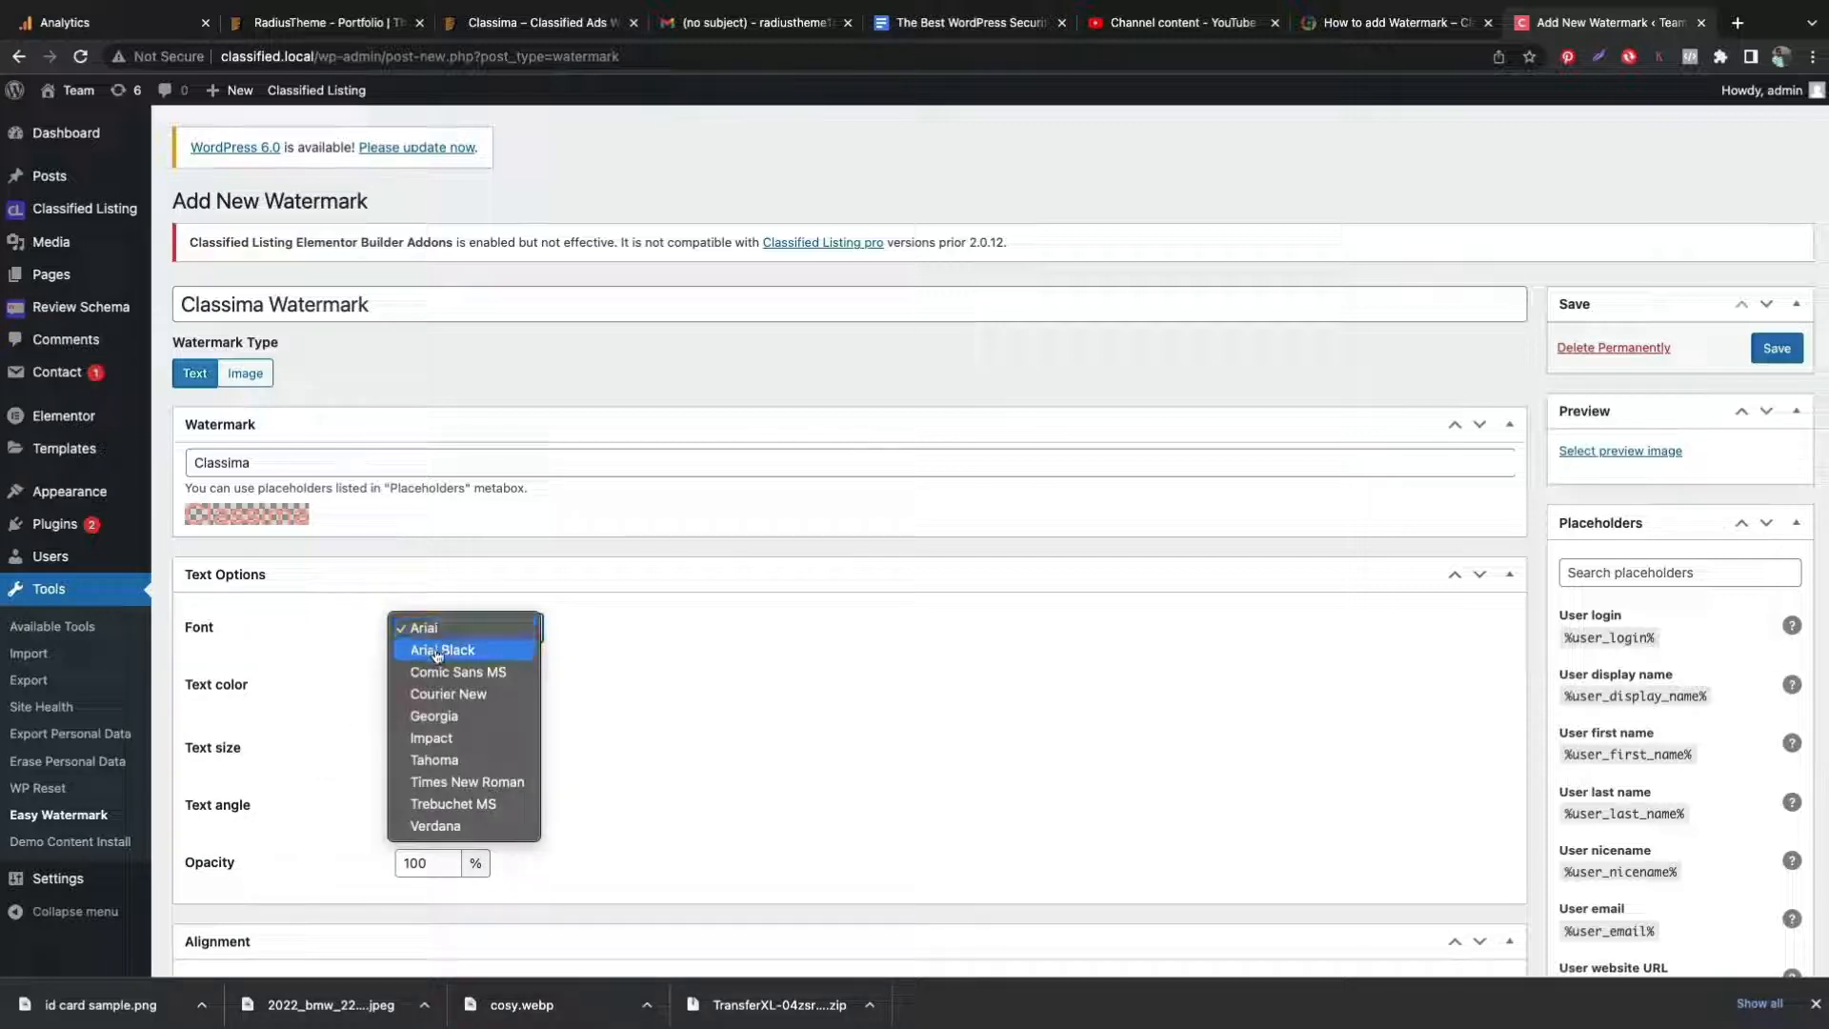
left_click(457, 671)
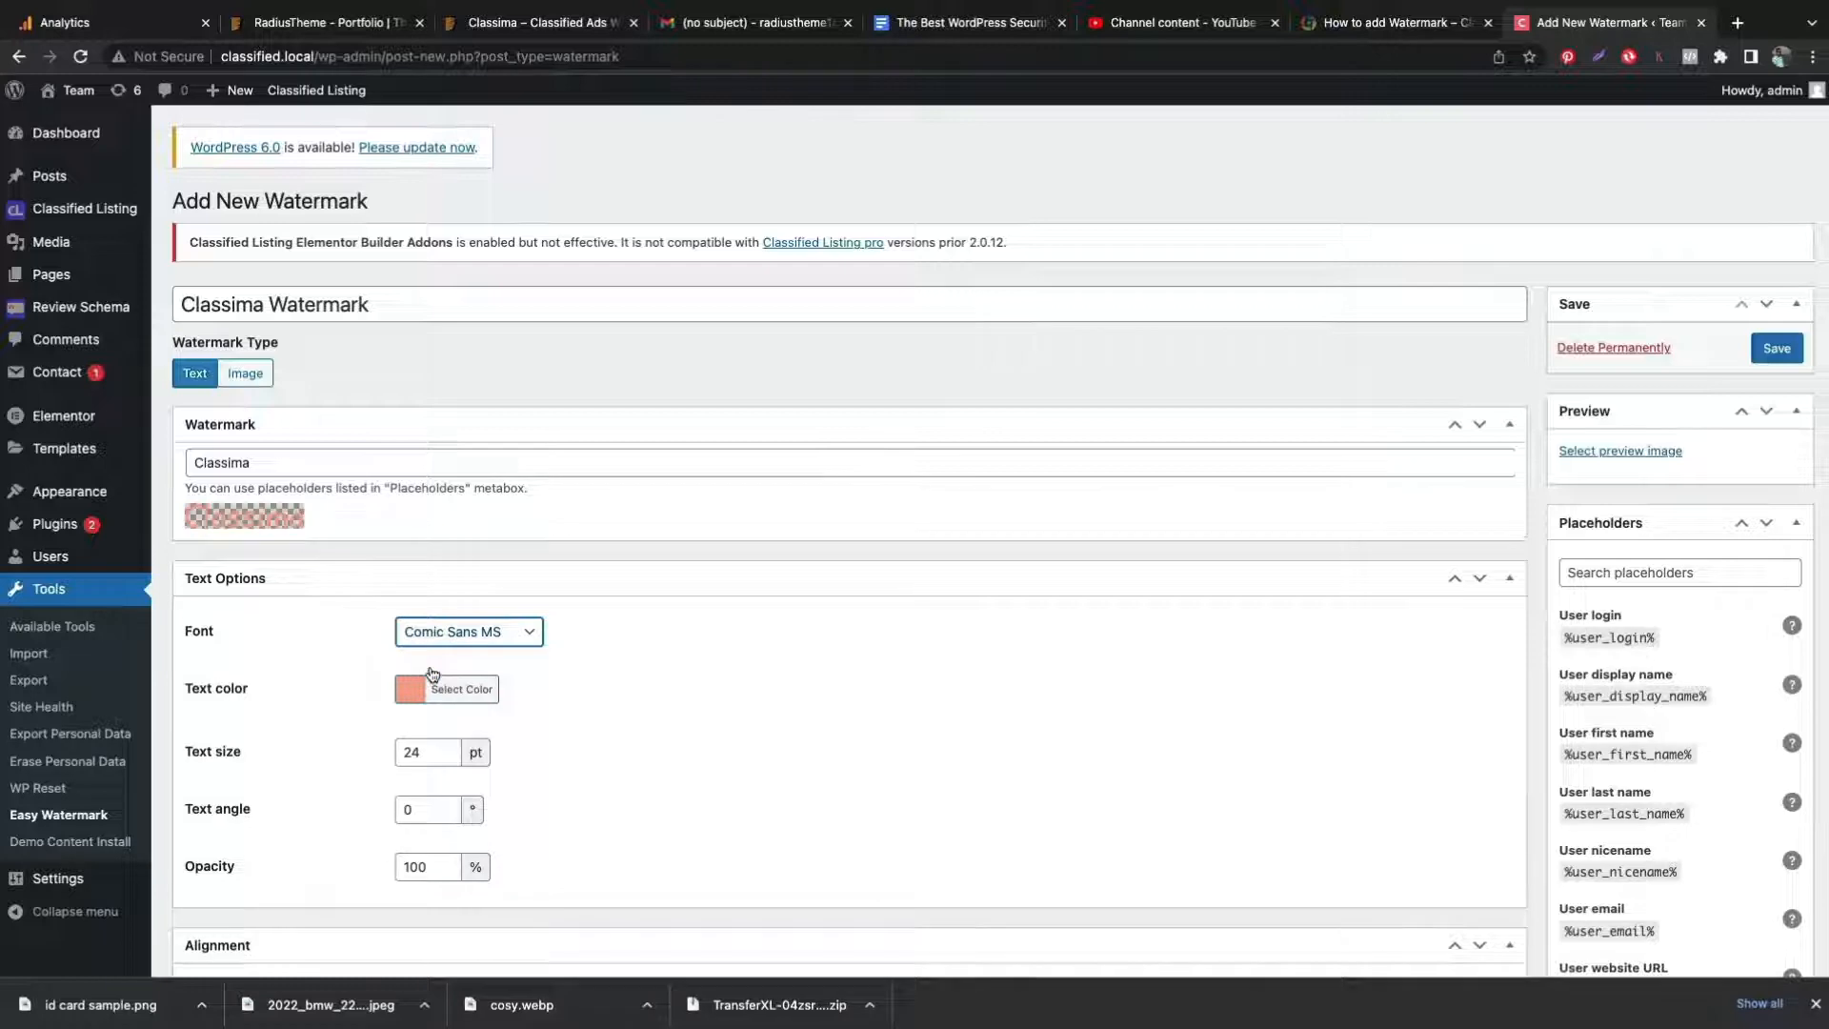
mouse_move(467, 553)
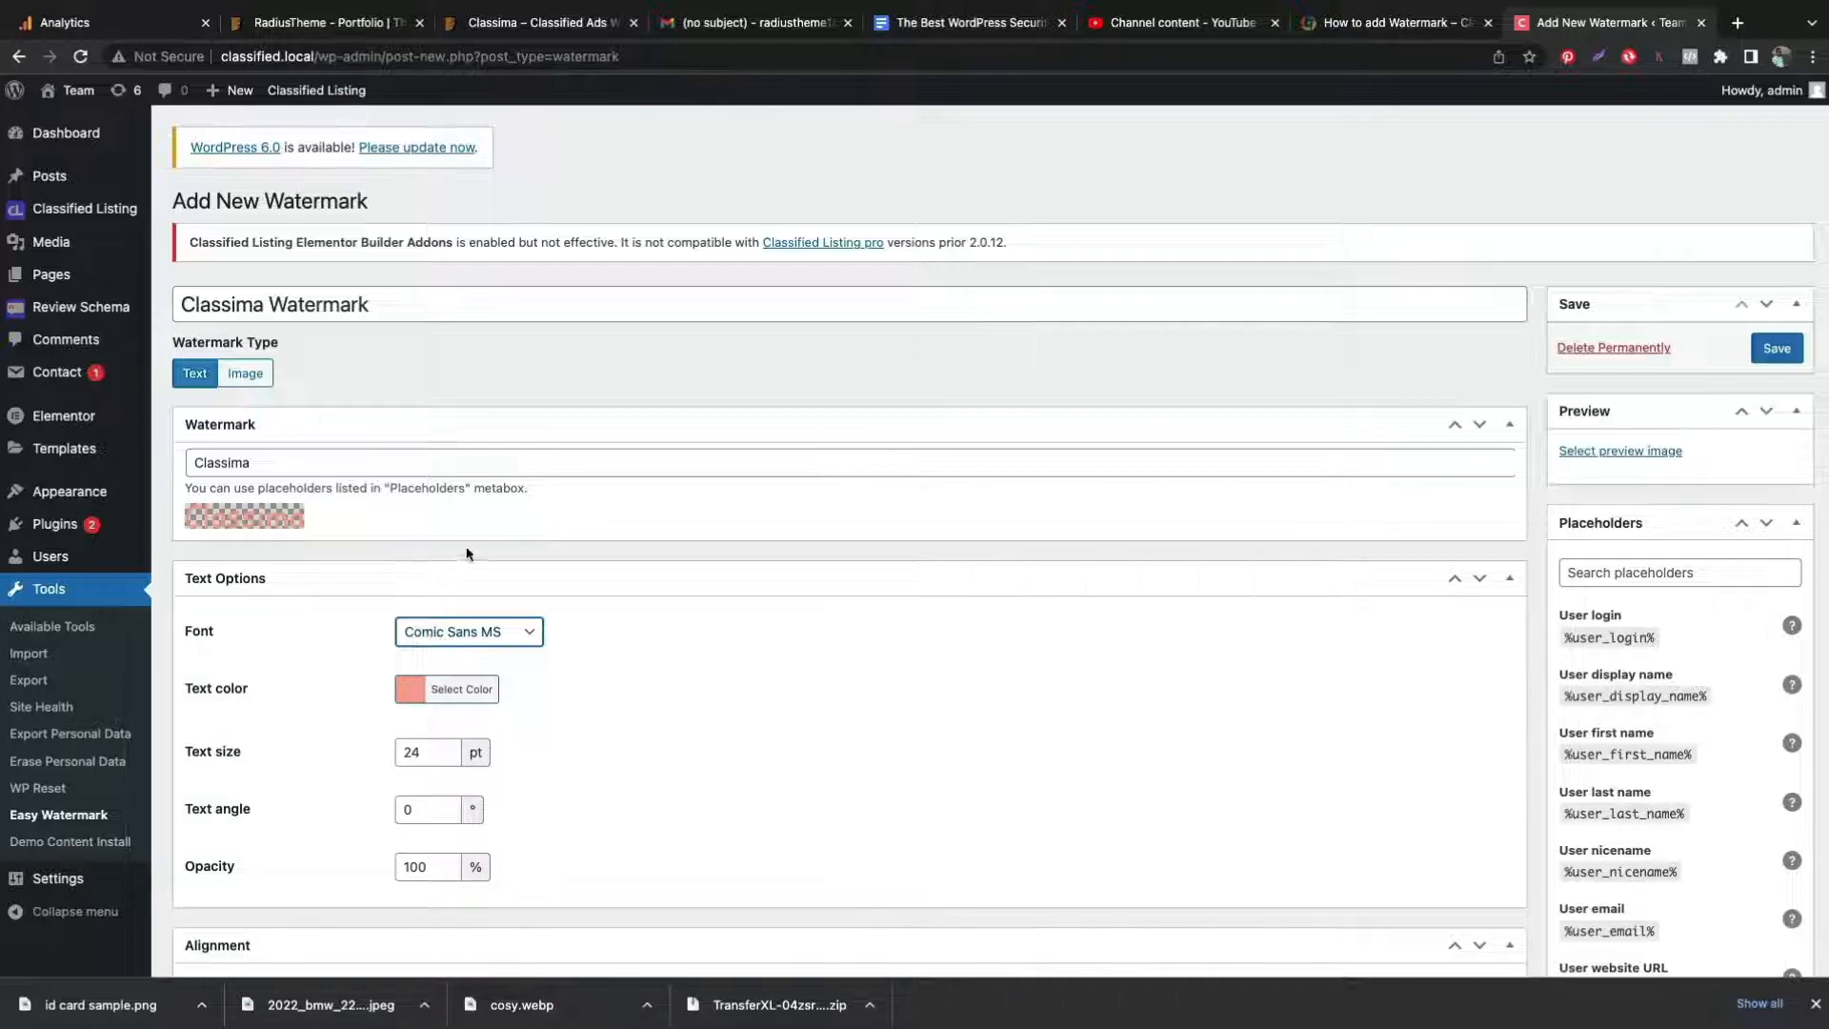
- Add the rtcl-gallery-thumbnail image size to the watermarked sizes
scroll("down", 3)
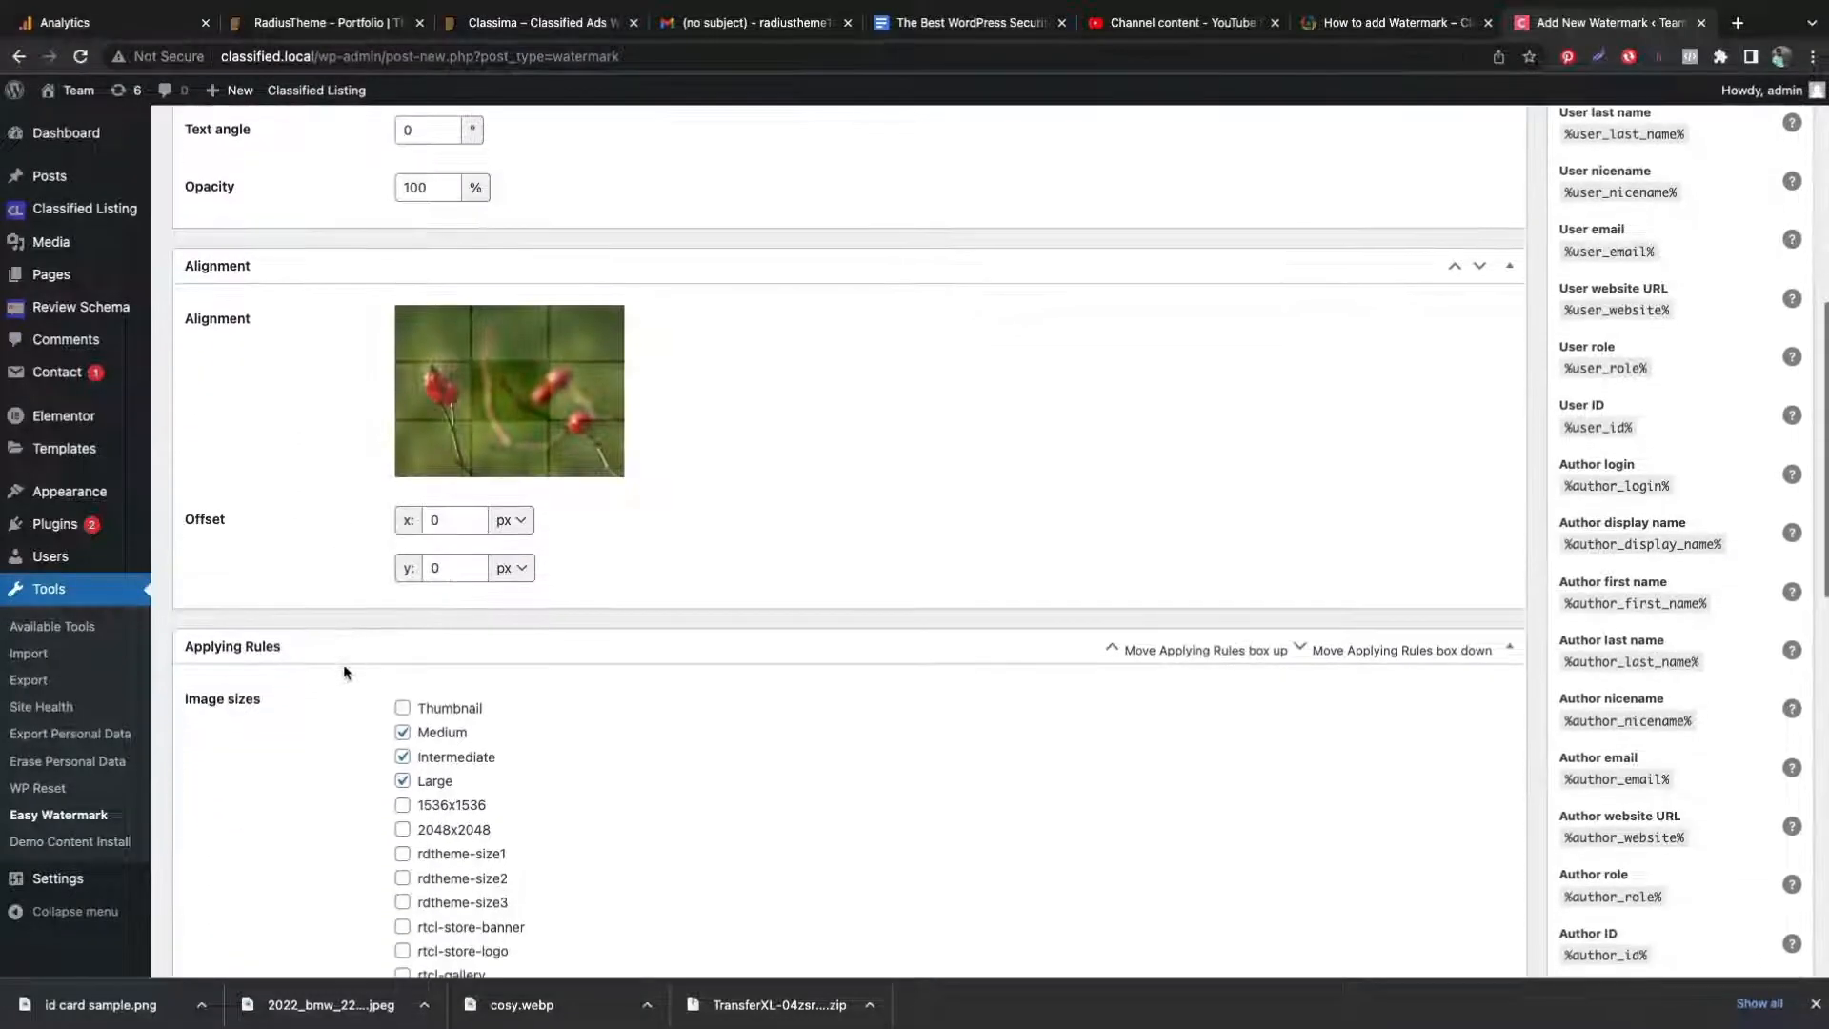
scroll("up", 3)
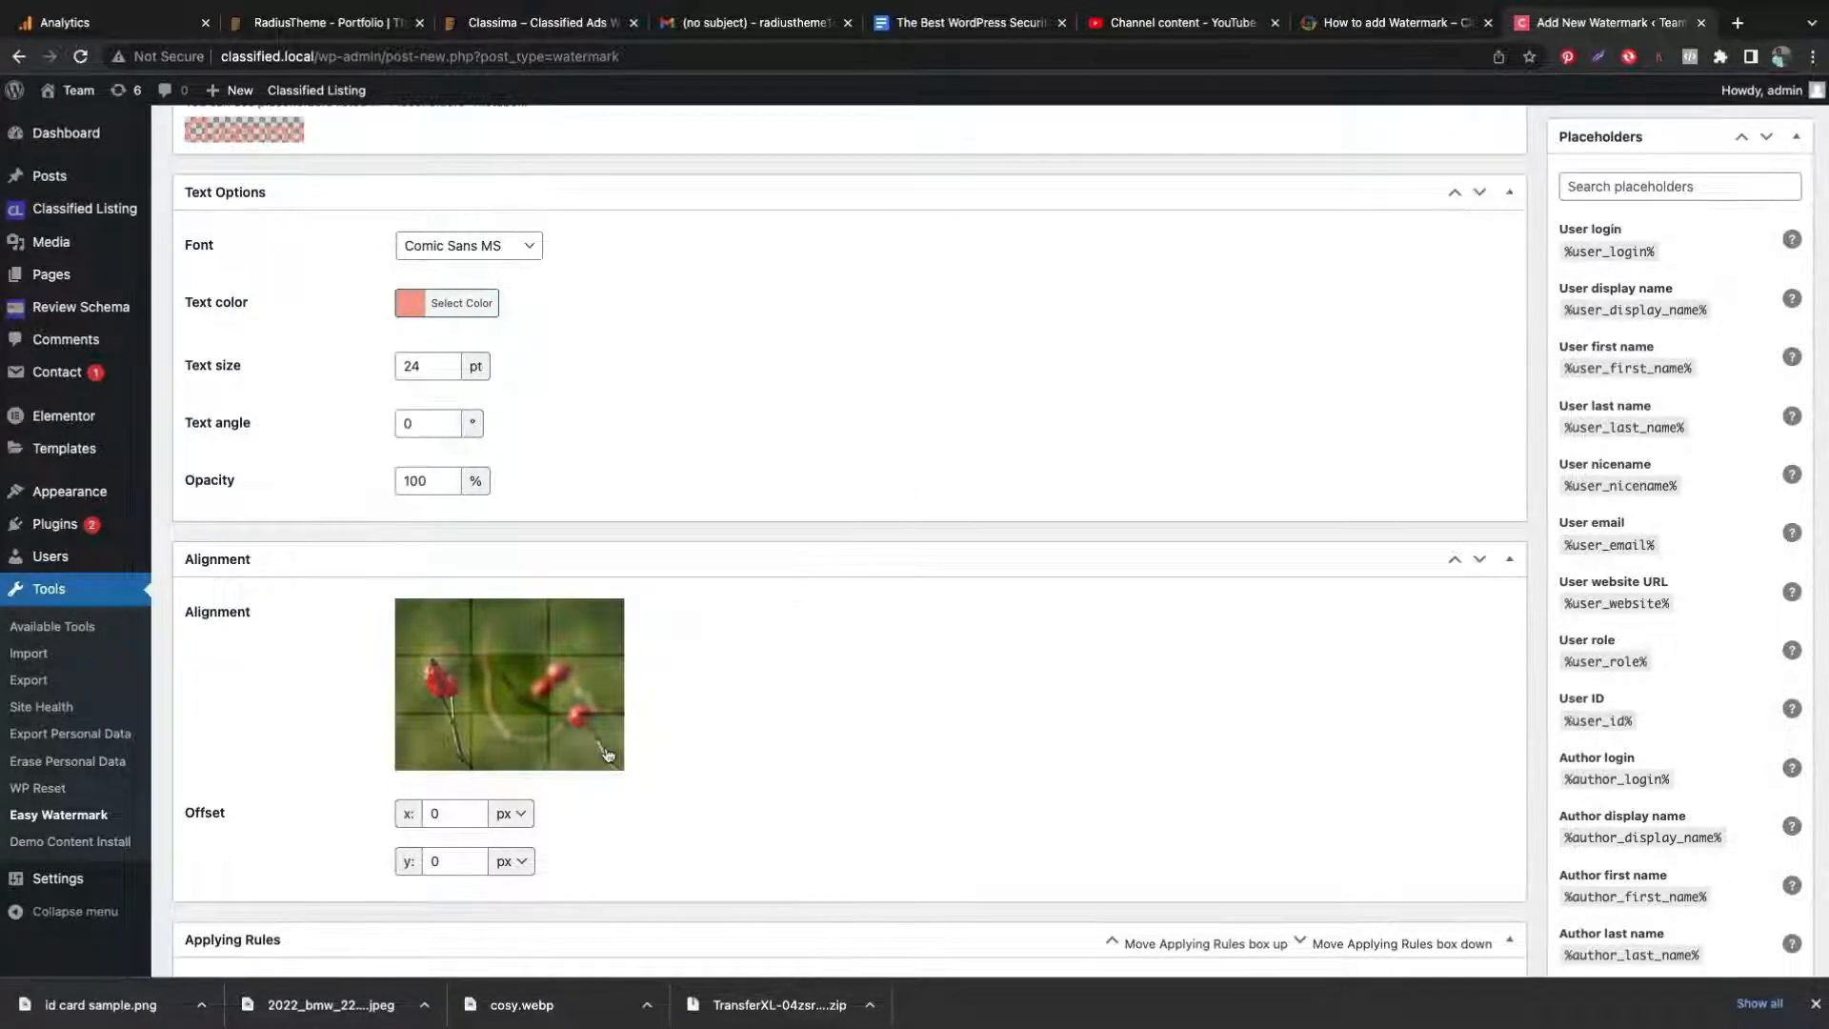
scroll("down", 3)
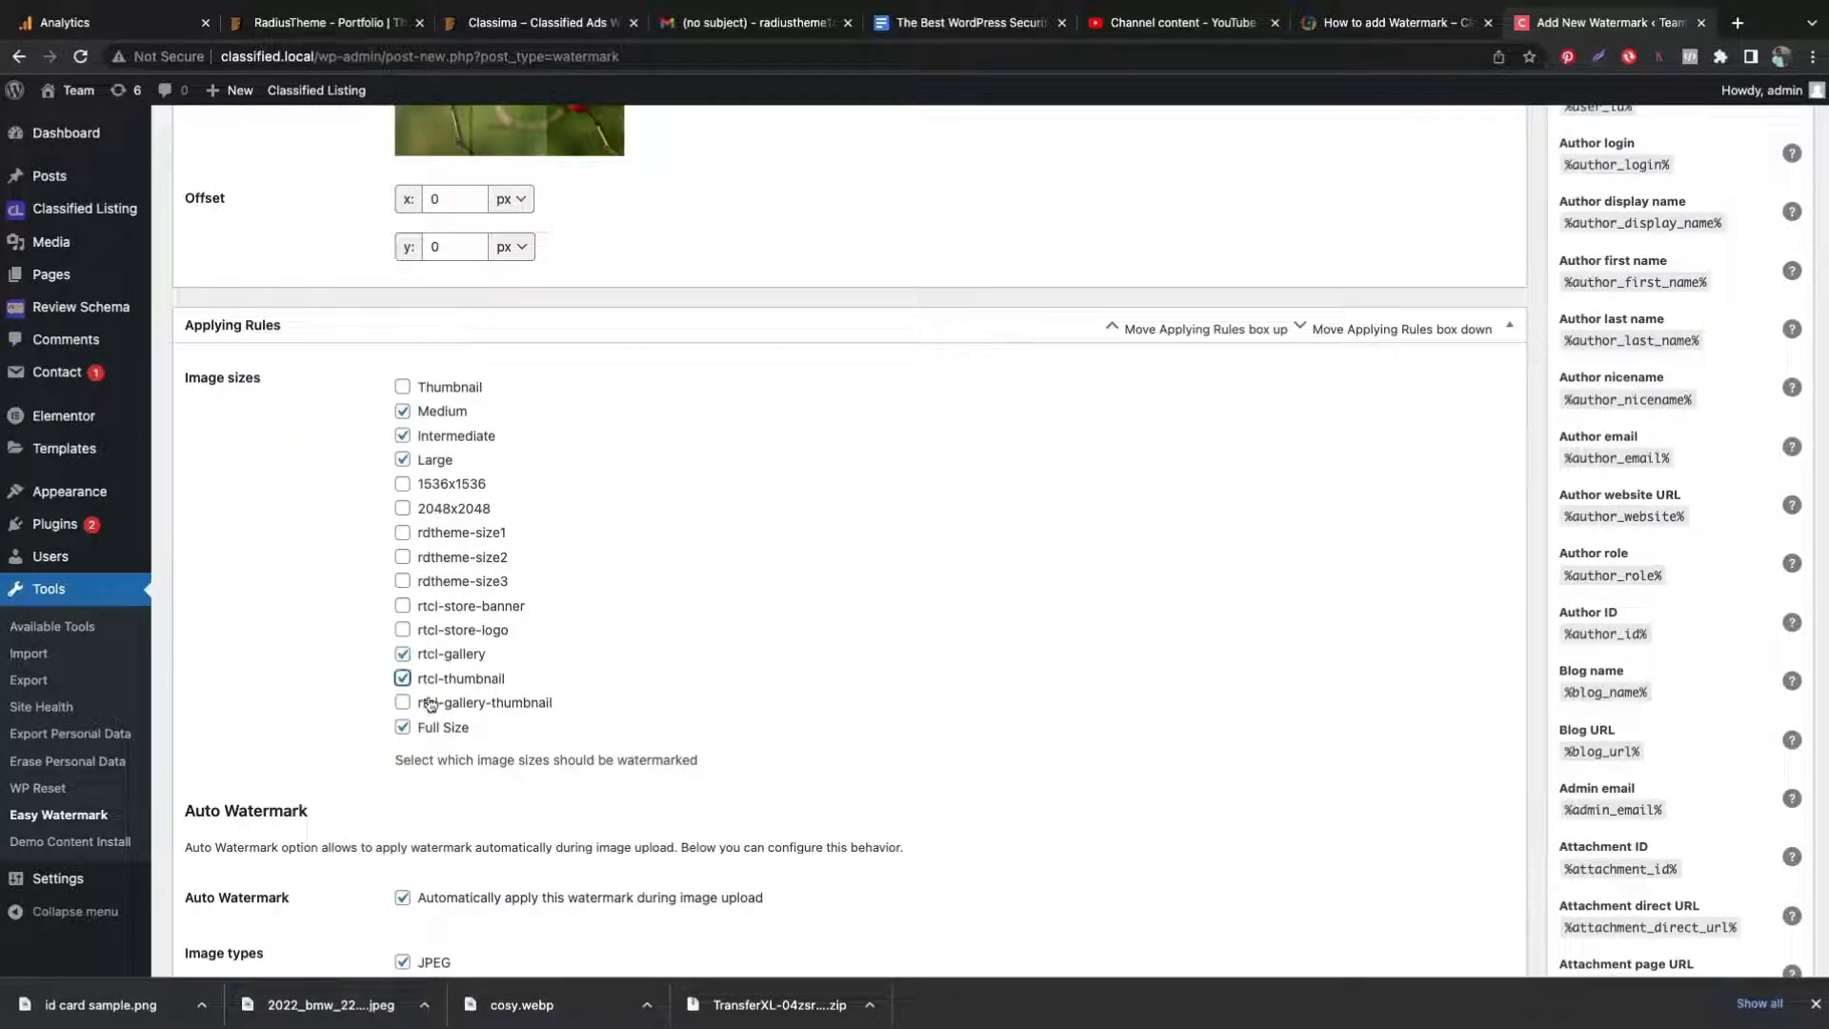
left_click(402, 702)
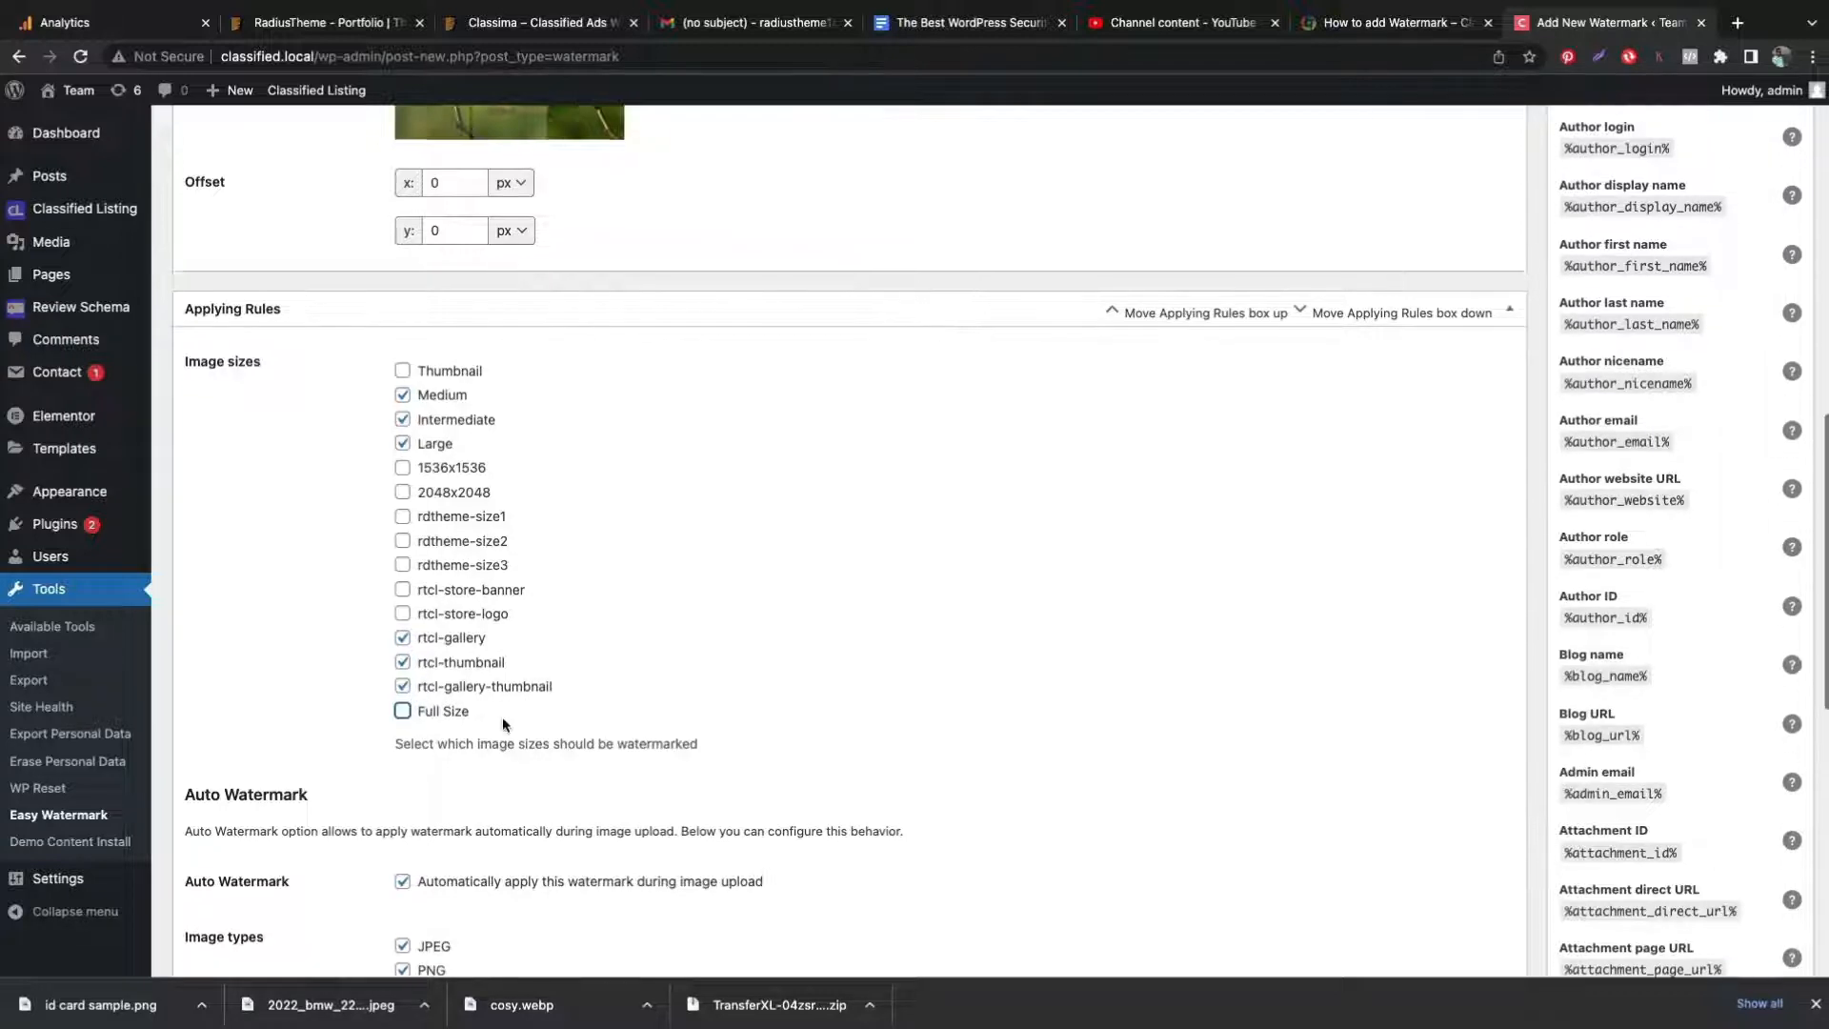
- Auto-watermark Classified Listings attachments and stop watermarking Pages attachments
scroll("down", 3)
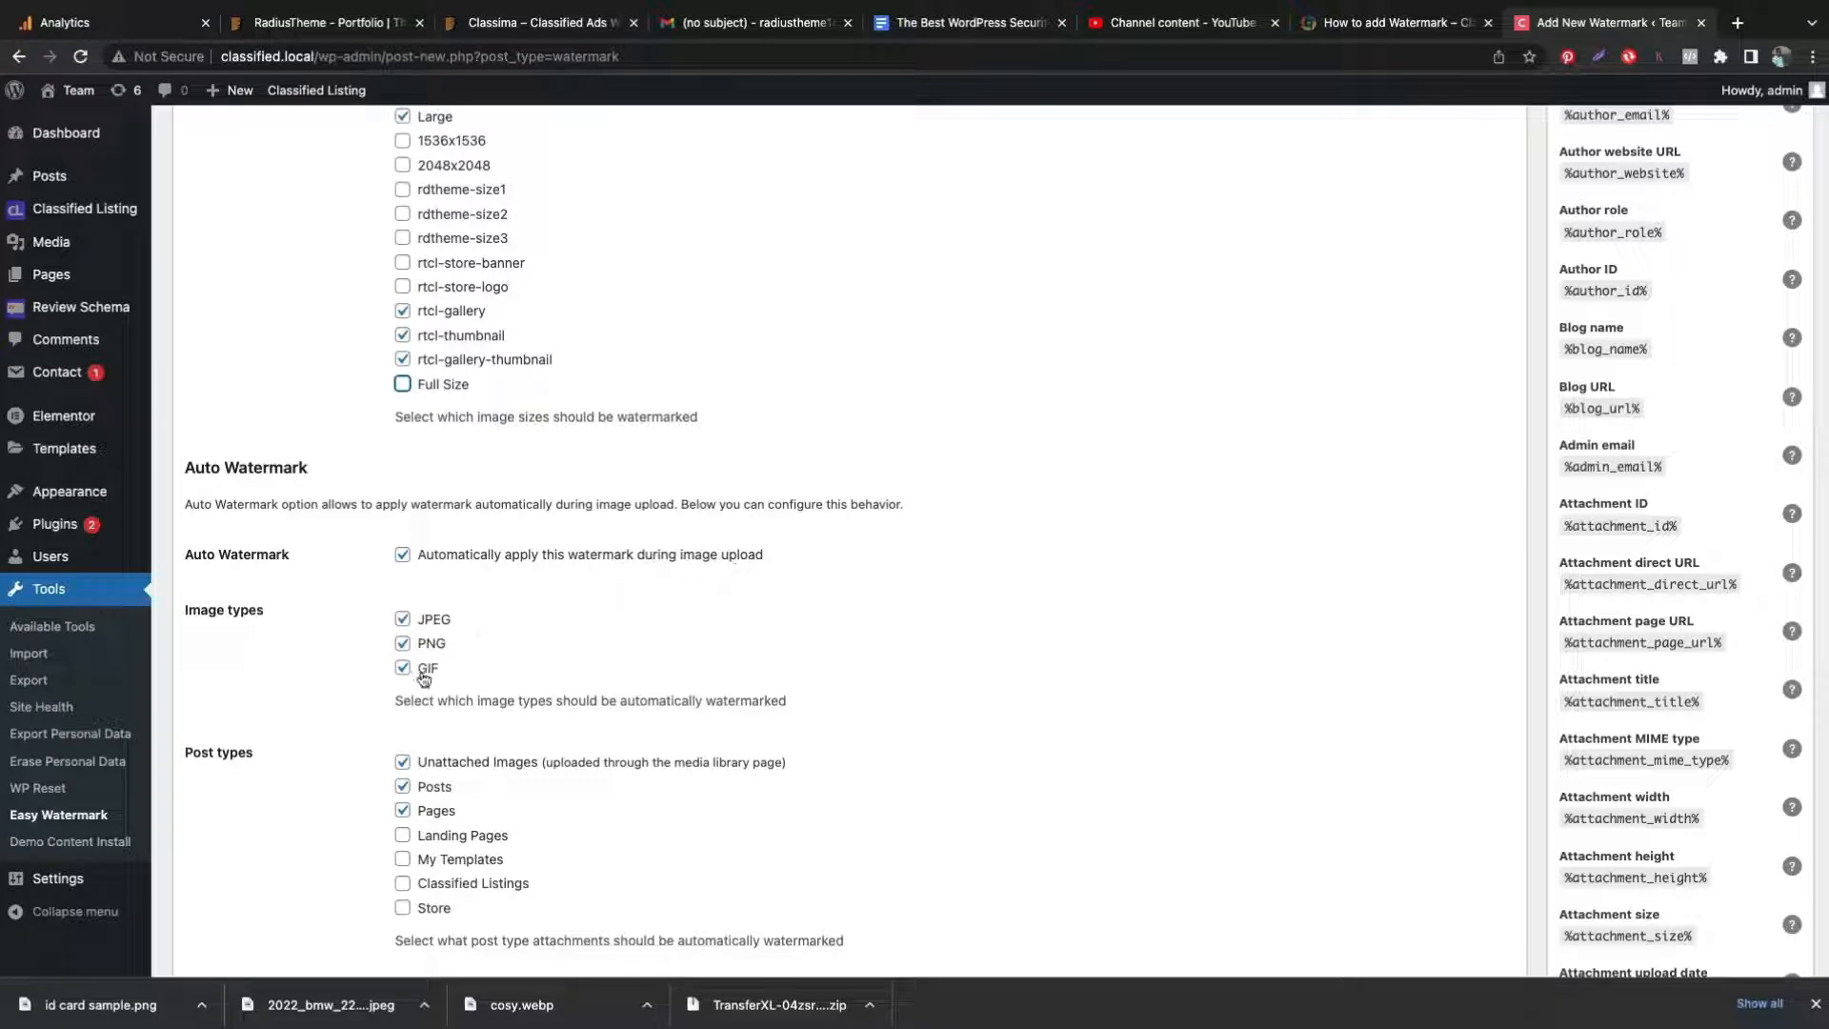
scroll("down", 3)
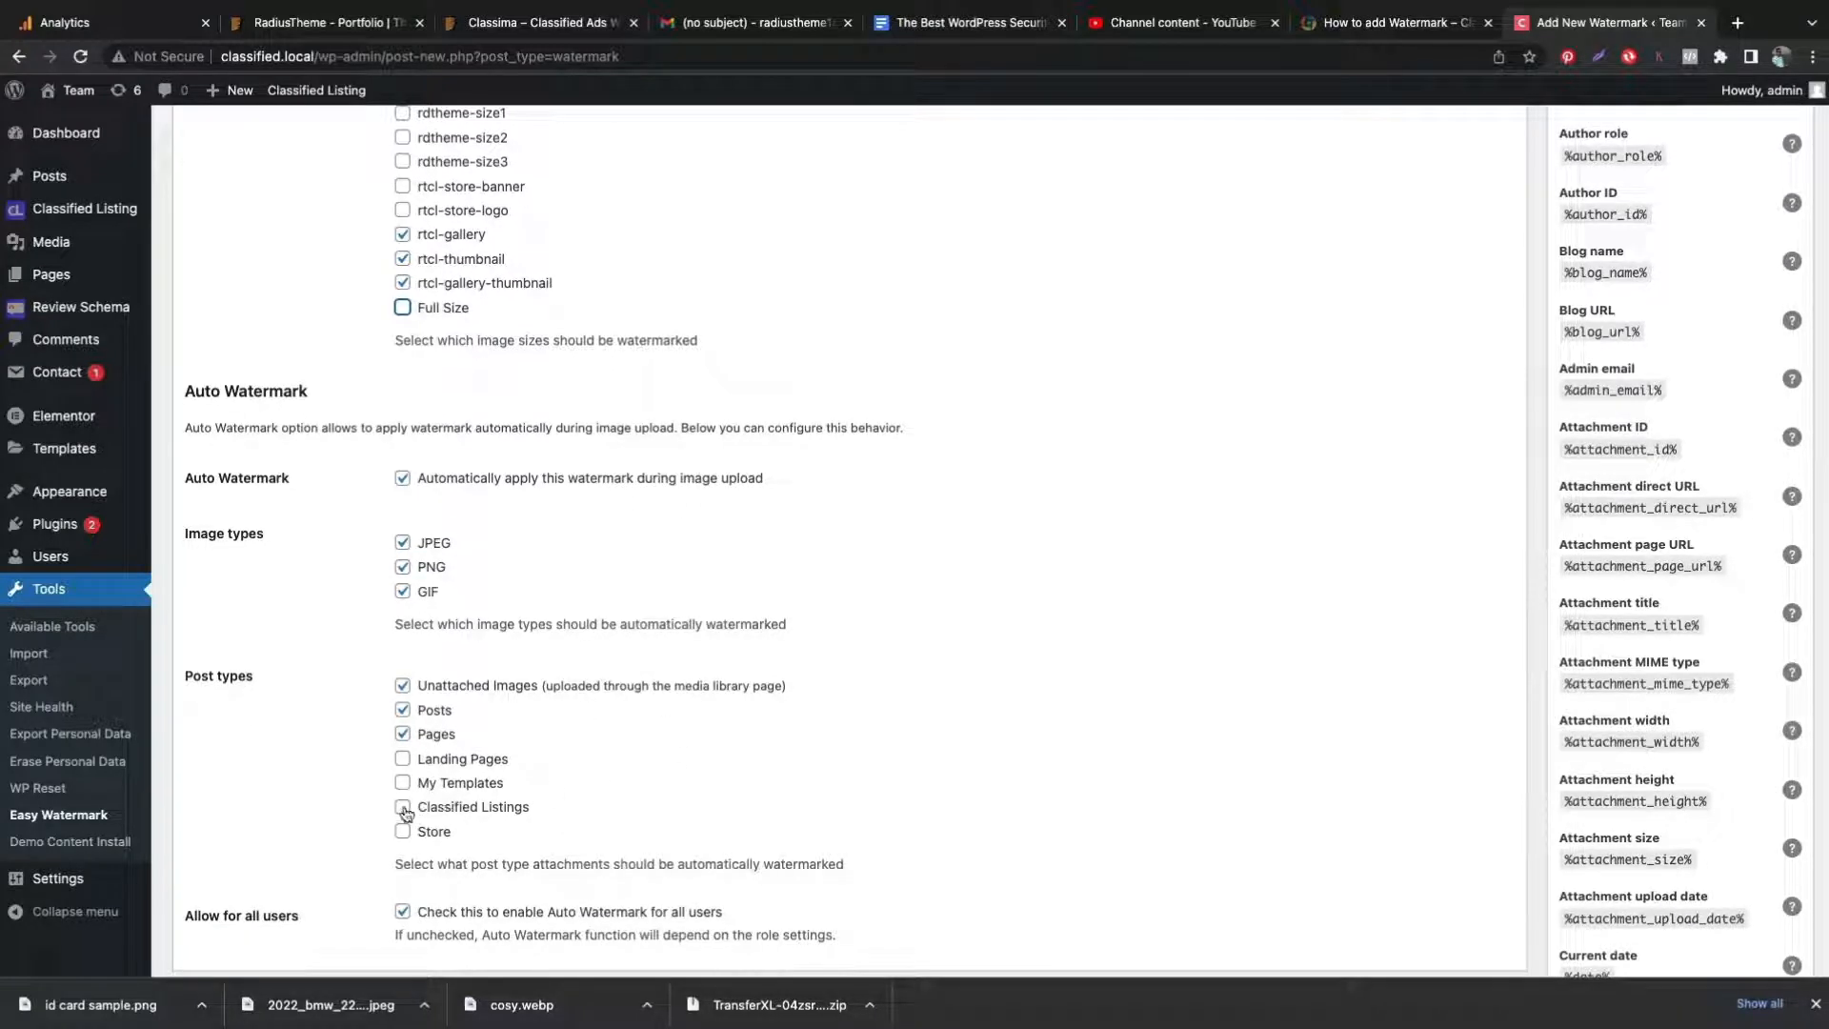
left_click(402, 806)
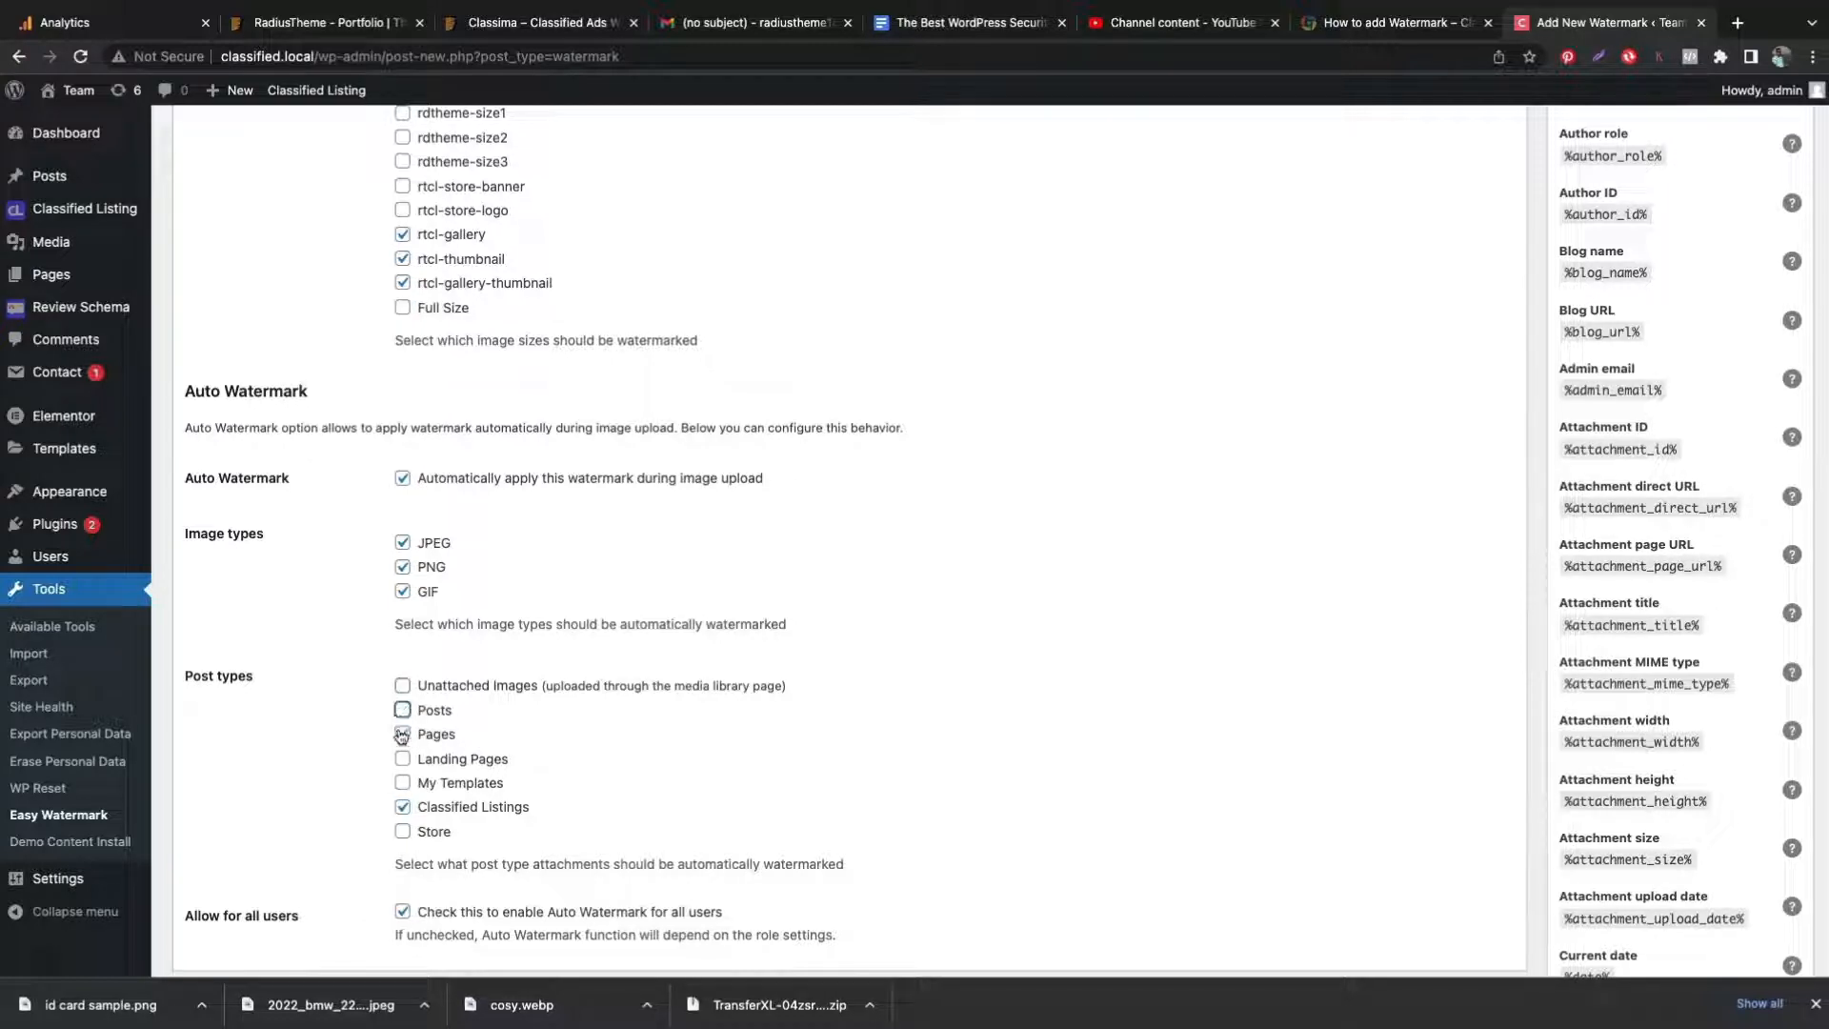
left_click(402, 733)
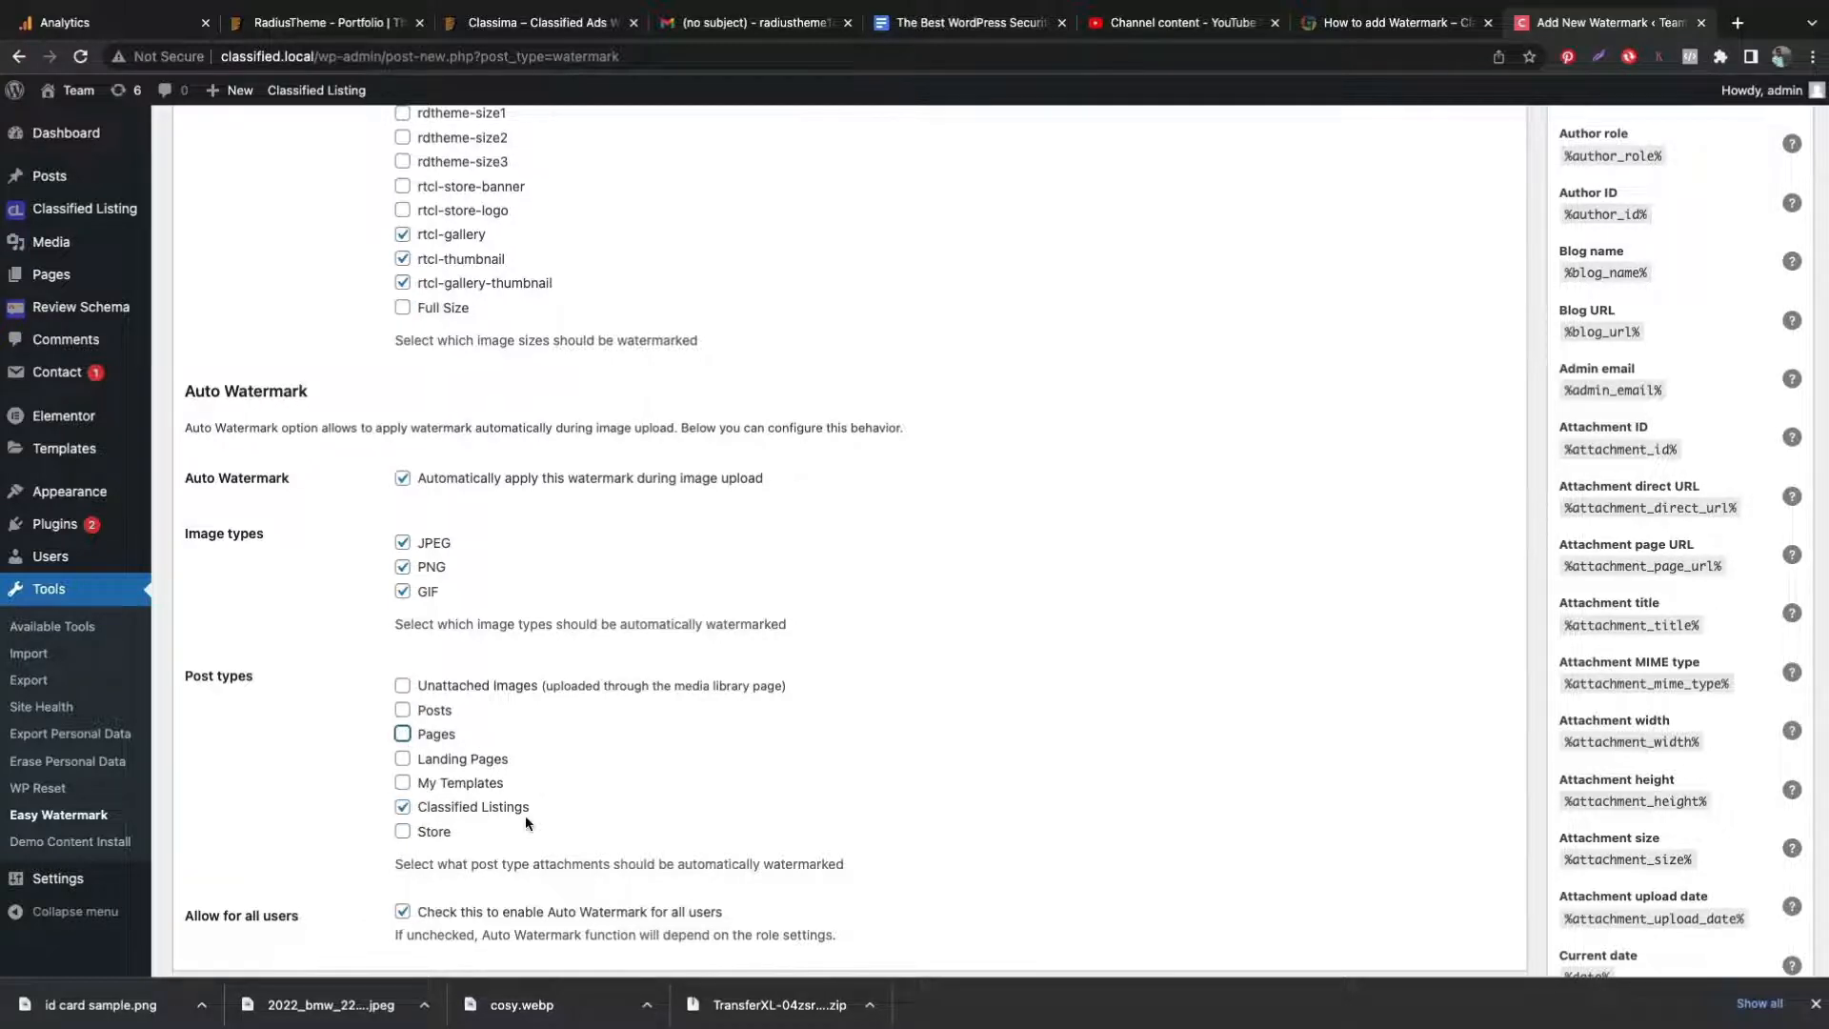
scroll("down", 3)
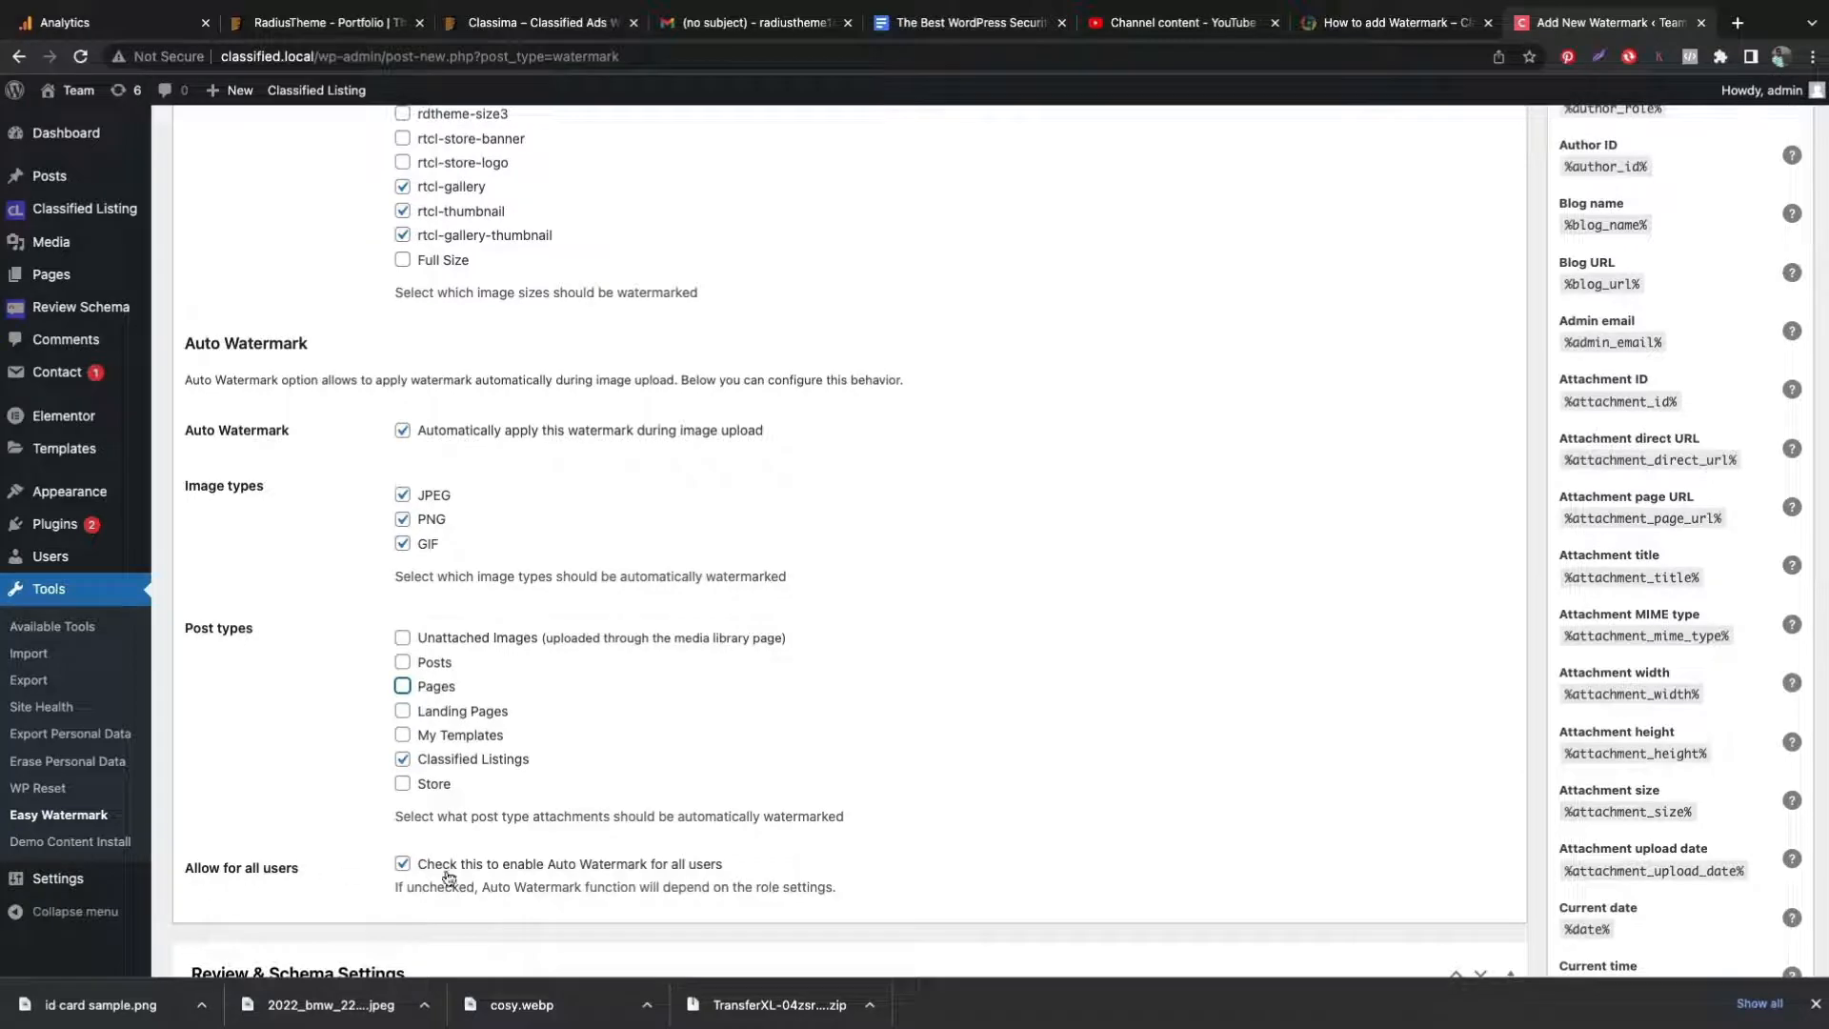
mouse_move(1189, 636)
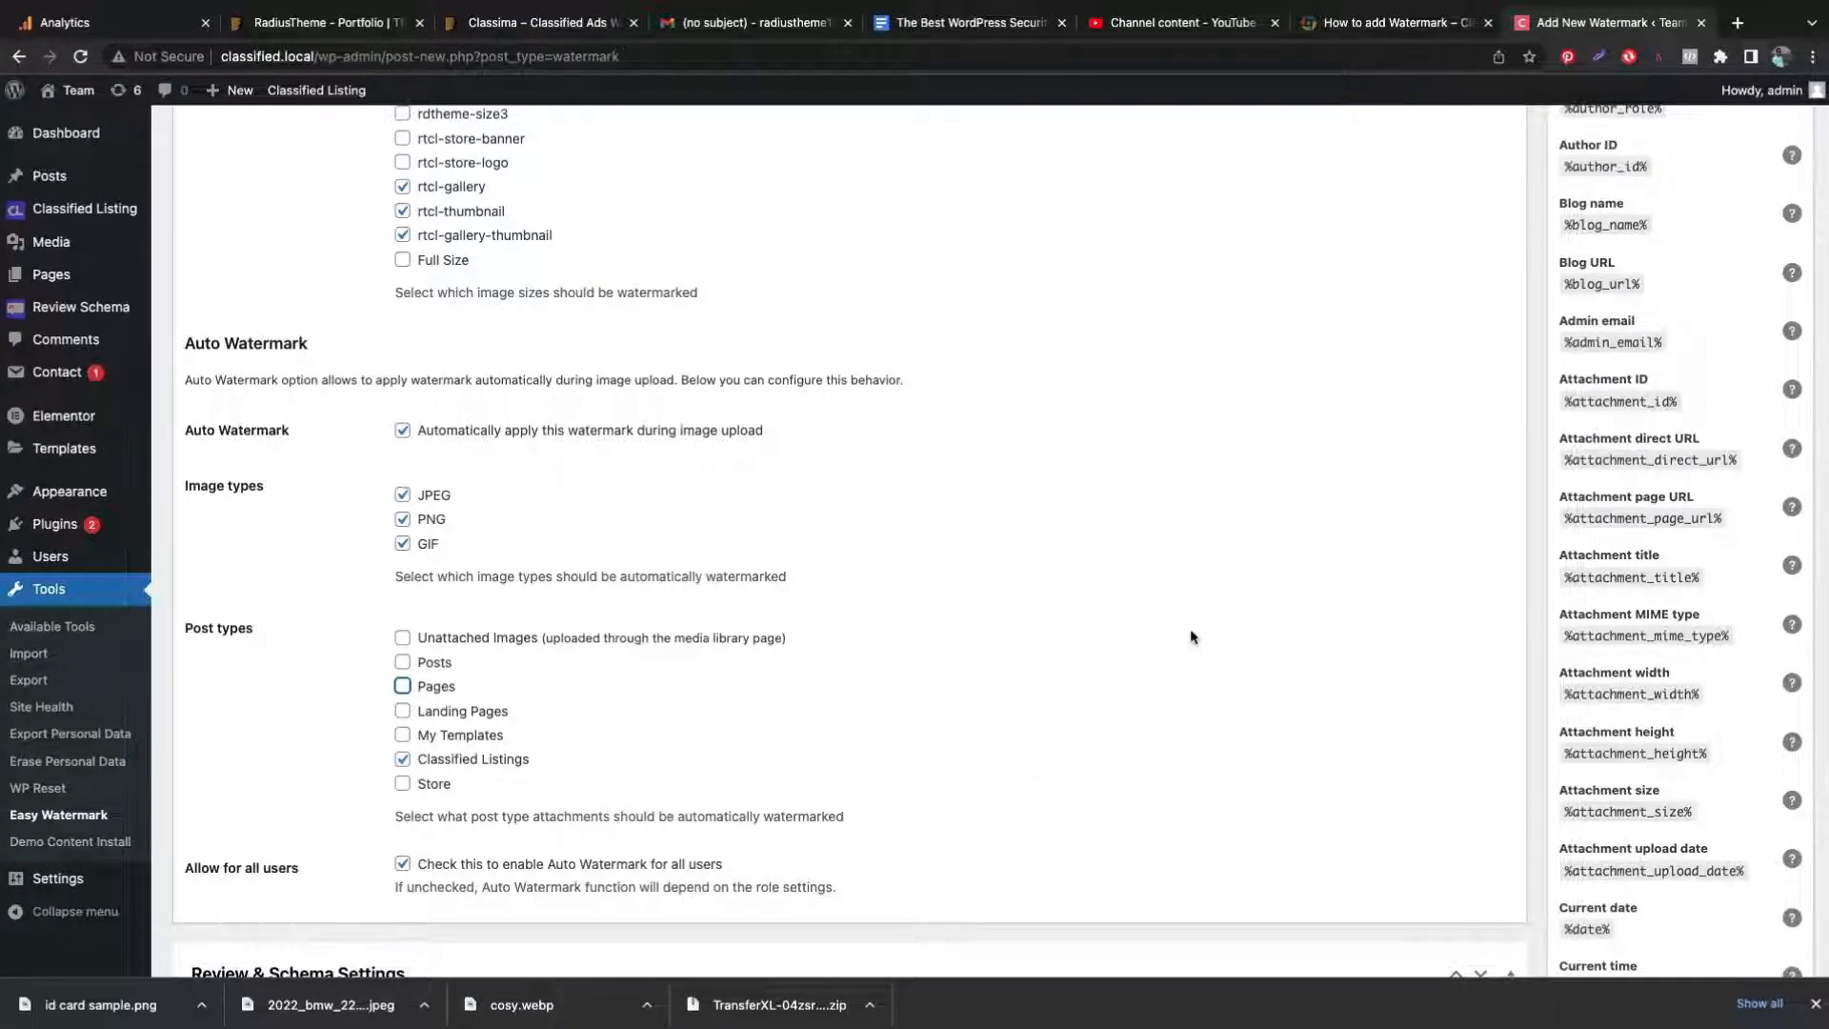
scroll("up", 3)
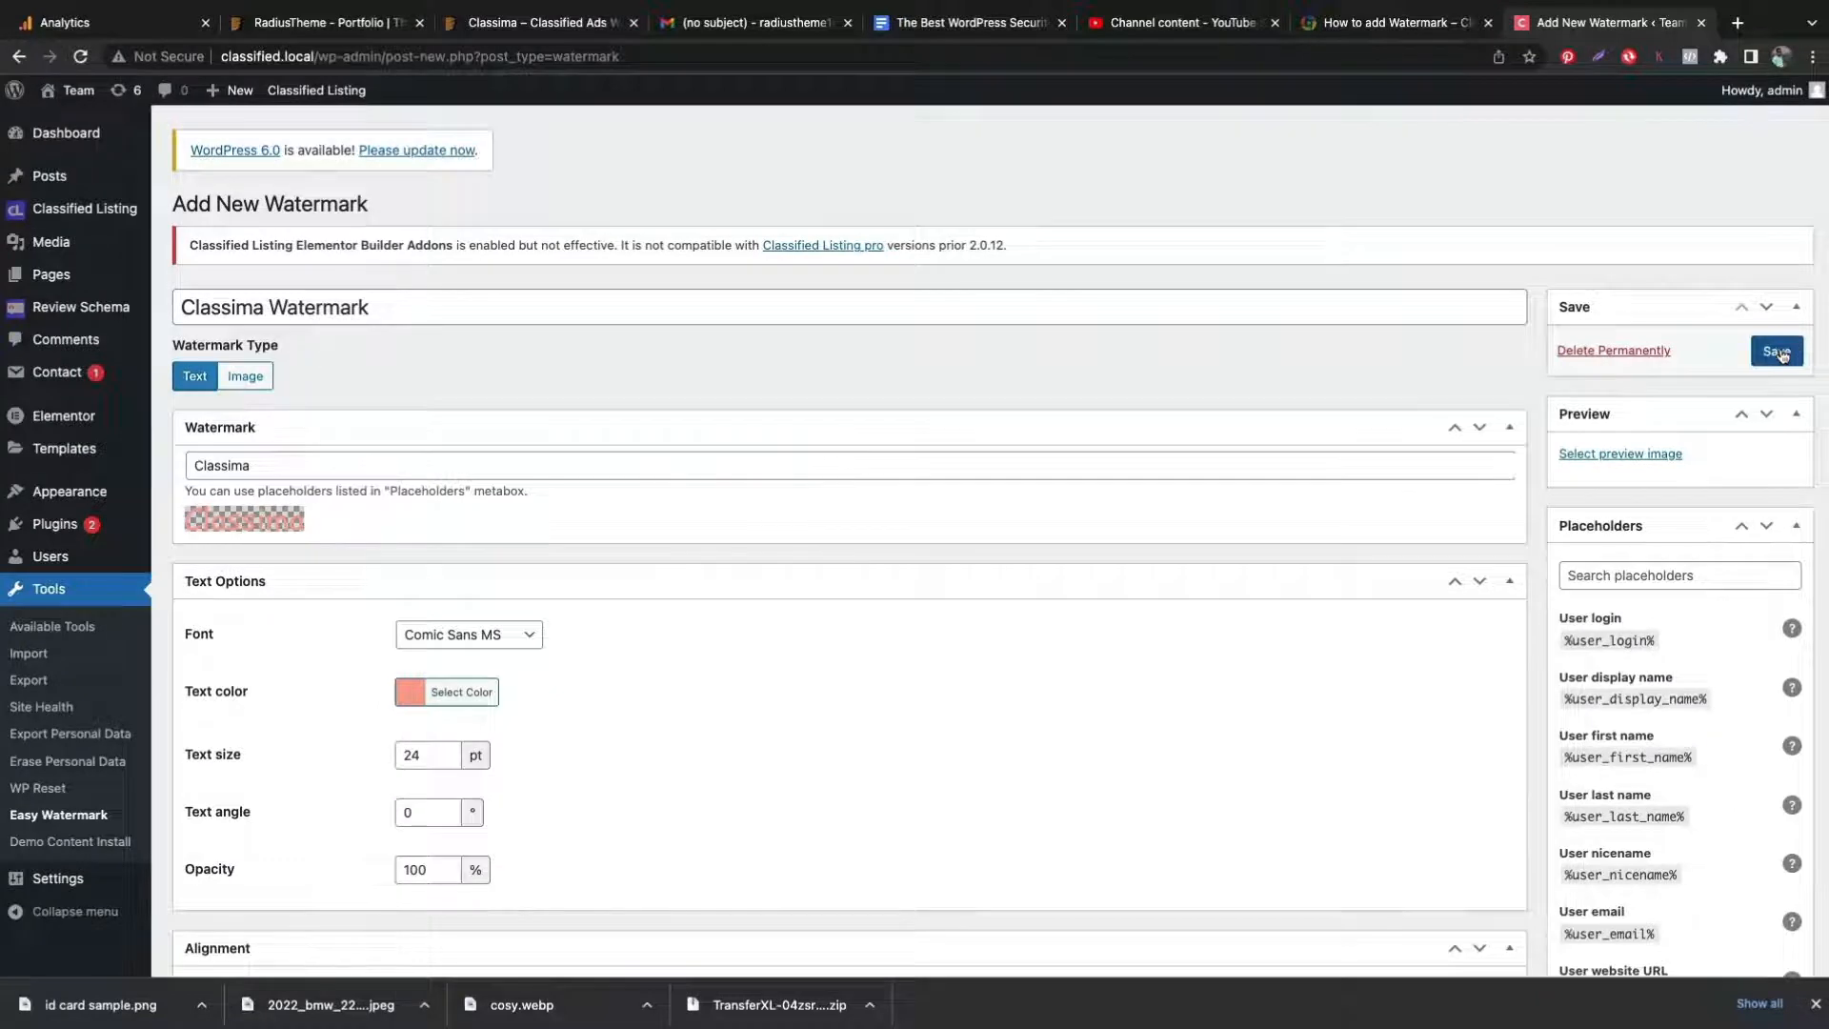
- Save the watermark, upload blue car 2.jpeg to the listing gallery, and update the listing
left_click(1776, 351)
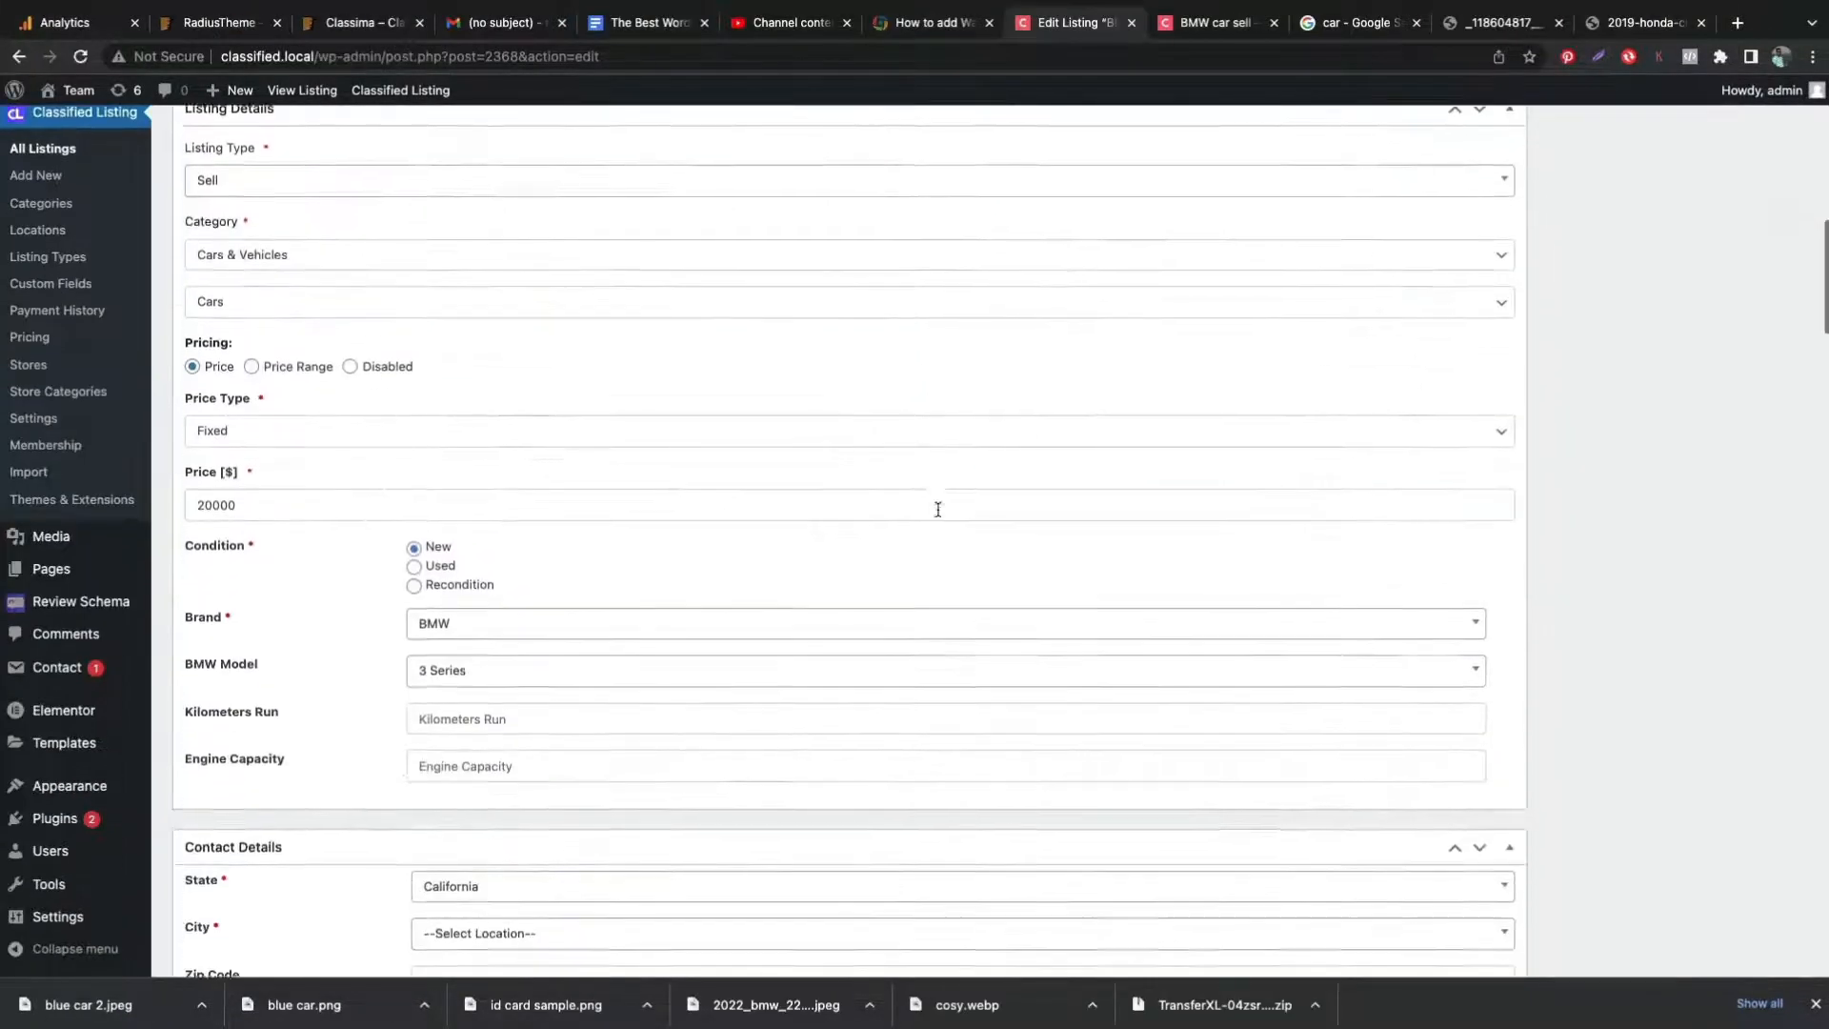
scroll("down", 3)
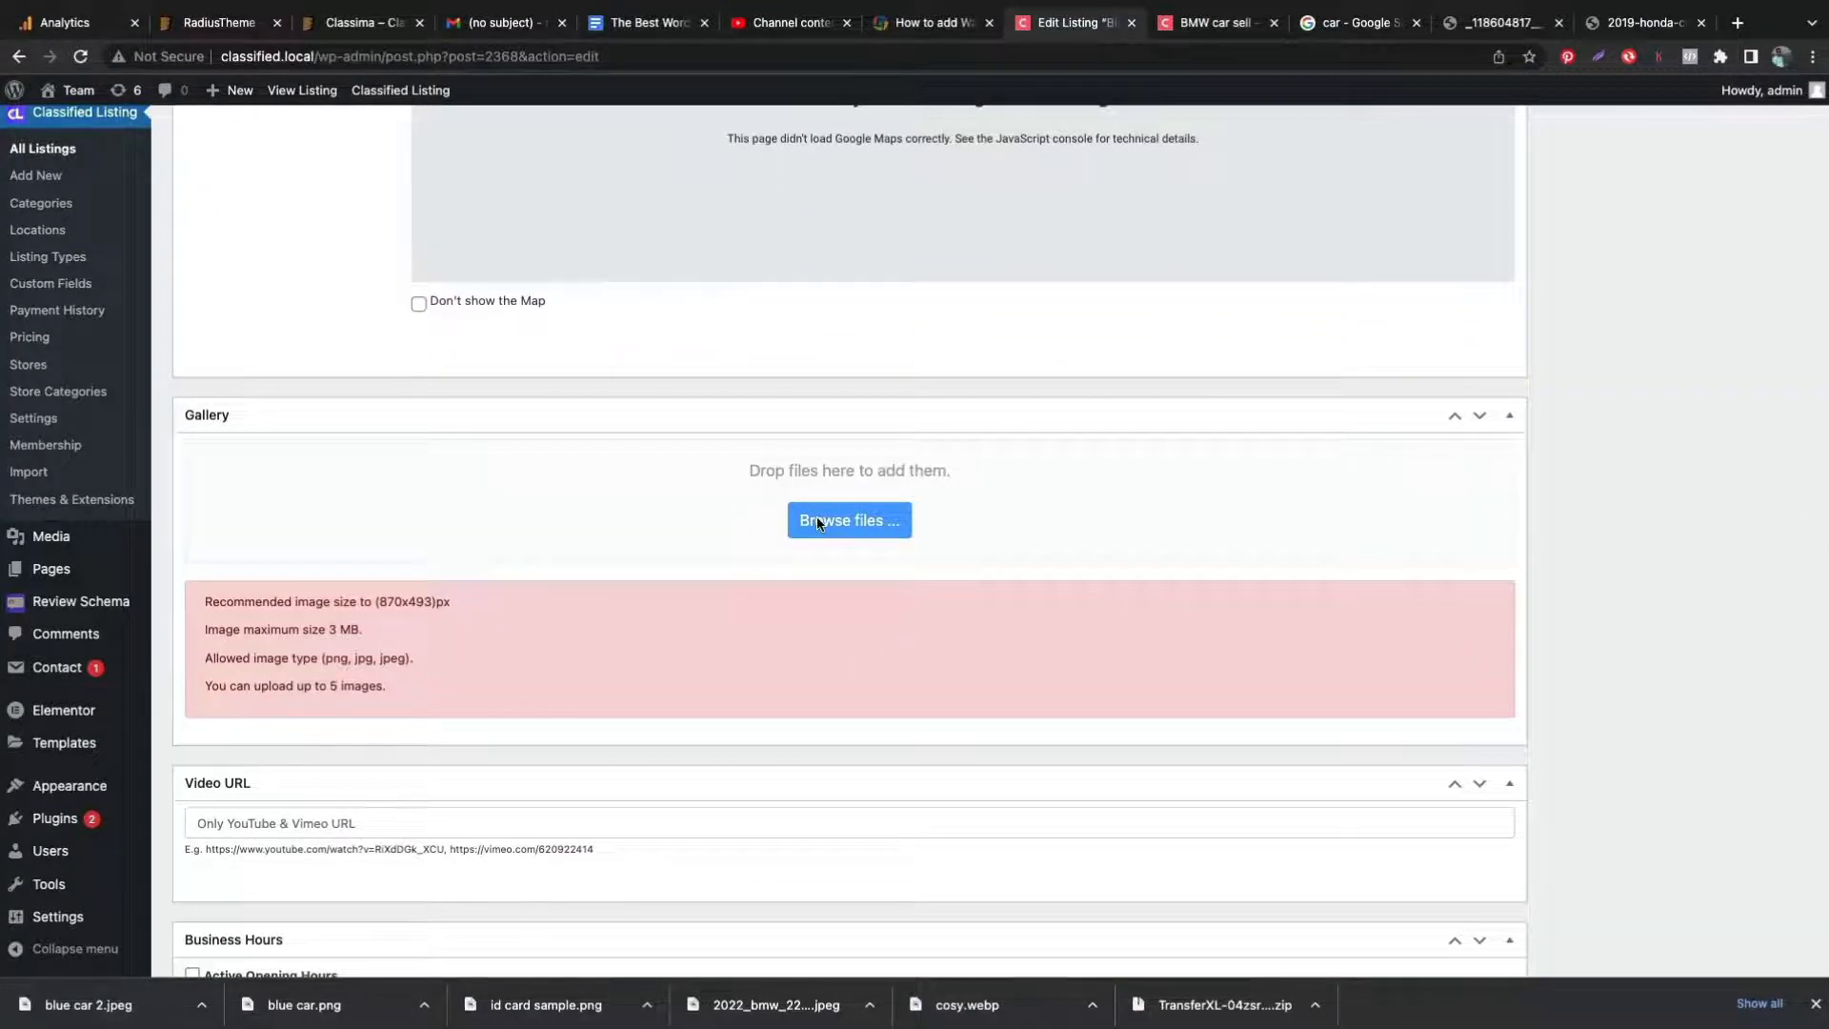
left_click(847, 520)
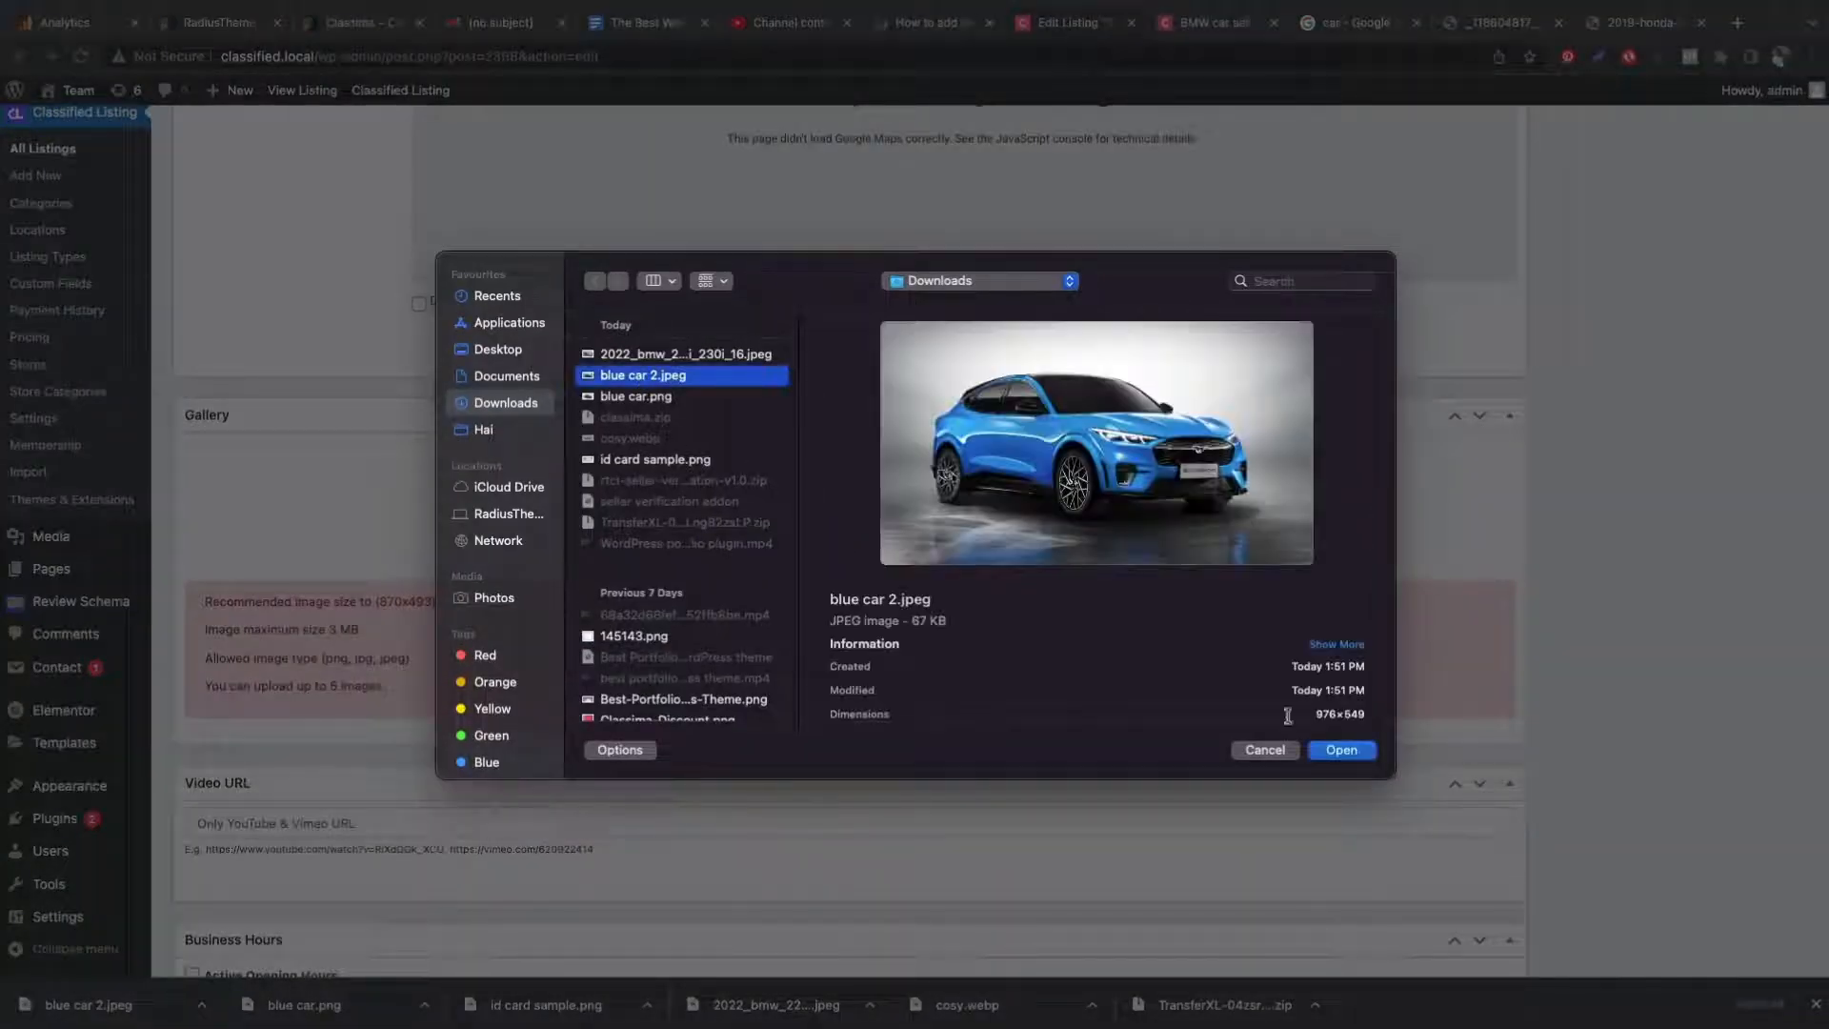
left_click(1340, 749)
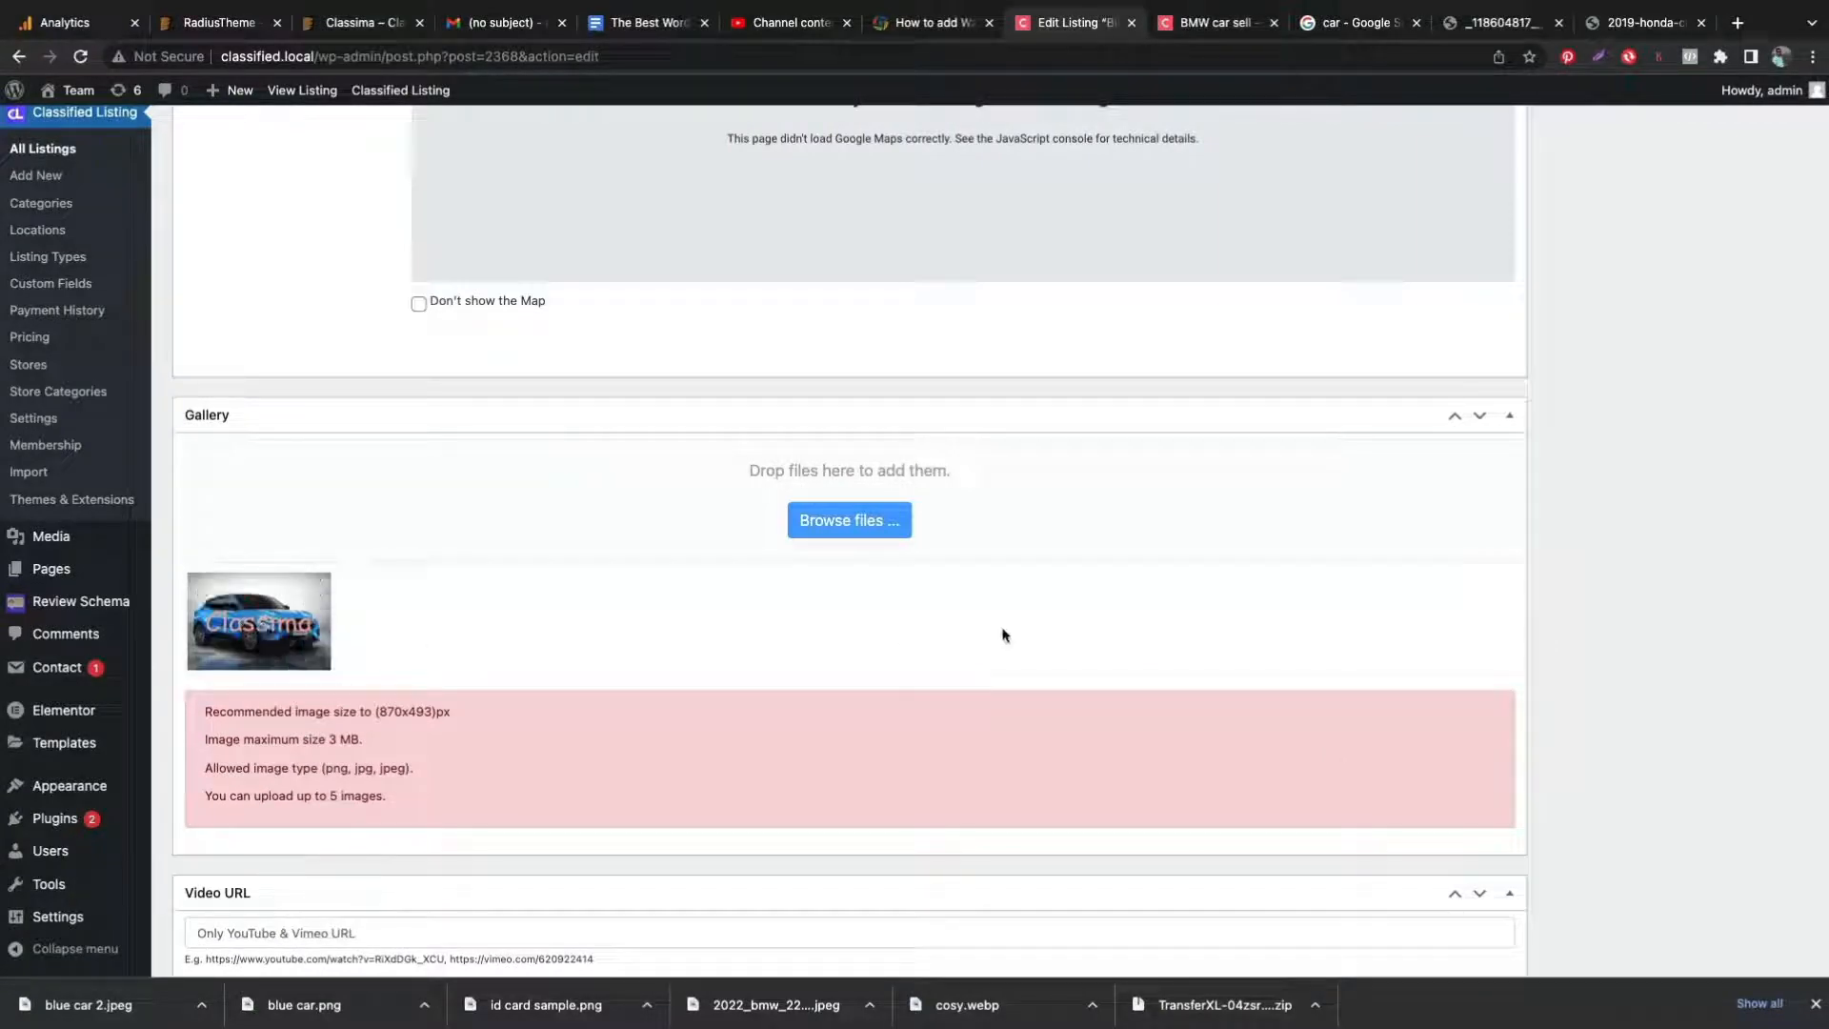
scroll("up", 3)
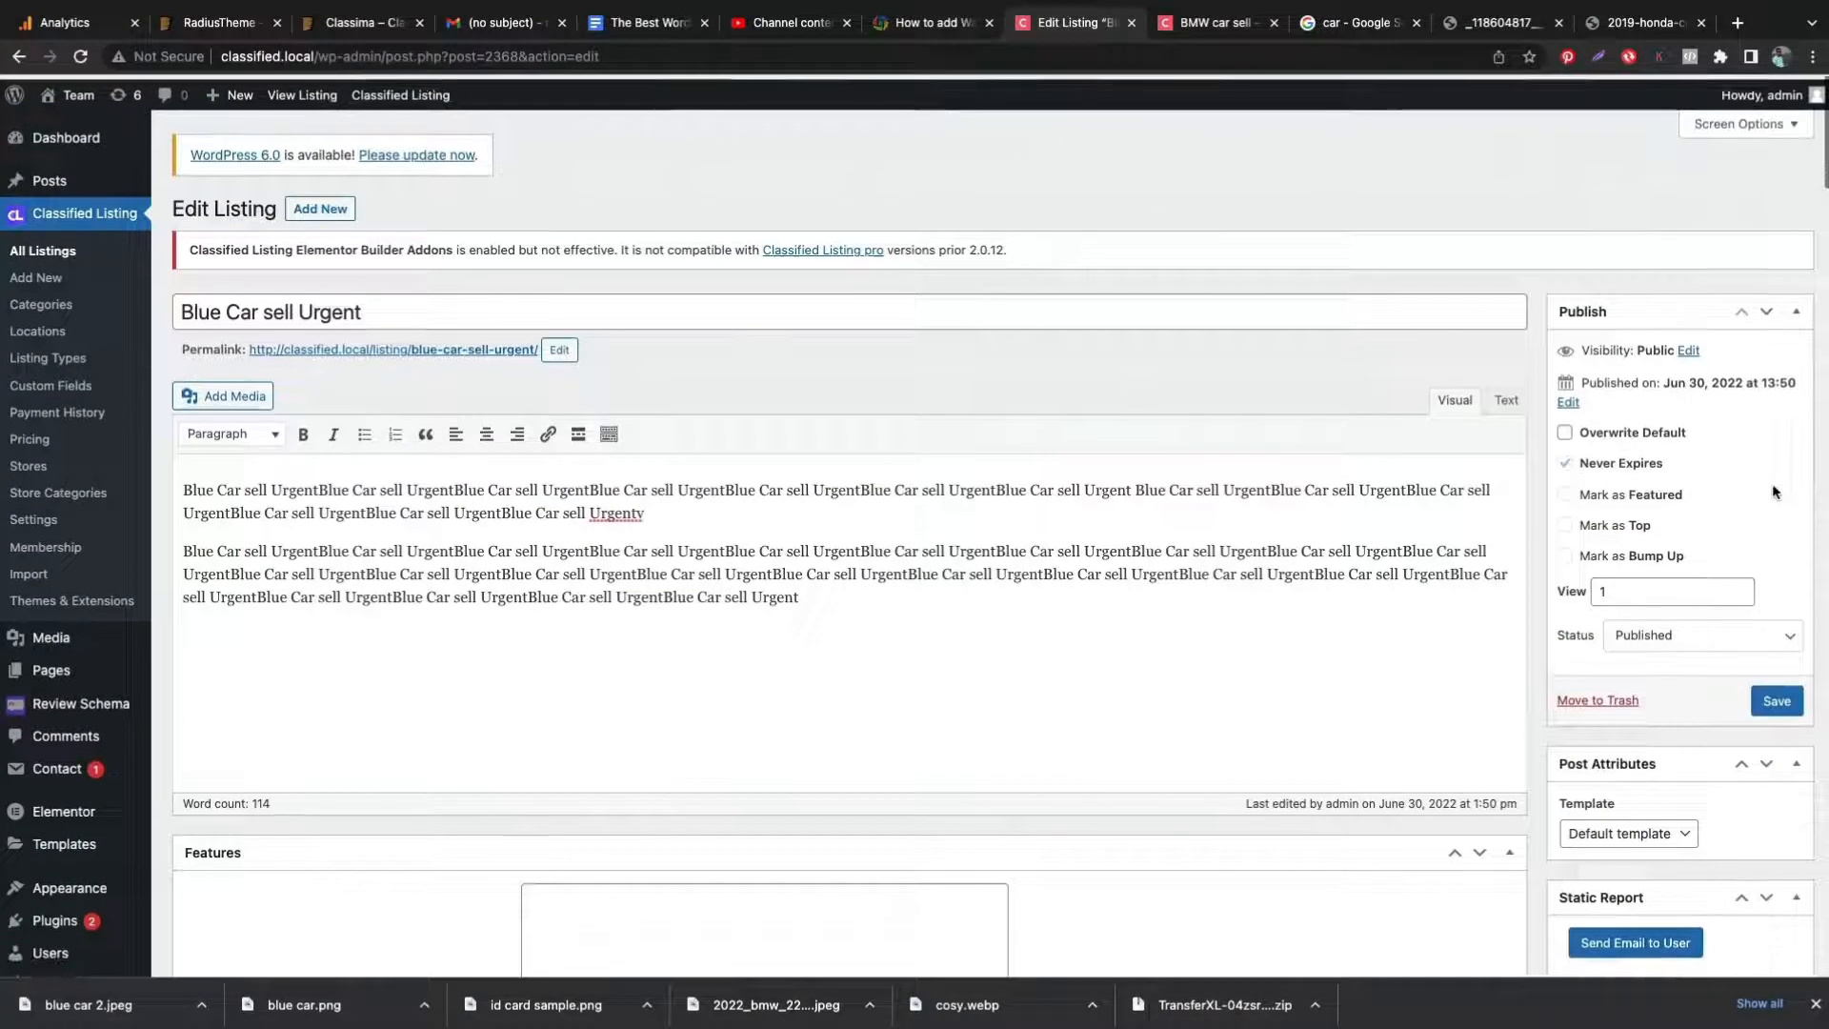
left_click(1775, 701)
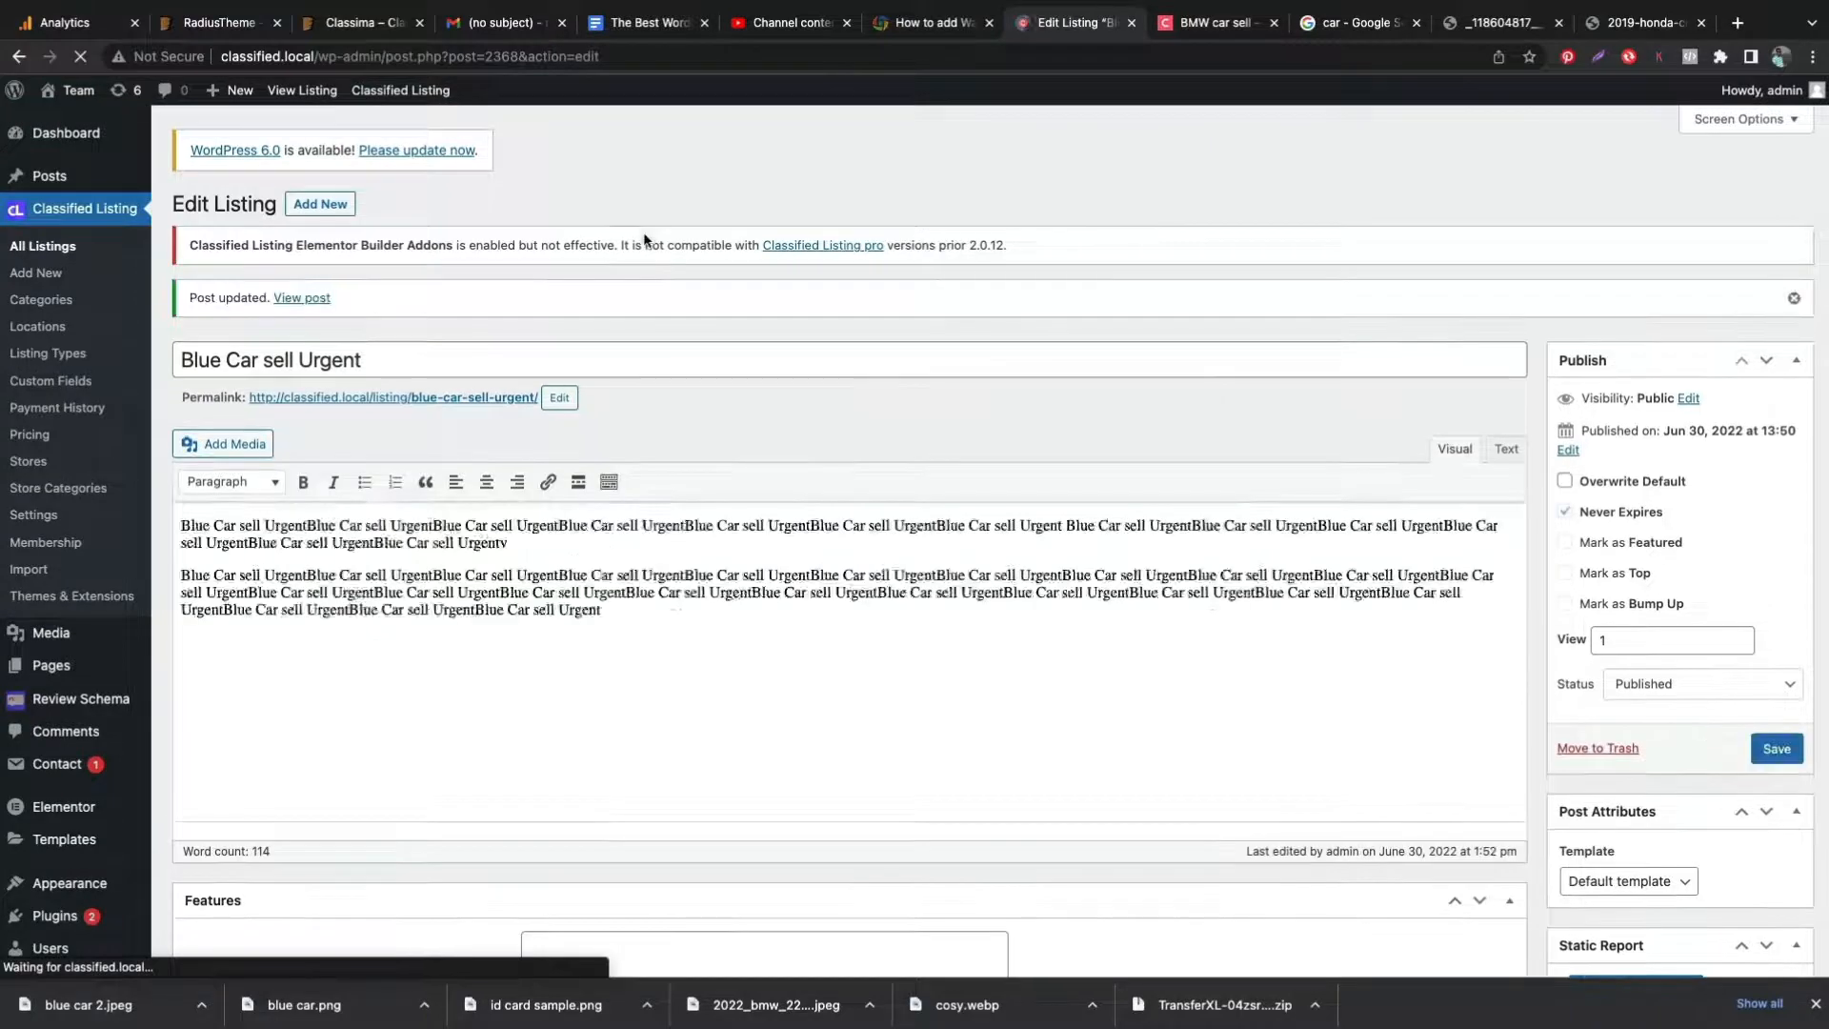
- View the updated Blue Car sell Urgent listing and scroll to its watermarked photo
left_click(301, 297)
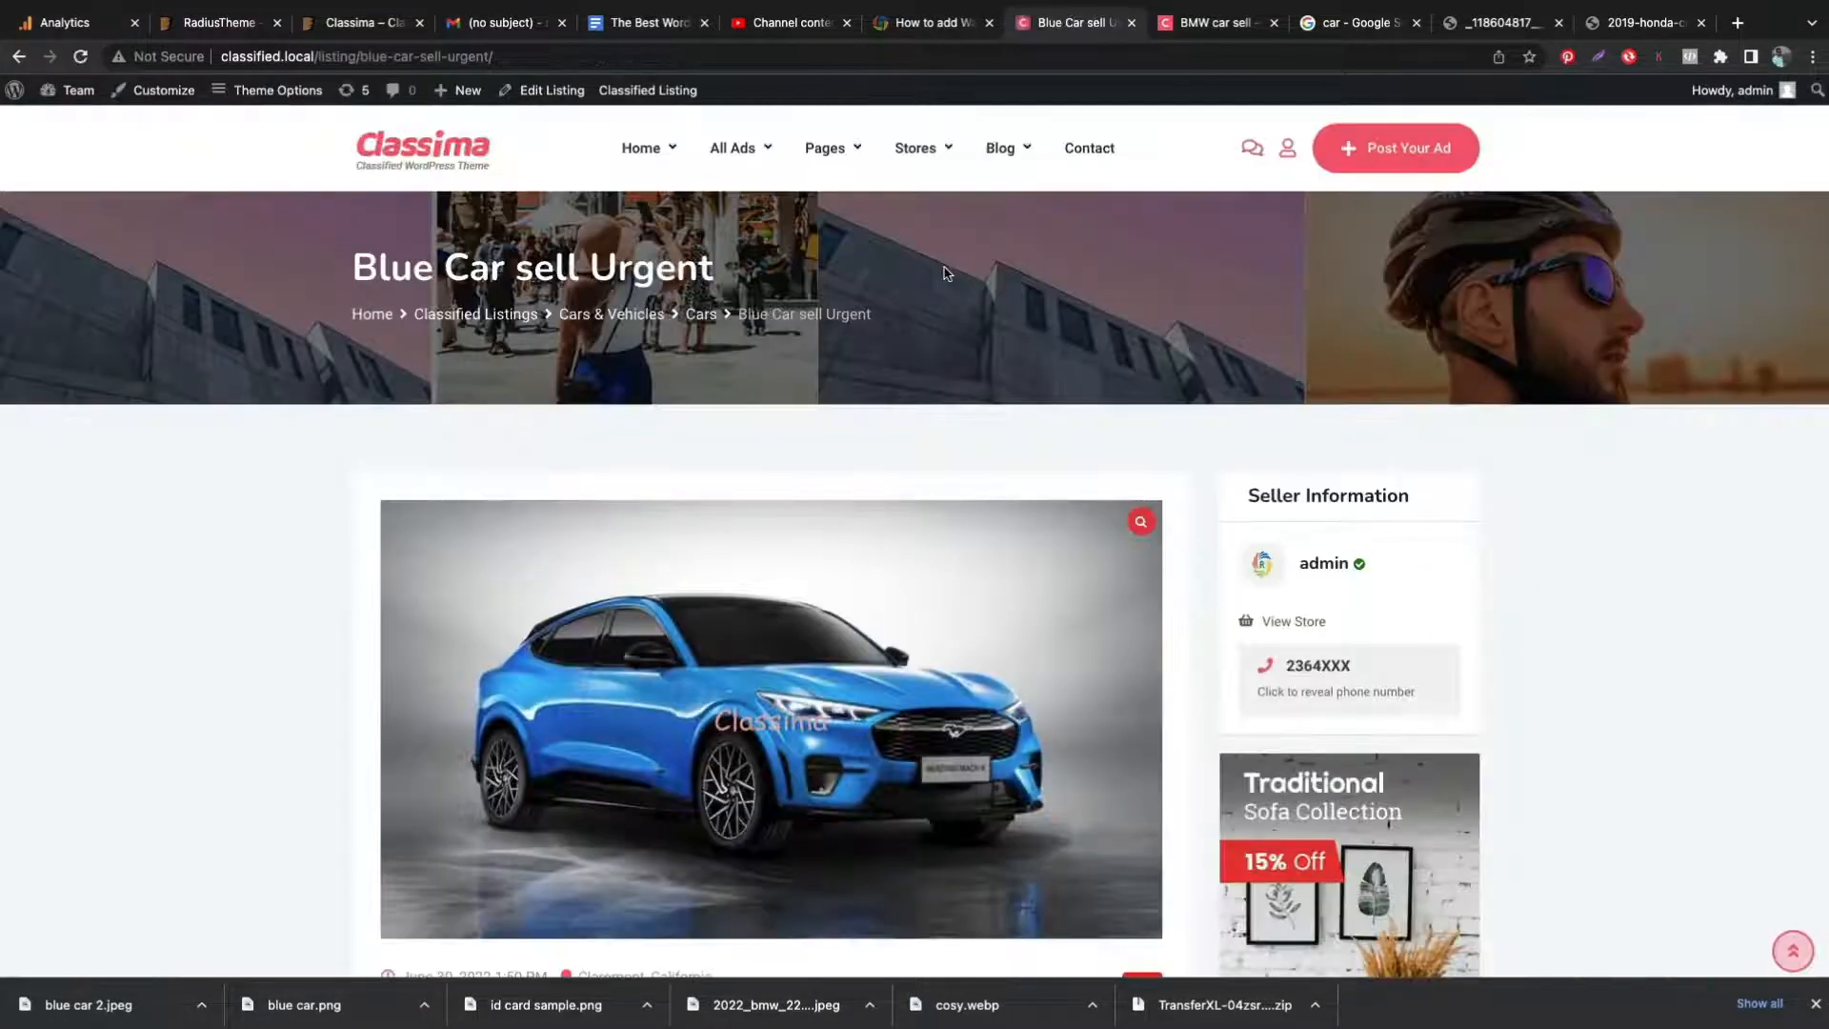
scroll("down", 3)
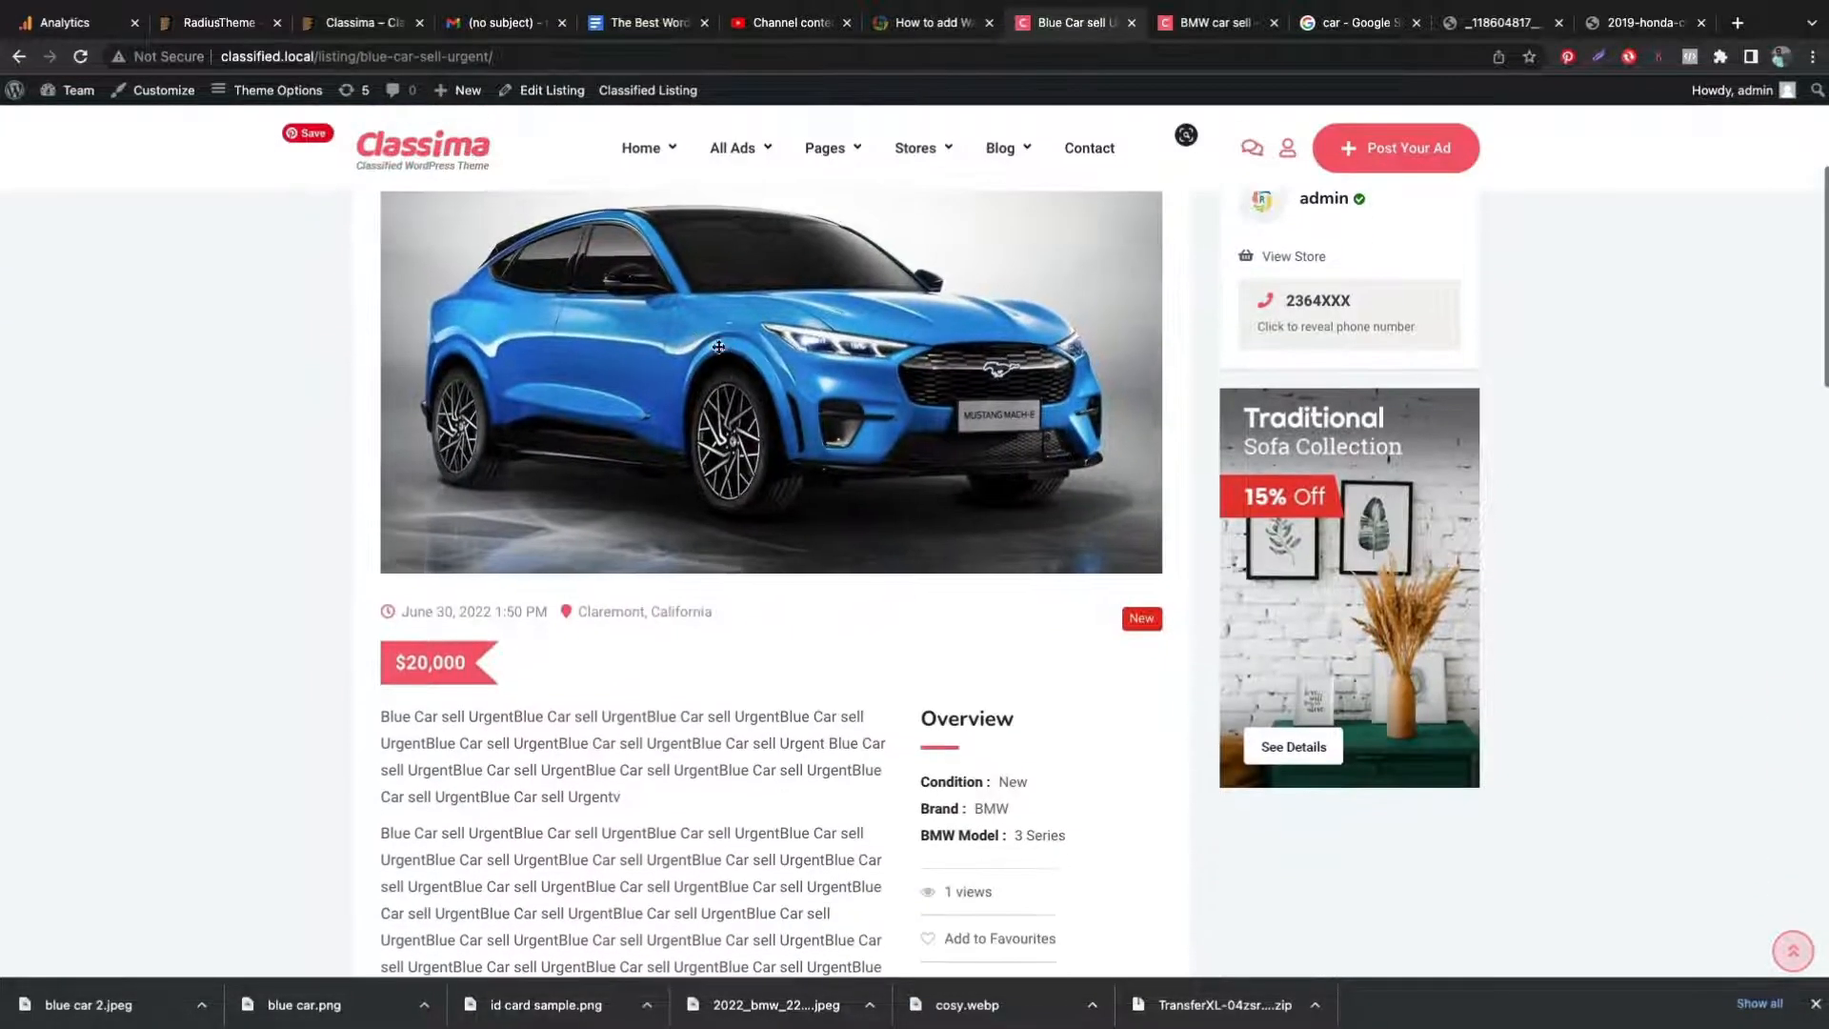